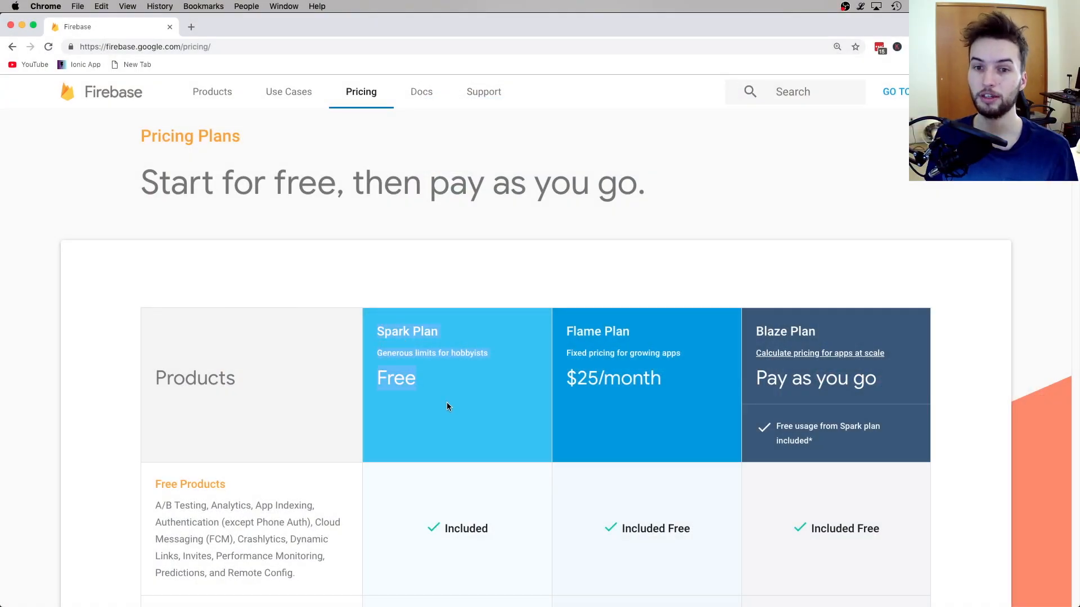
pyautogui.moveTo(417, 377)
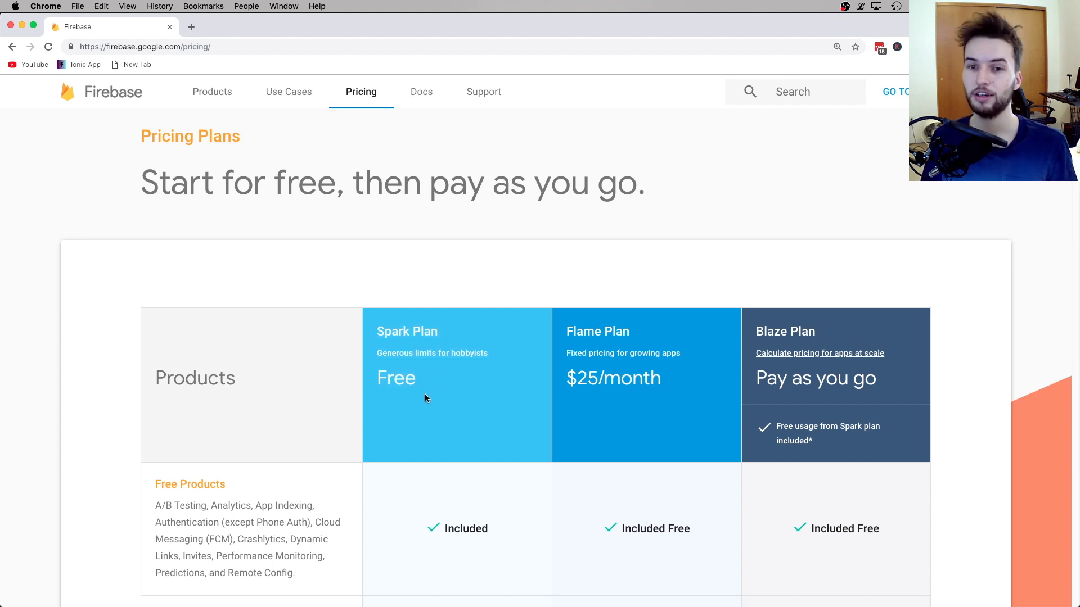
pyautogui.moveTo(402, 356)
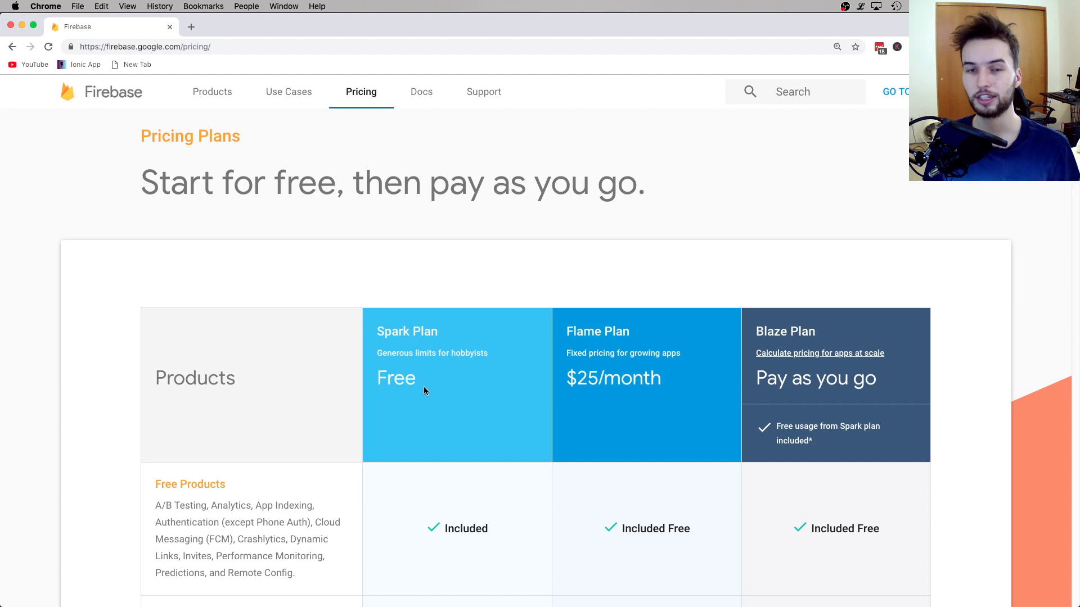
pyautogui.moveTo(573, 381)
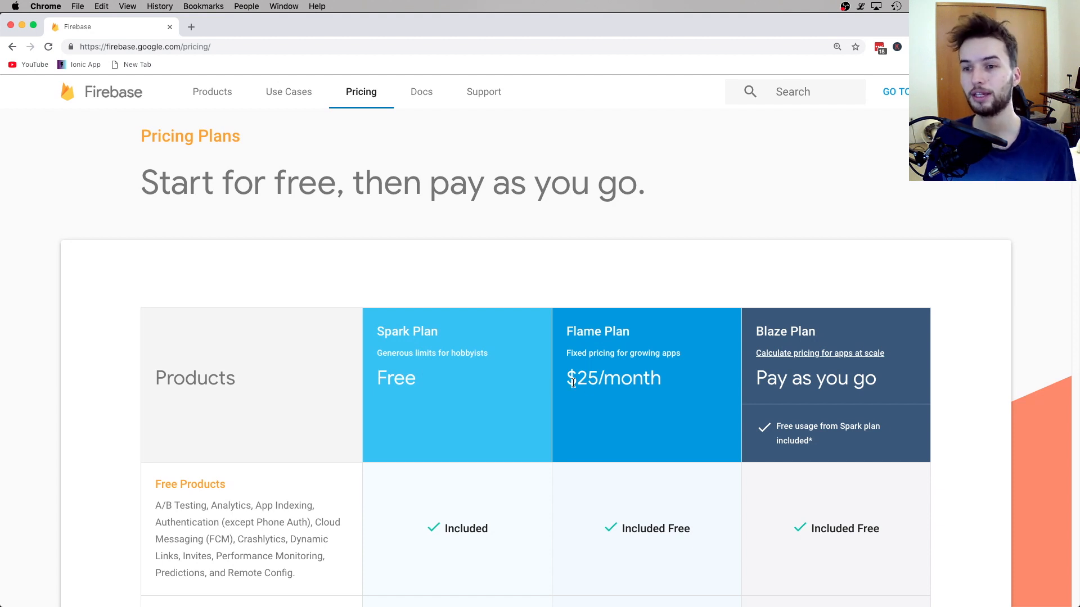
pyautogui.moveTo(671, 402)
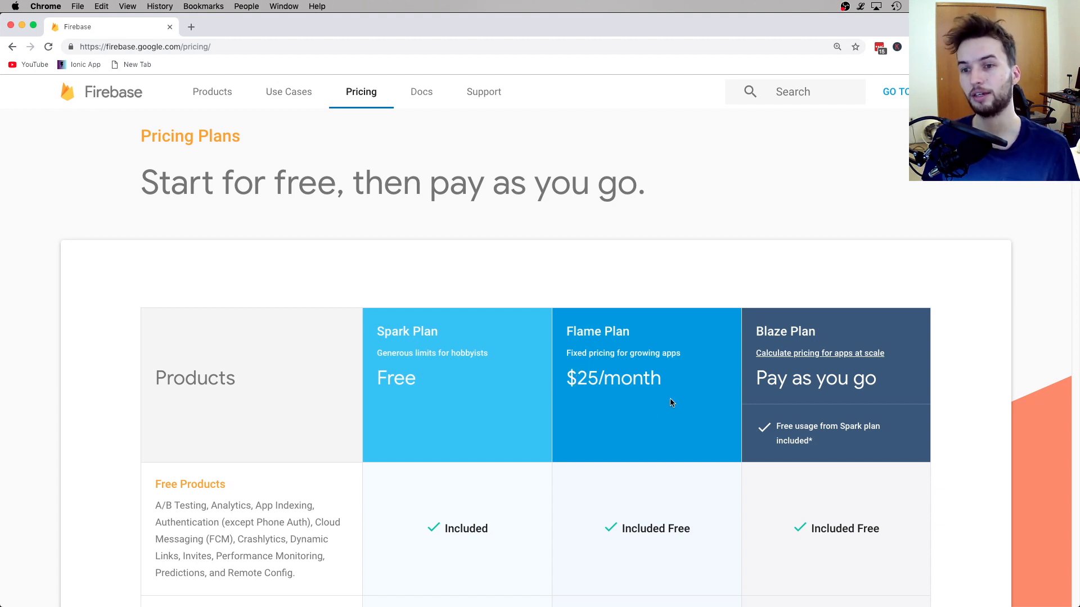
pyautogui.moveTo(633, 387)
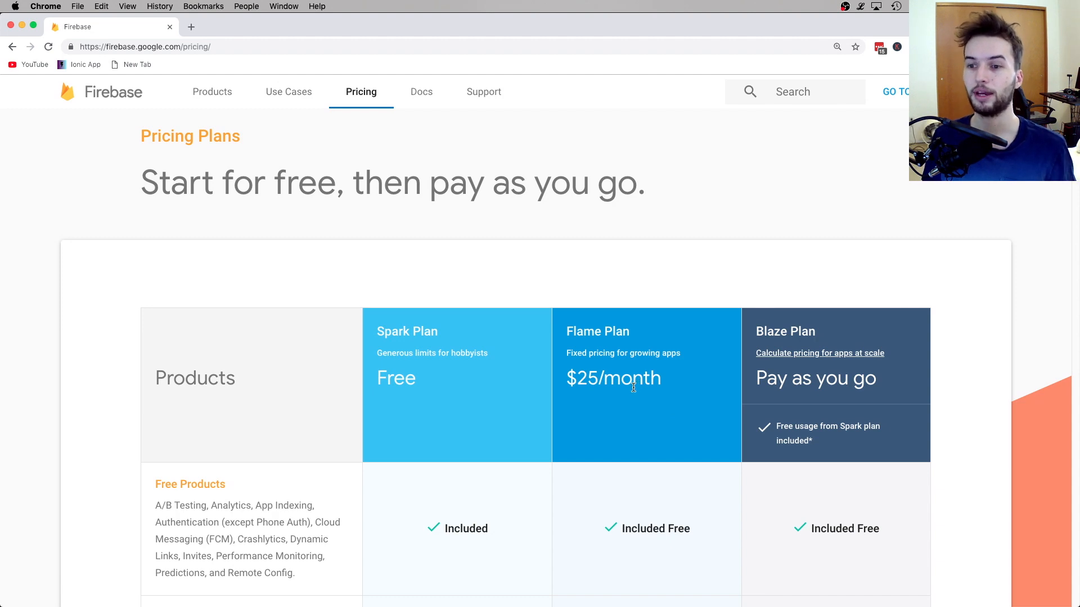
# Scroll the plan table down to the Free Products and Realtime Database rows.
pyautogui.scroll(-3)
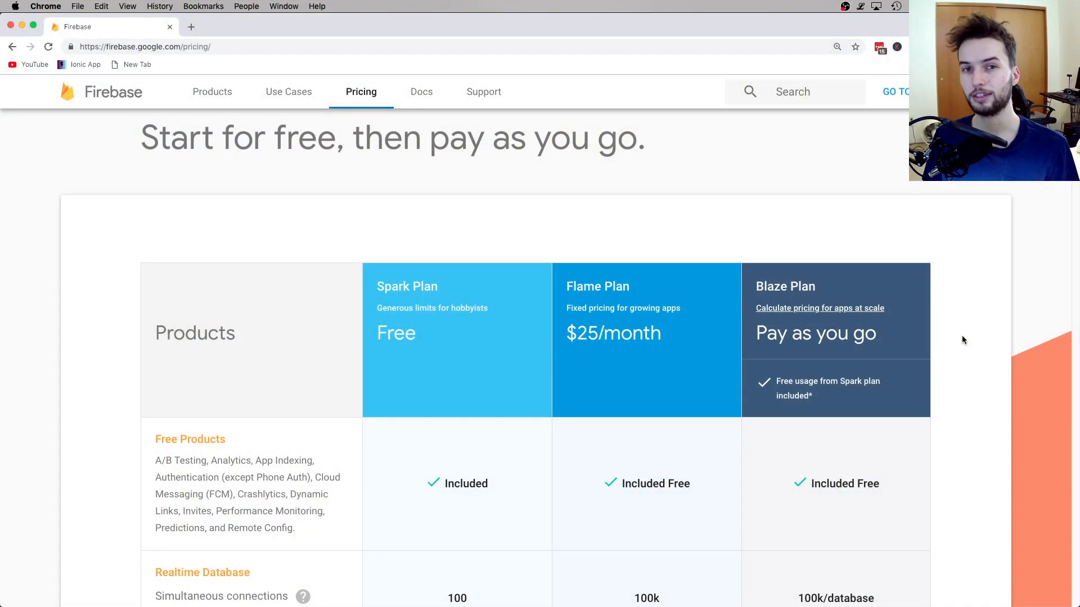
pyautogui.scroll(-3)
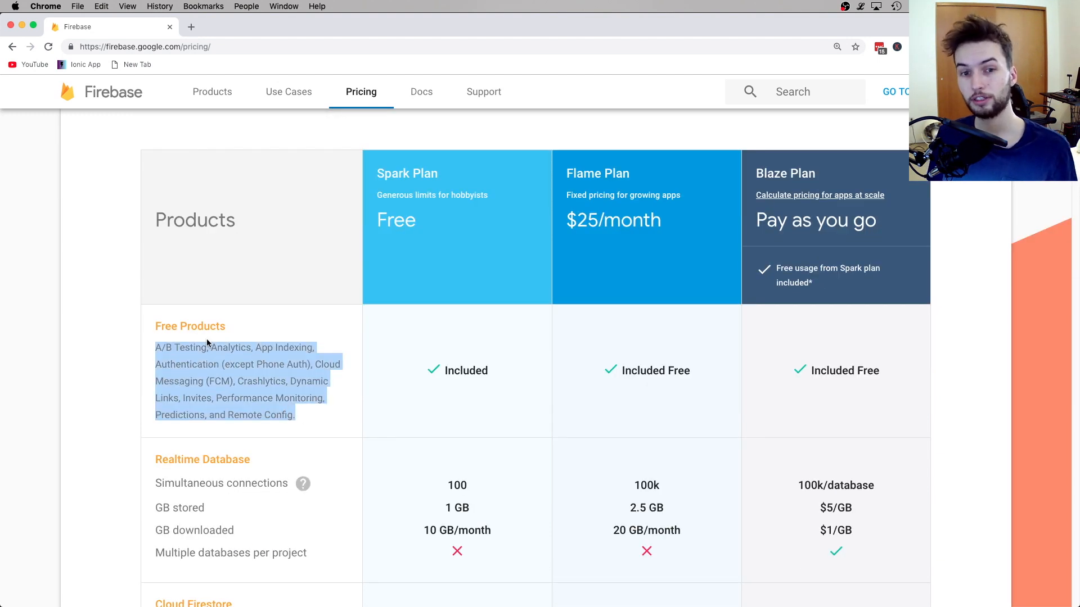
# Clear the text selections and scroll the plan table to the Cloud Firestore and Storage rows.
pyautogui.click(264, 347)
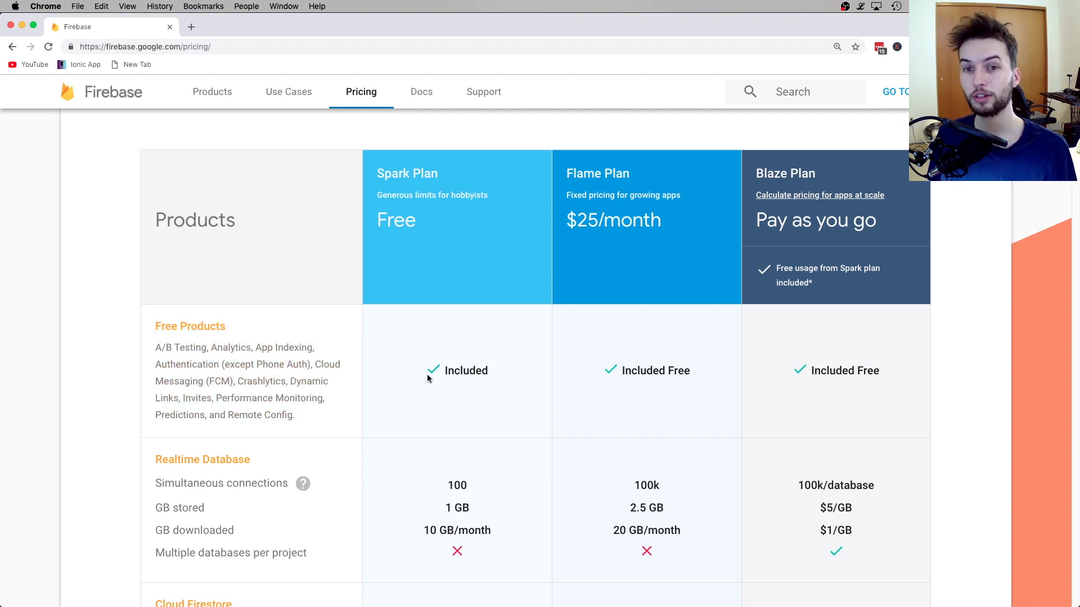
pyautogui.moveTo(448, 392)
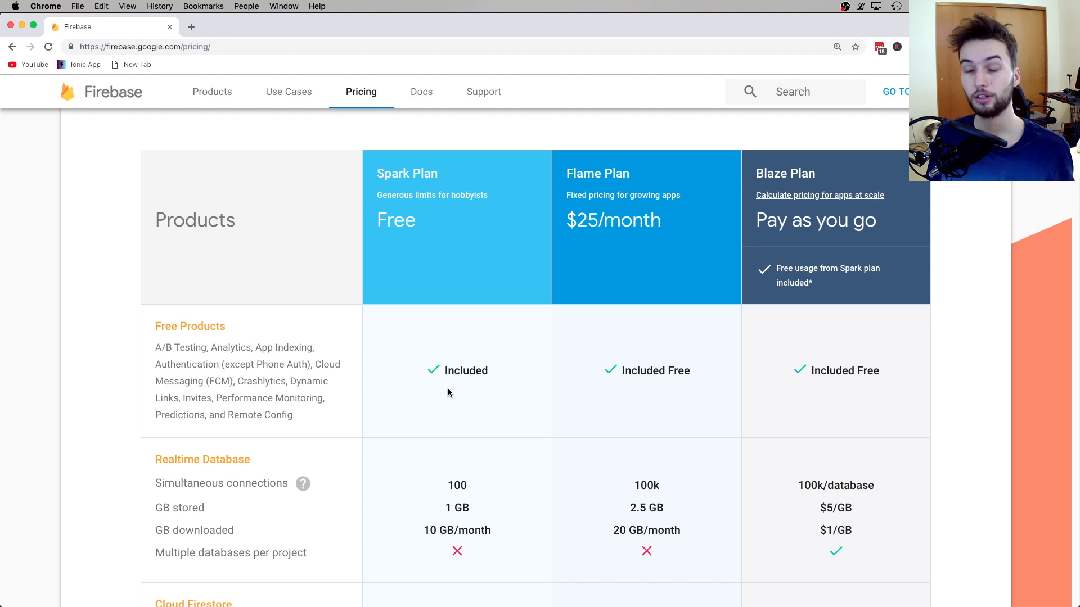
pyautogui.moveTo(454, 363)
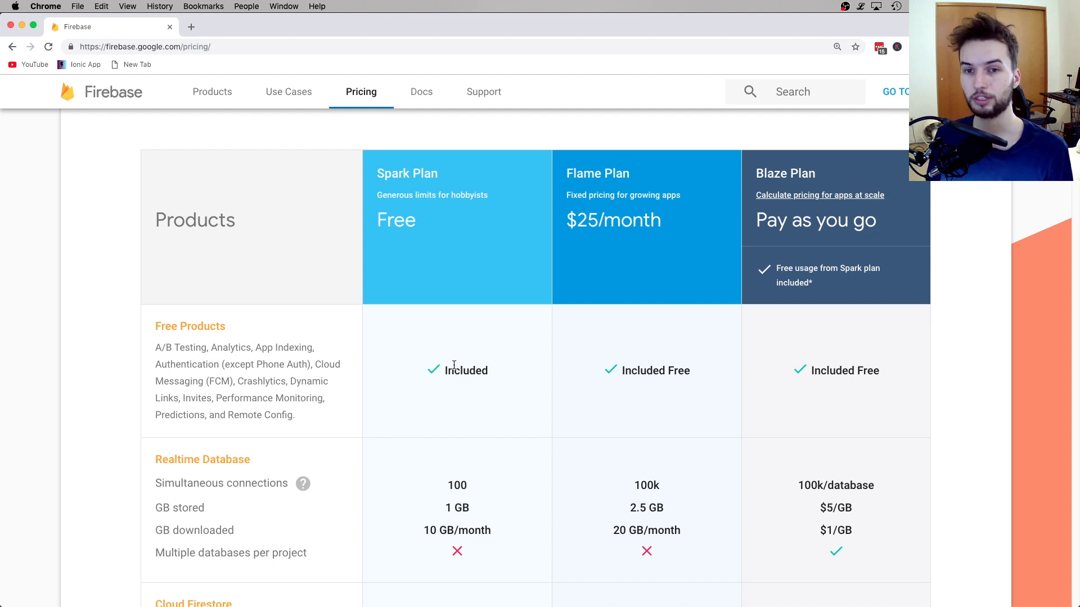
pyautogui.moveTo(497, 391)
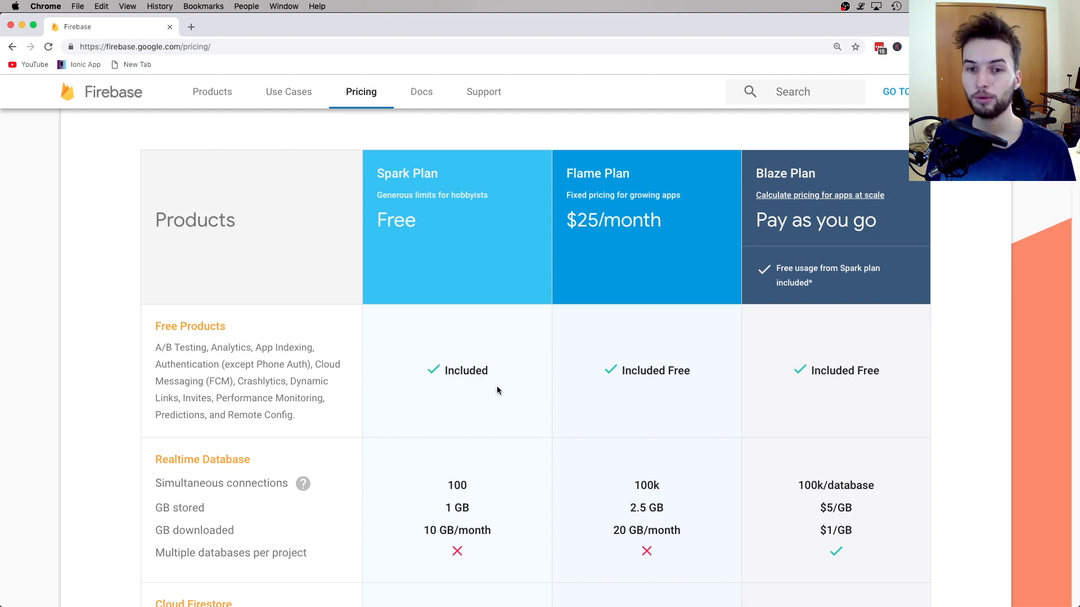
pyautogui.scroll(-3)
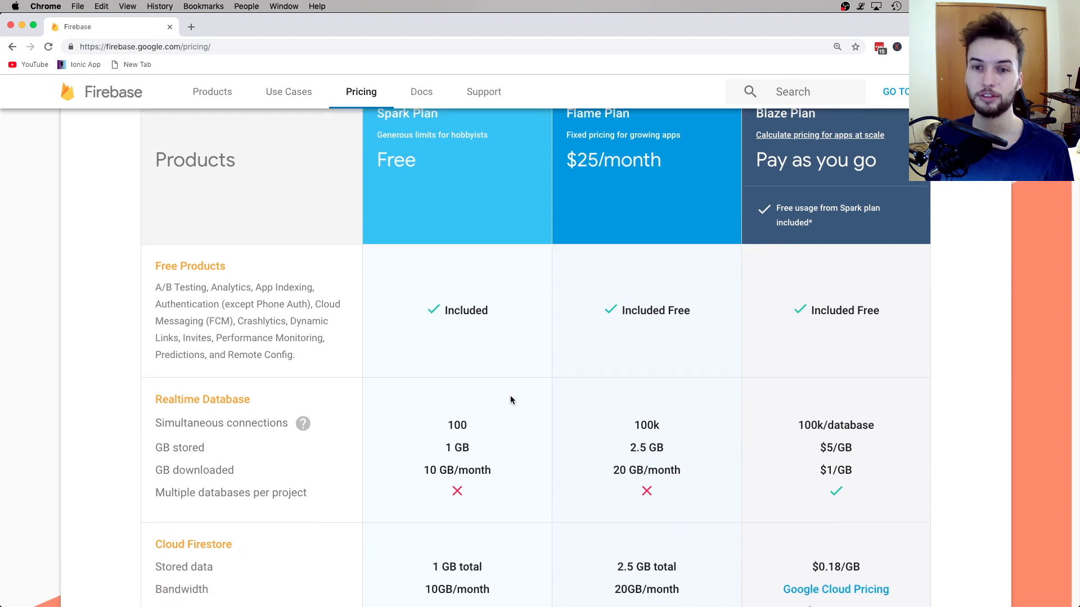
pyautogui.scroll(-3)
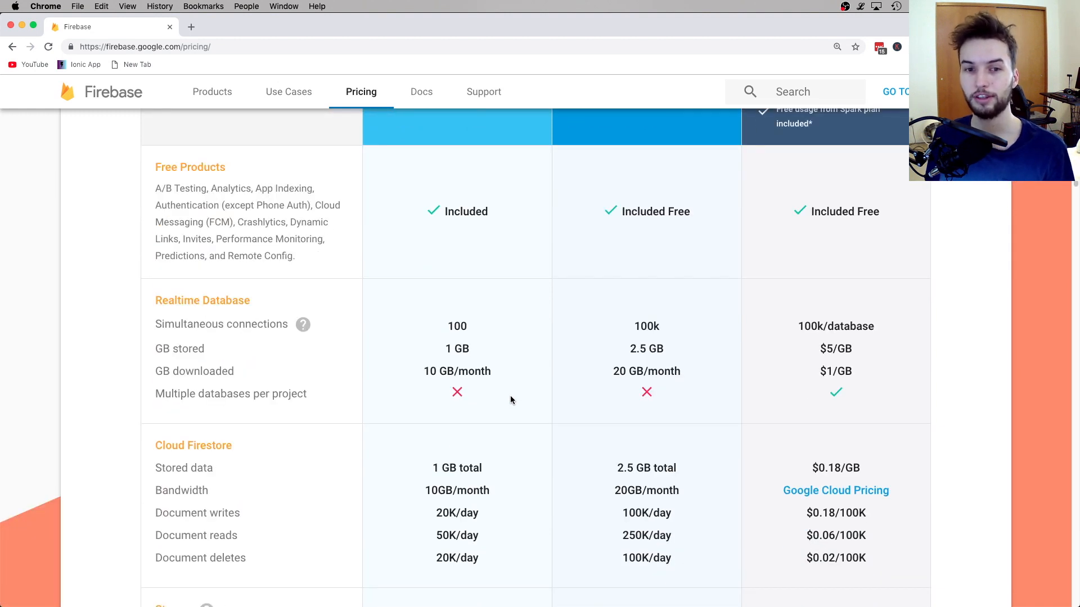
pyautogui.scroll(-3)
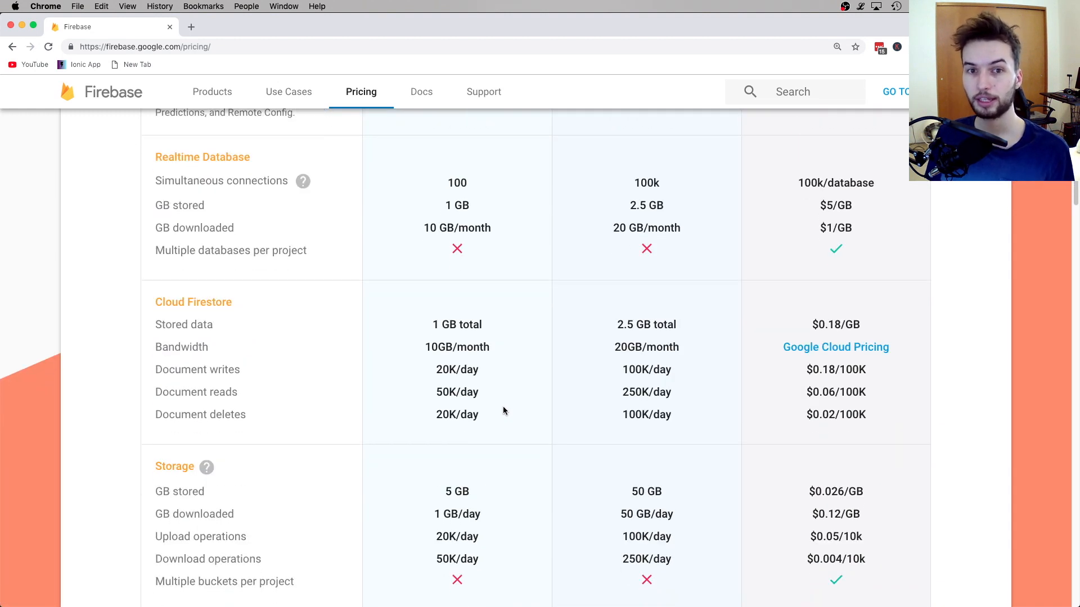
pyautogui.scroll(-3)
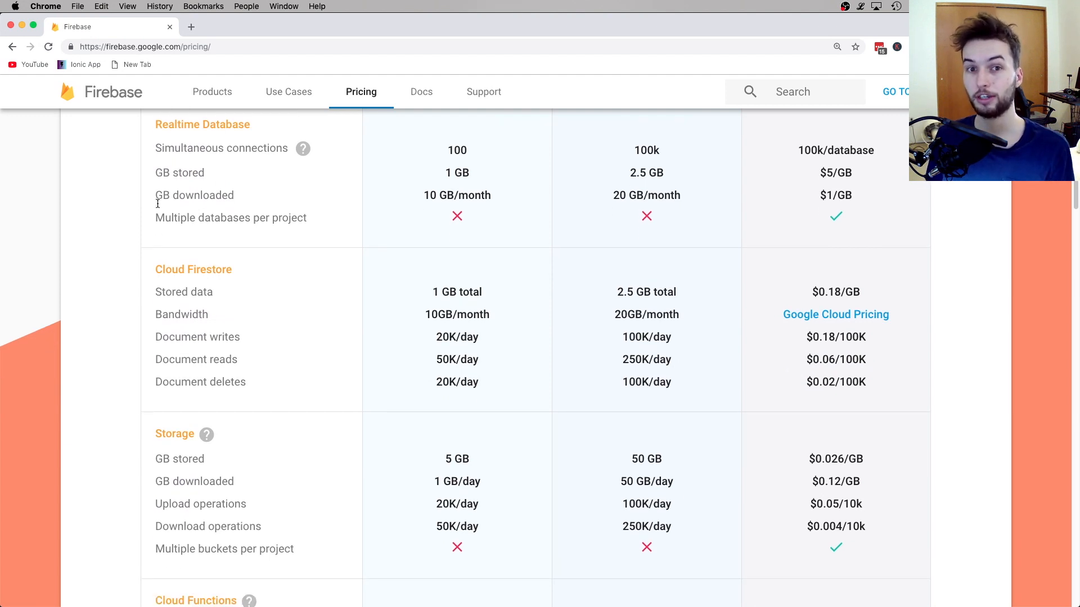
pyautogui.moveTo(153, 118)
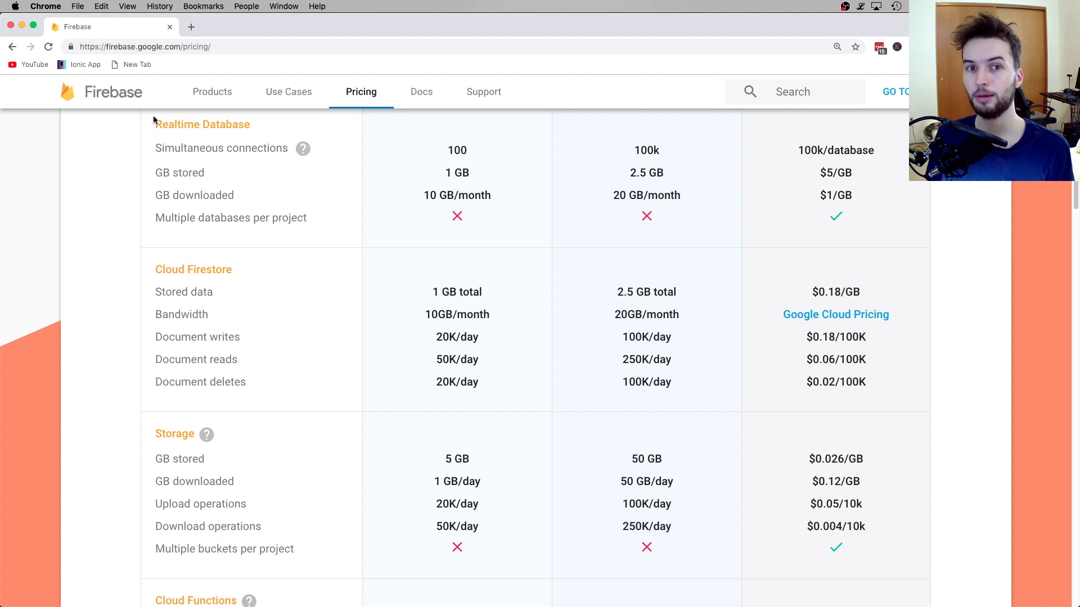
pyautogui.moveTo(170, 285)
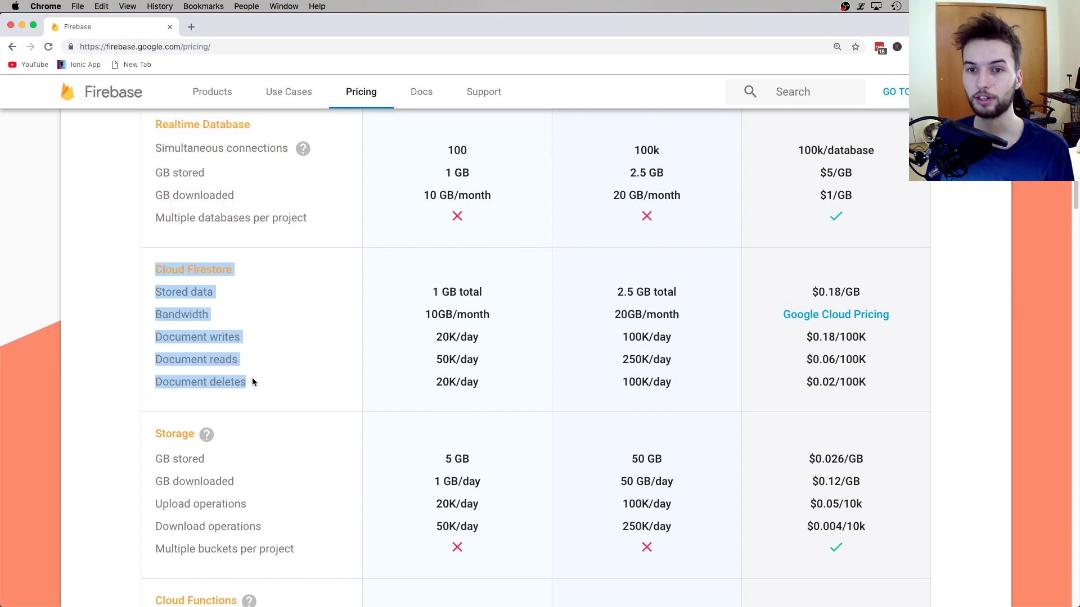
pyautogui.click(256, 386)
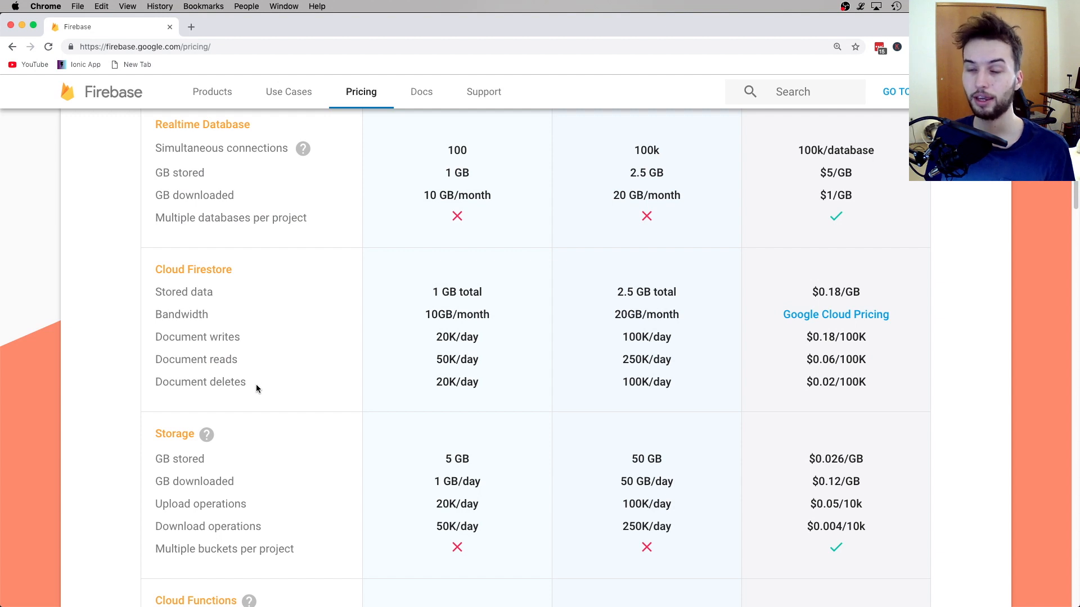
pyautogui.scroll(3)
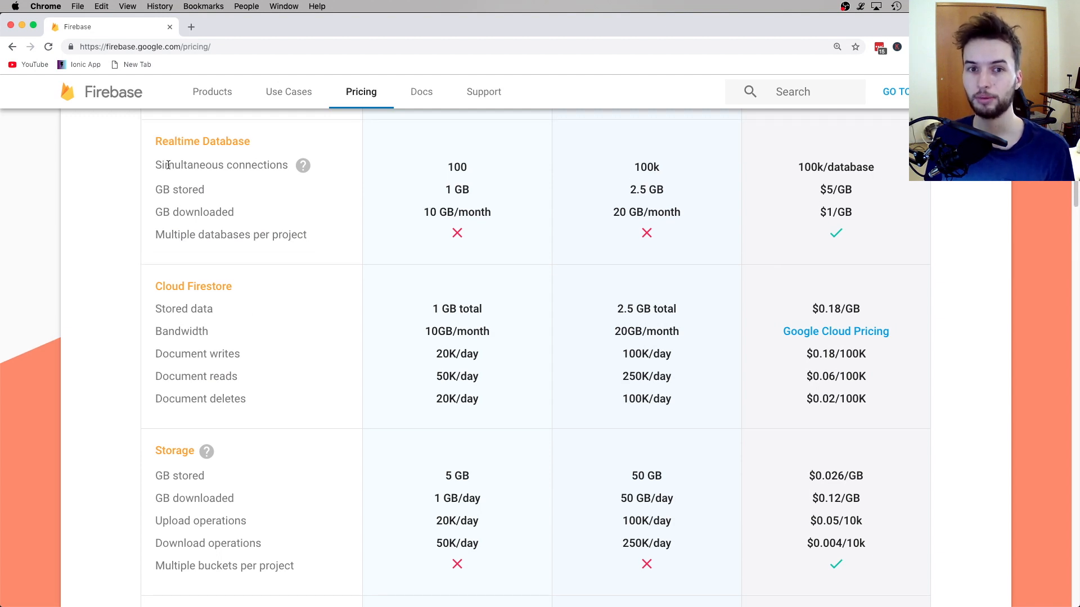
pyautogui.scroll(3)
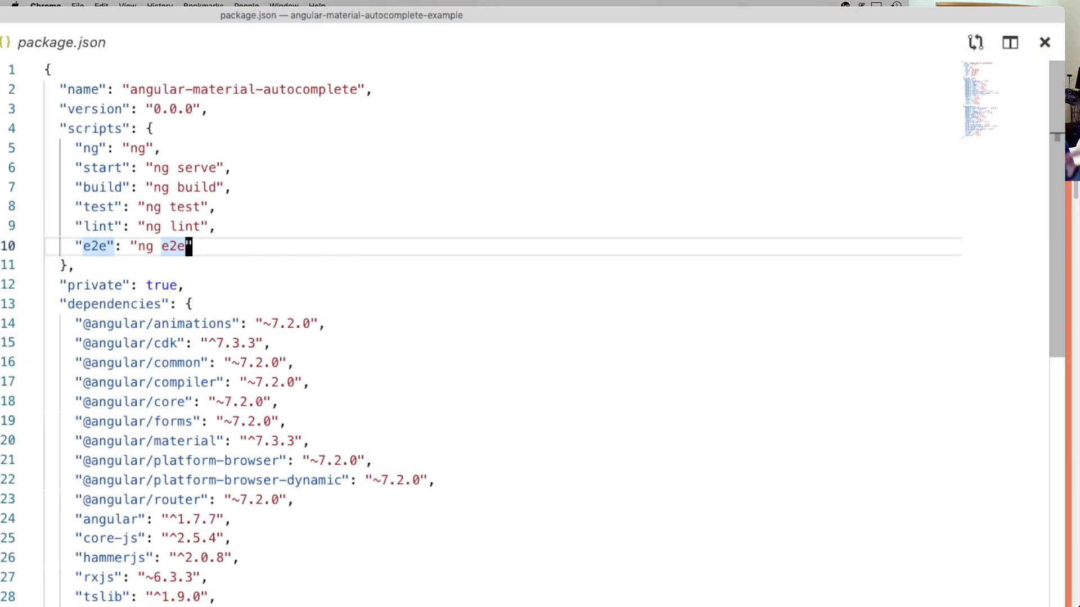
# Scroll package.json down to the dependencies and devDependencies blocks.
pyautogui.scroll(-3)
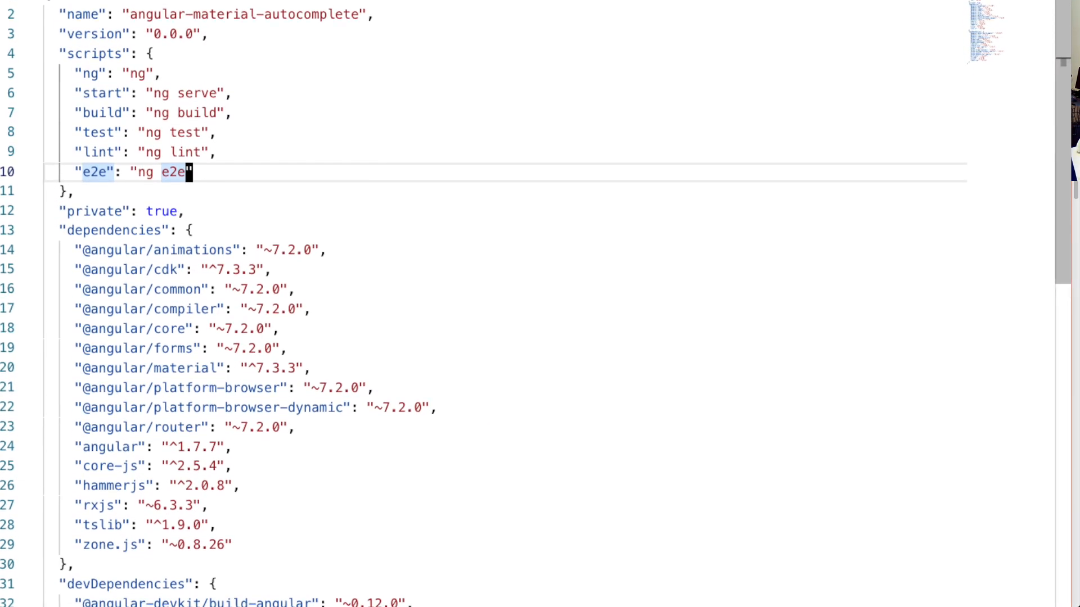
pyautogui.scroll(-3)
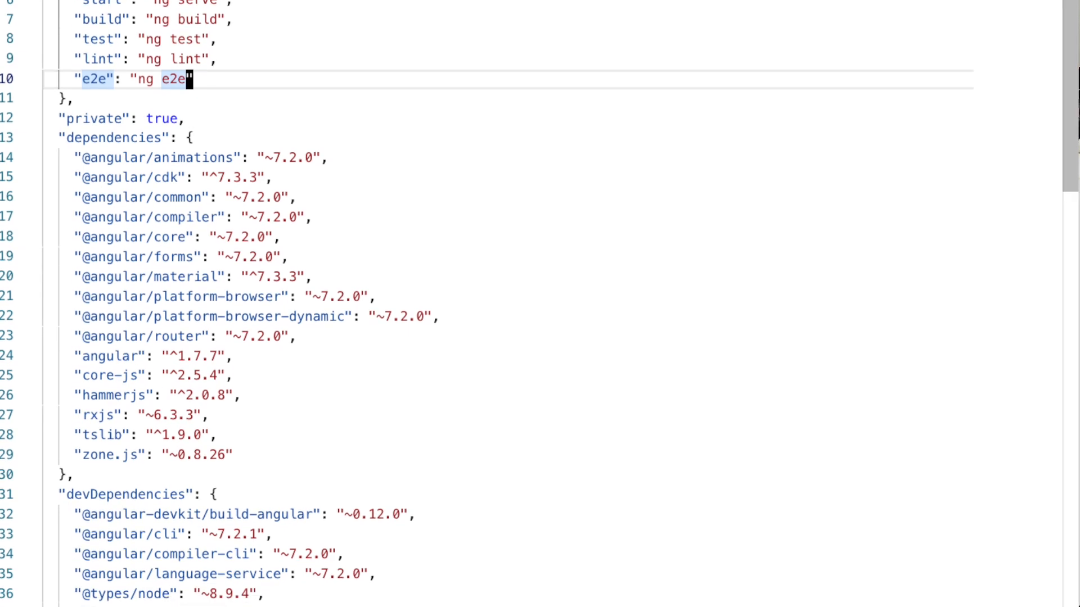
pyautogui.scroll(-3)
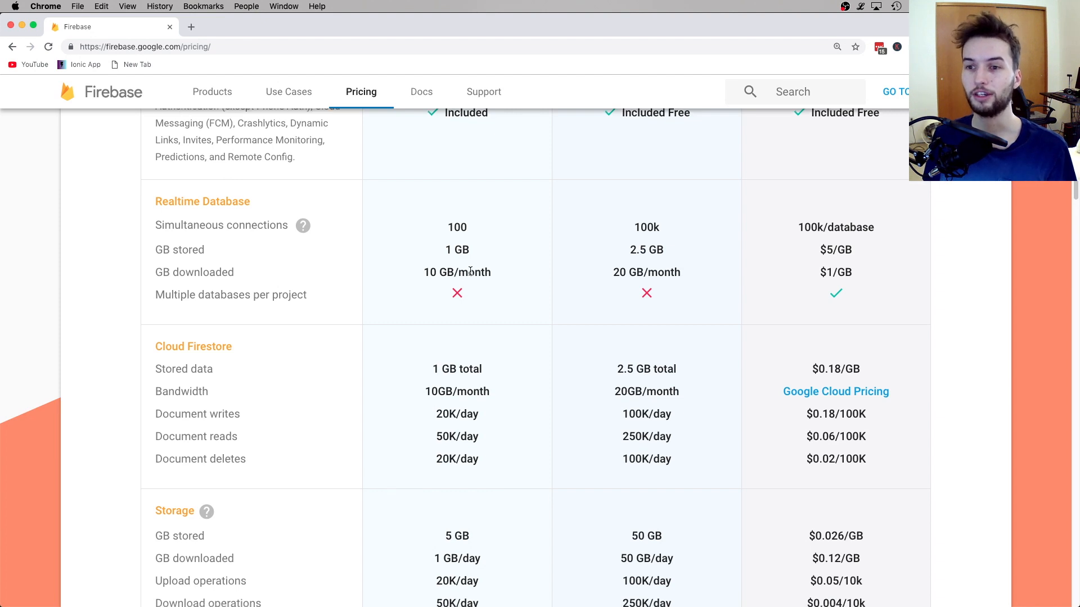
pyautogui.moveTo(498, 287)
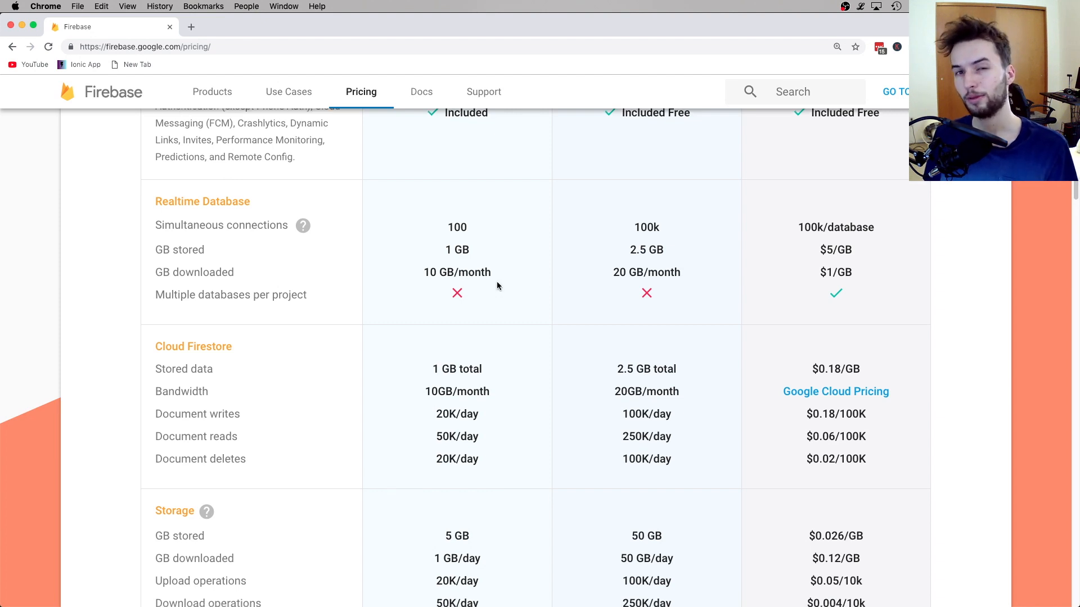
pyautogui.moveTo(550, 267)
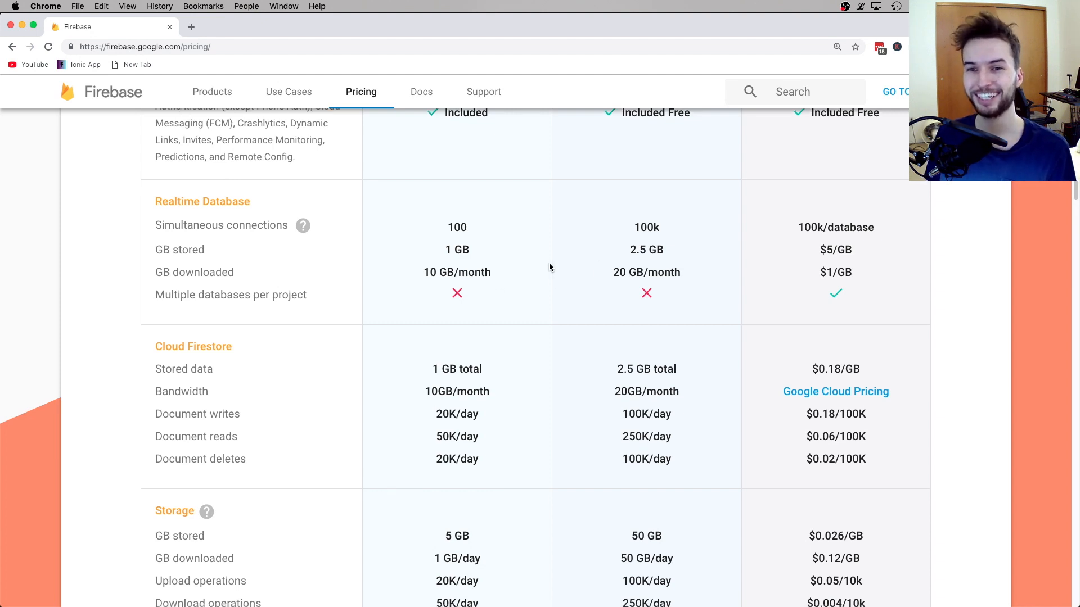
pyautogui.moveTo(802, 223)
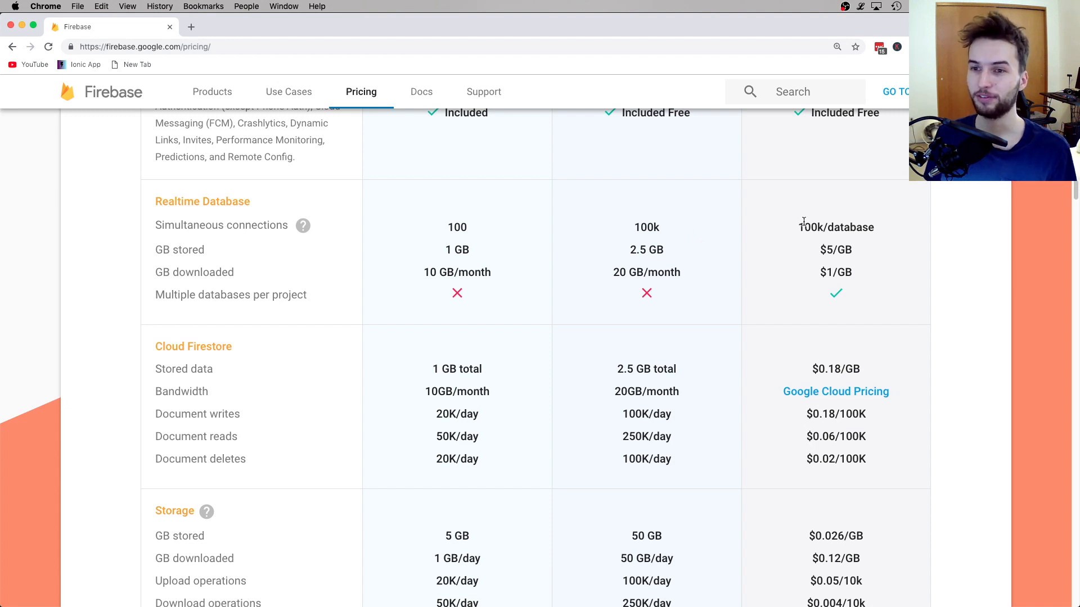
# Scroll the Firebase pricing page back up to the Spark, Flame and Blaze plan headers.
pyautogui.scroll(3)
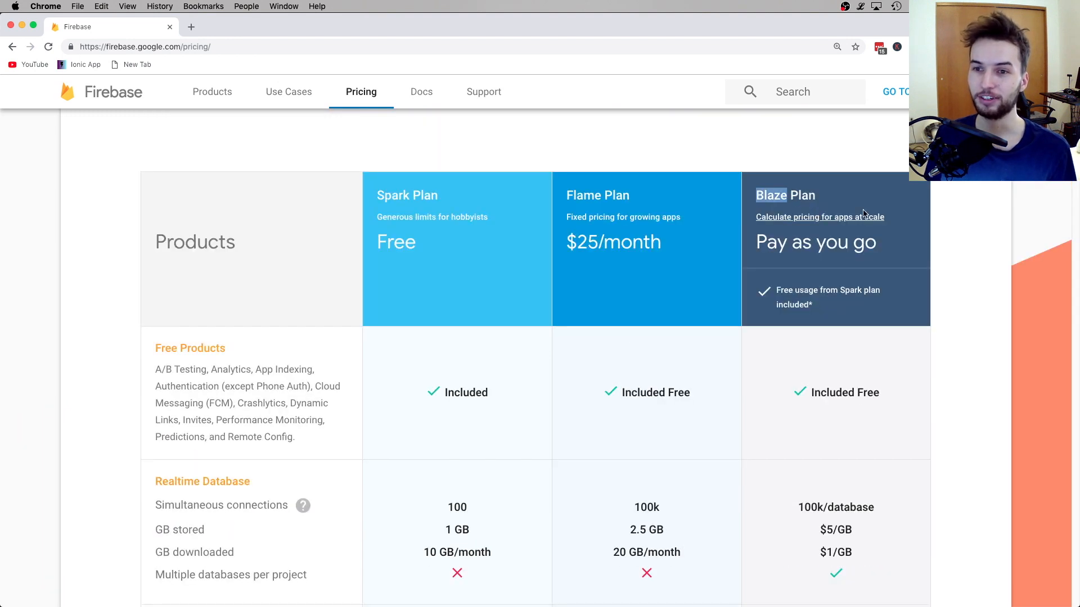
pyautogui.scroll(-3)
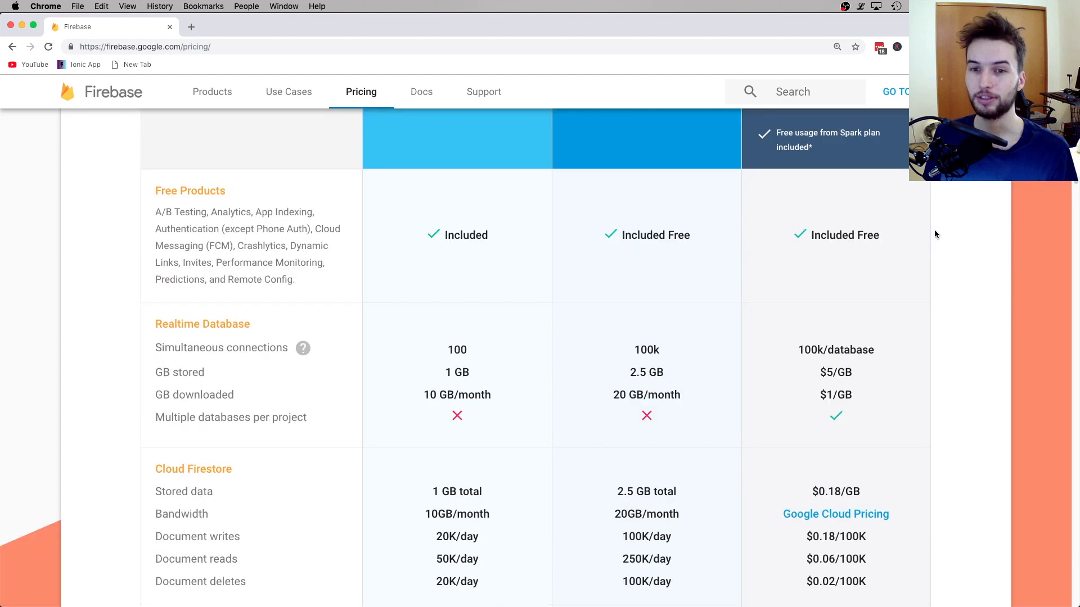
pyautogui.scroll(3)
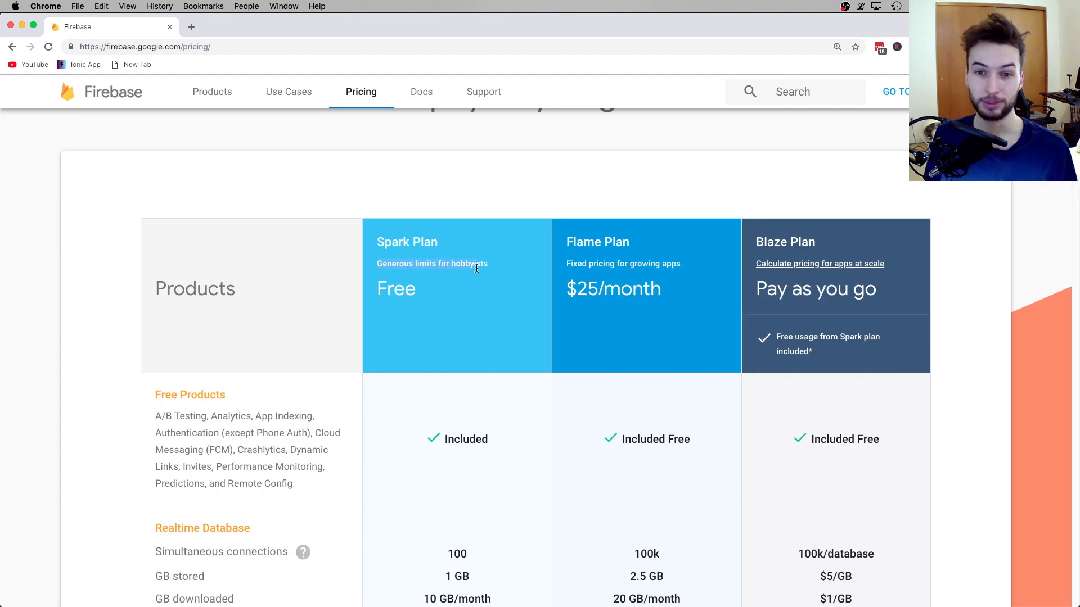
pyautogui.scroll(-3)
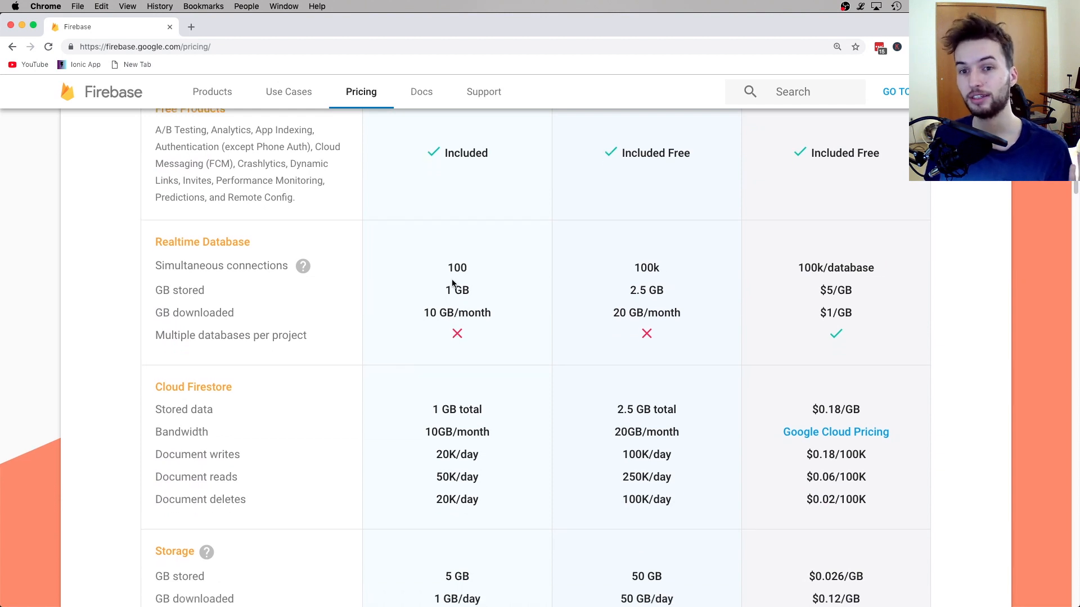
pyautogui.scroll(3)
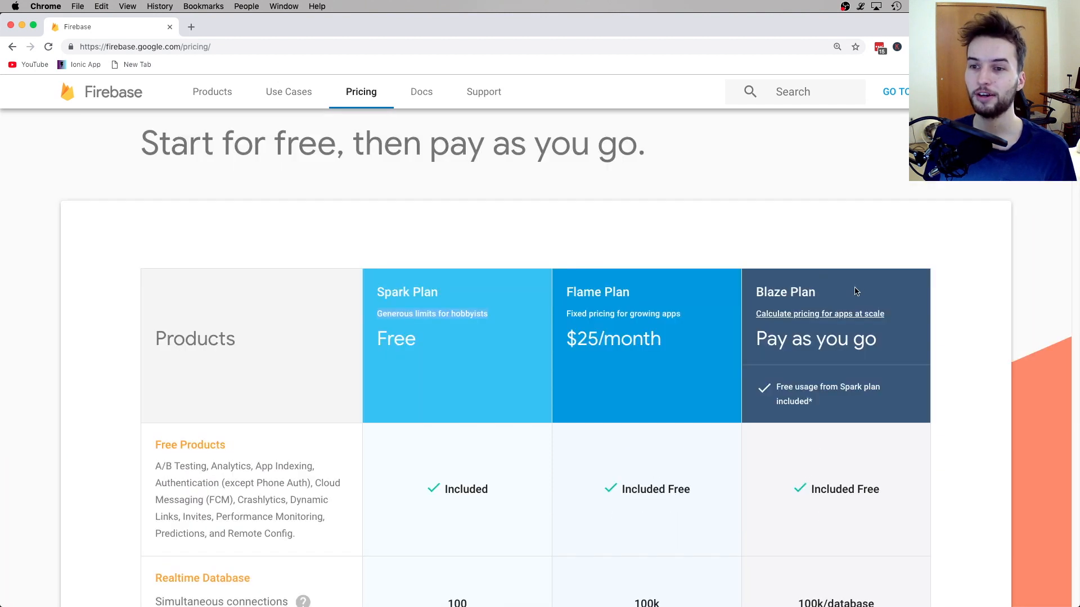
pyautogui.scroll(-3)
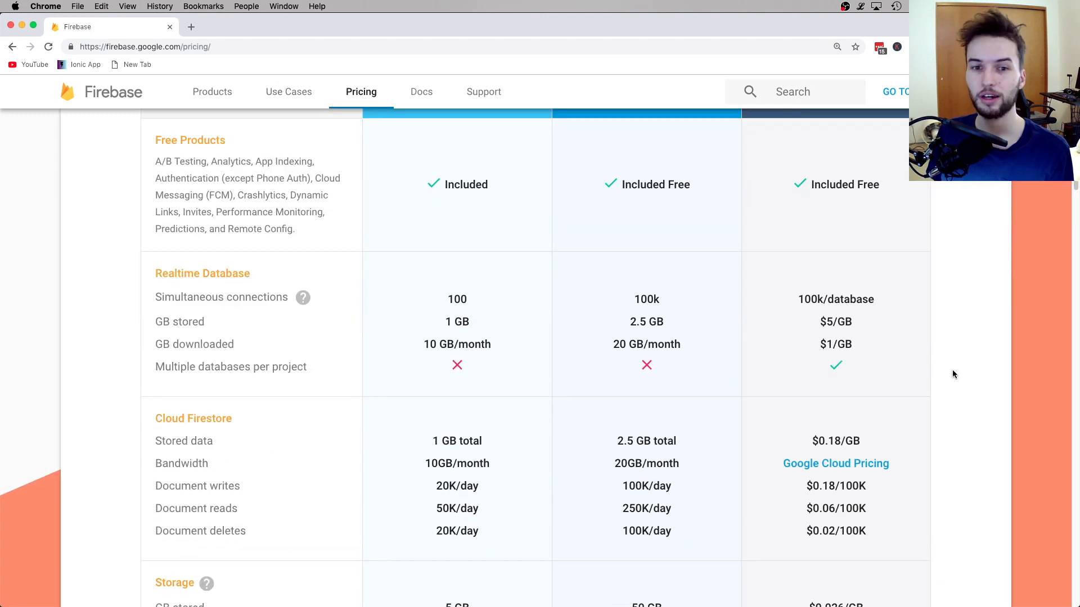
pyautogui.scroll(-3)
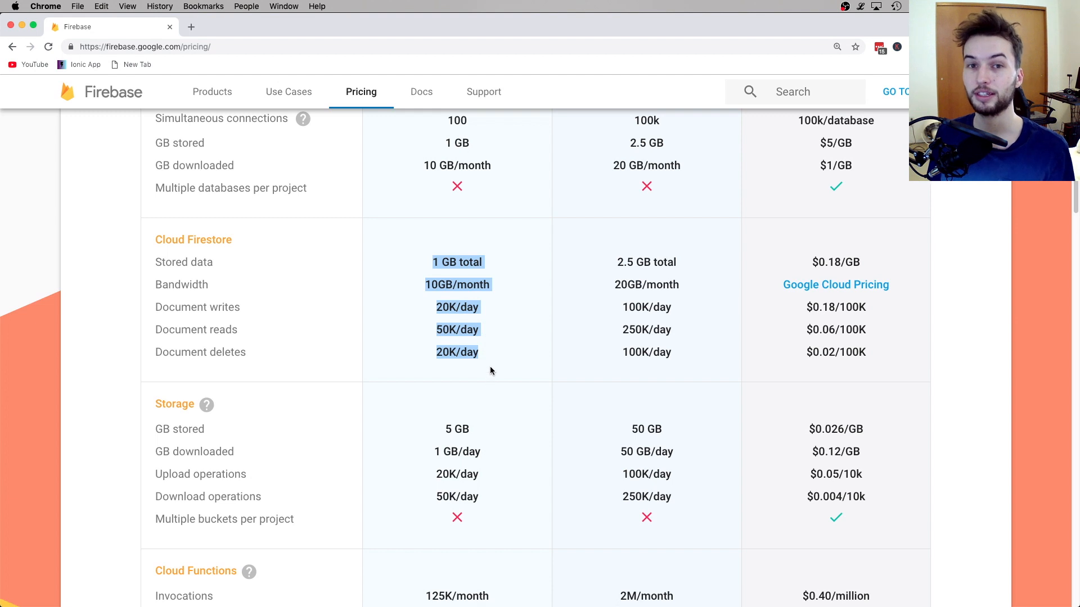
pyautogui.scroll(3)
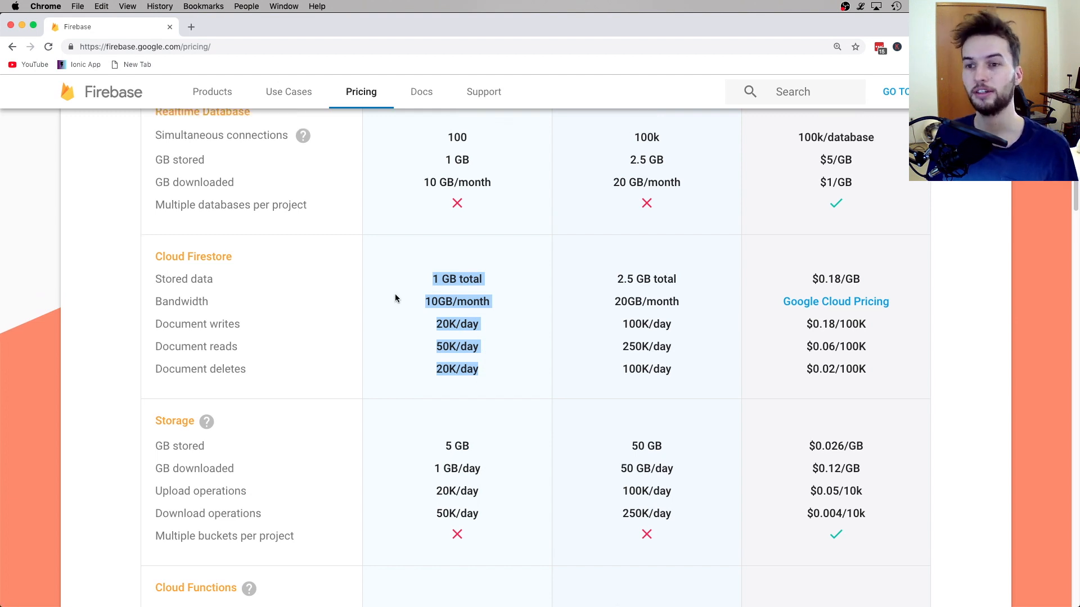
pyautogui.moveTo(418, 304)
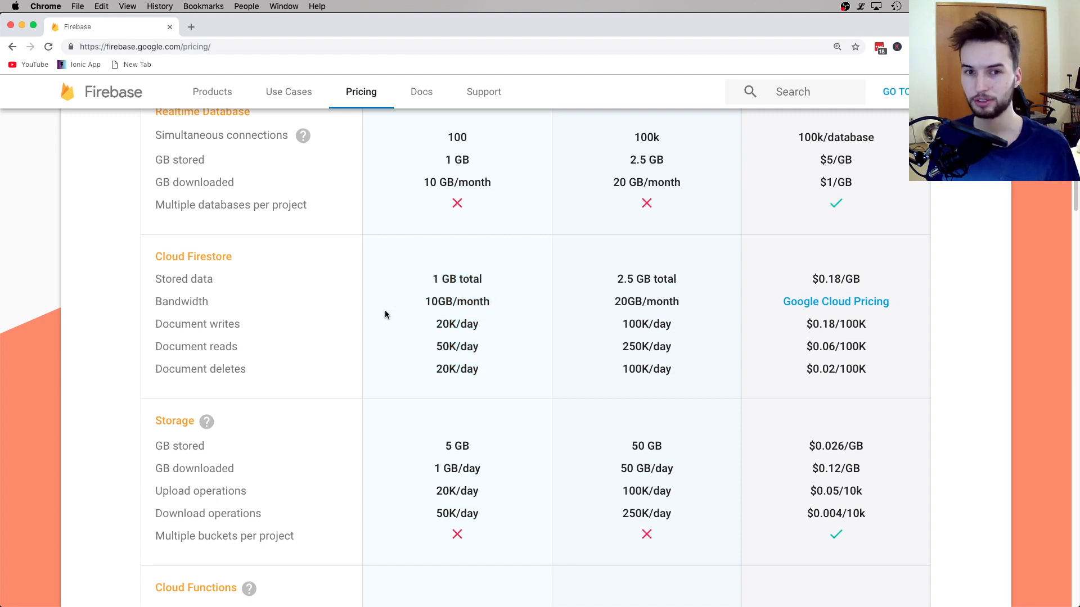
pyautogui.moveTo(312, 304)
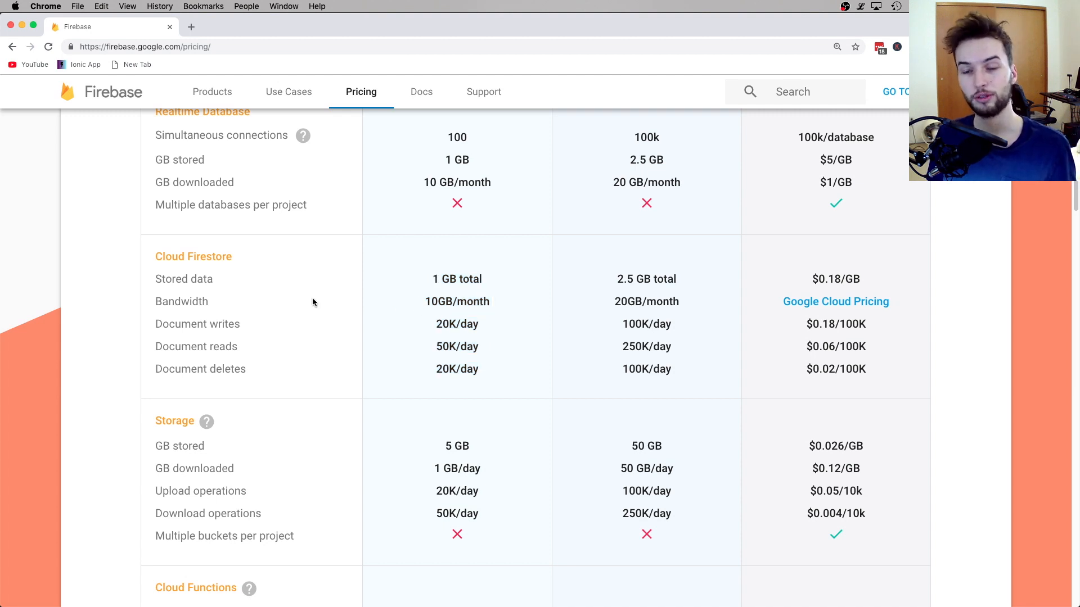
pyautogui.scroll(3)
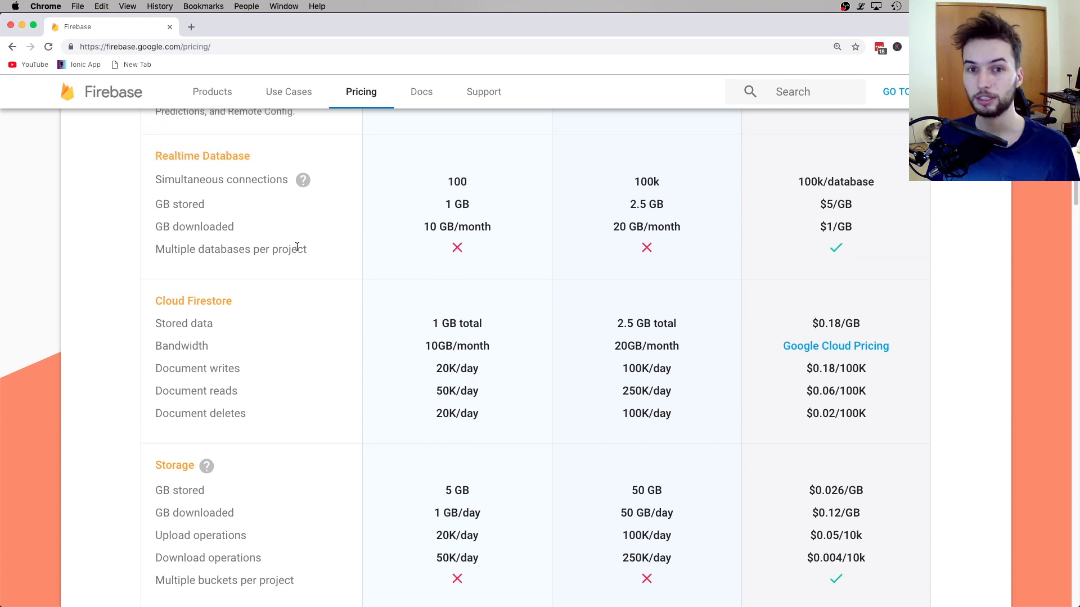
pyautogui.scroll(-3)
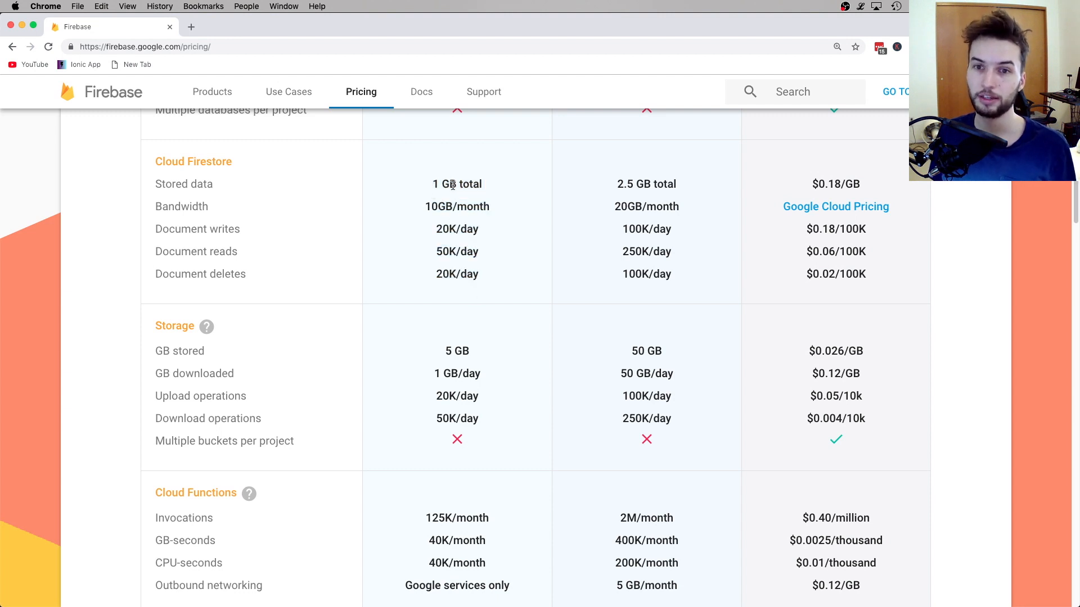
pyautogui.moveTo(469, 248)
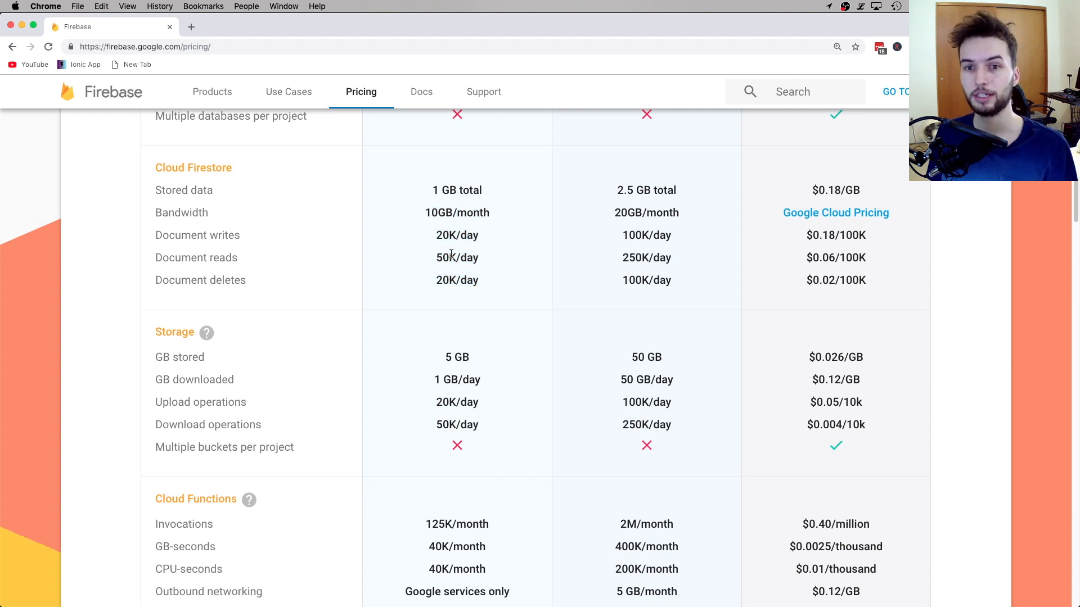
pyautogui.doubleClick(456, 212)
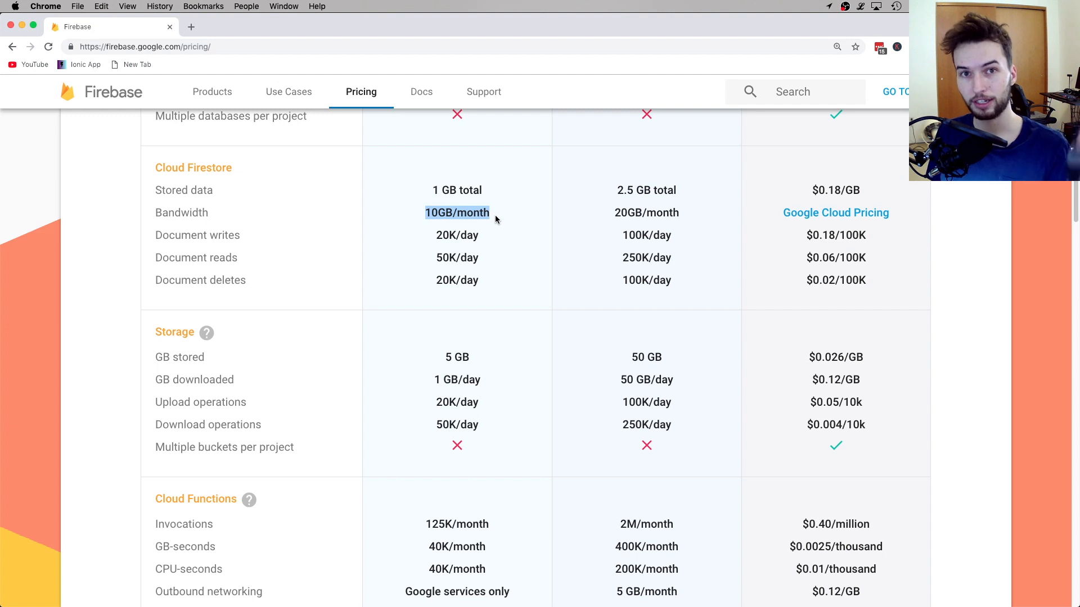
pyautogui.moveTo(458, 235)
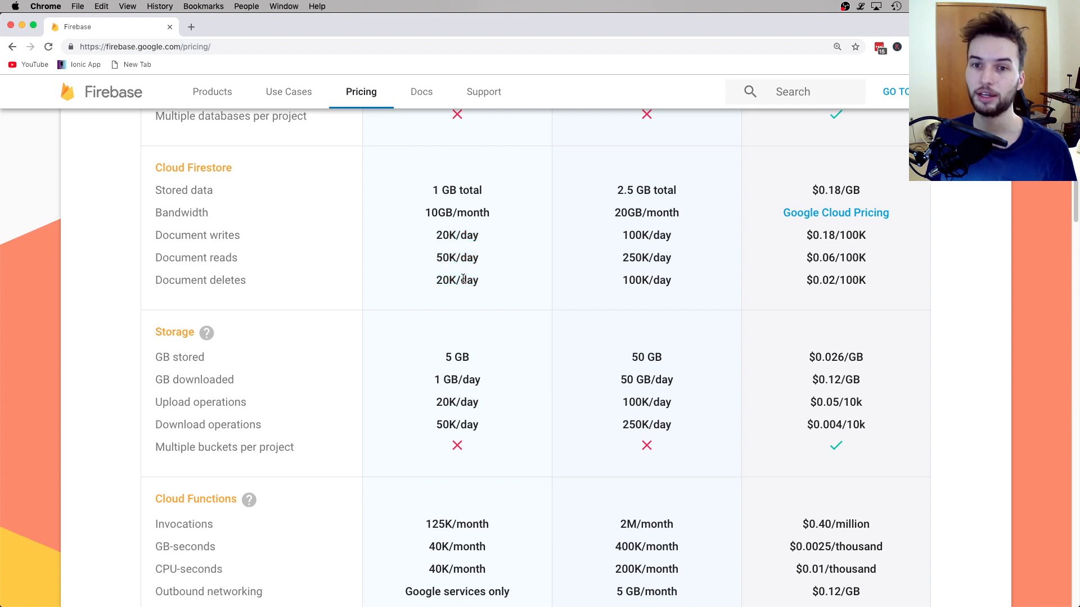
pyautogui.doubleClick(456, 235)
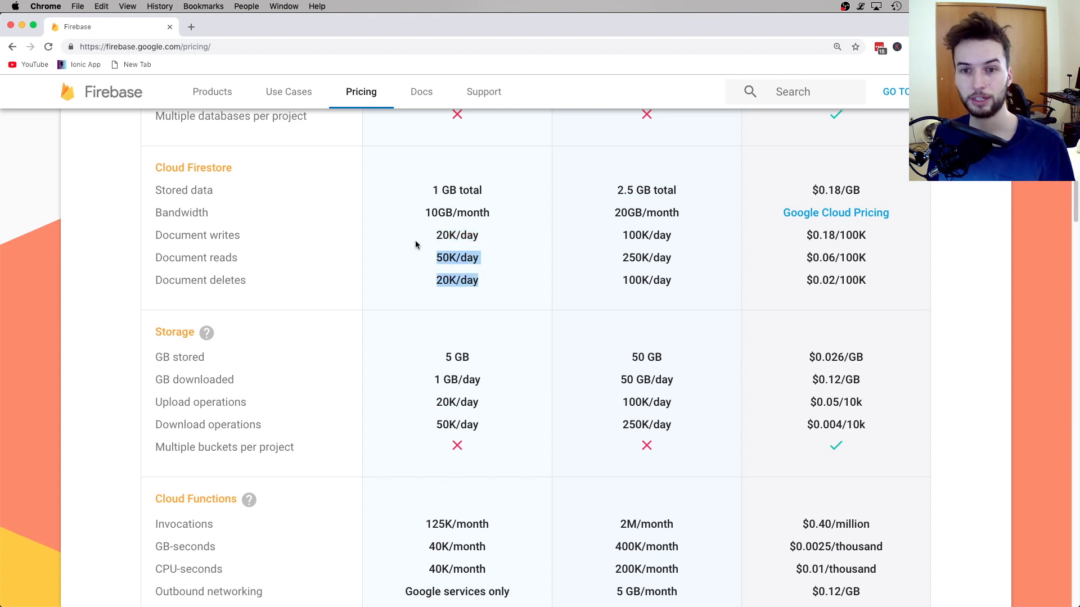
pyautogui.click(457, 258)
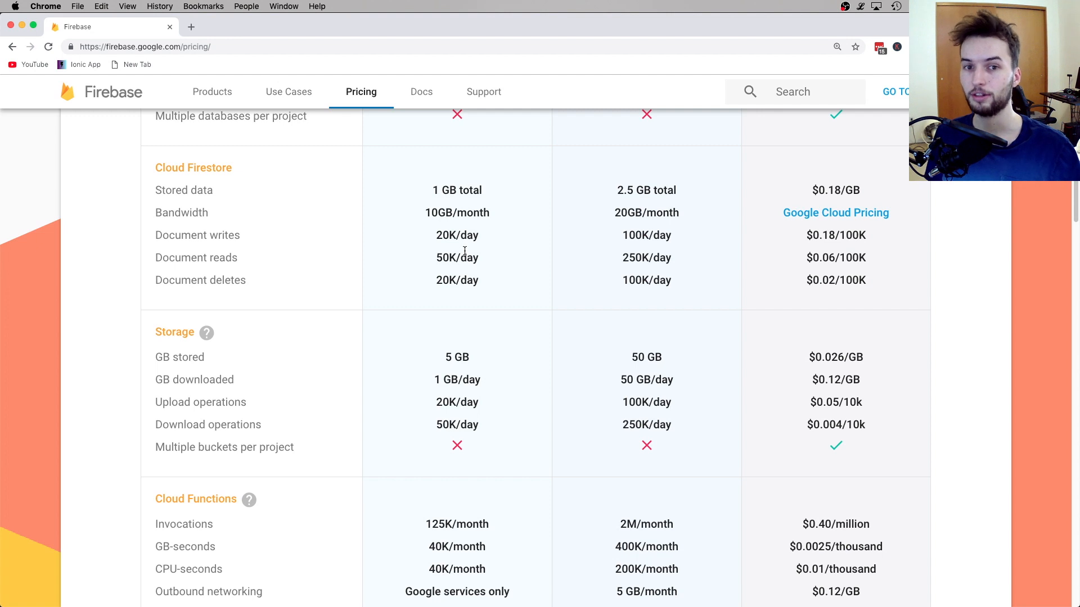
pyautogui.doubleClick(456, 257)
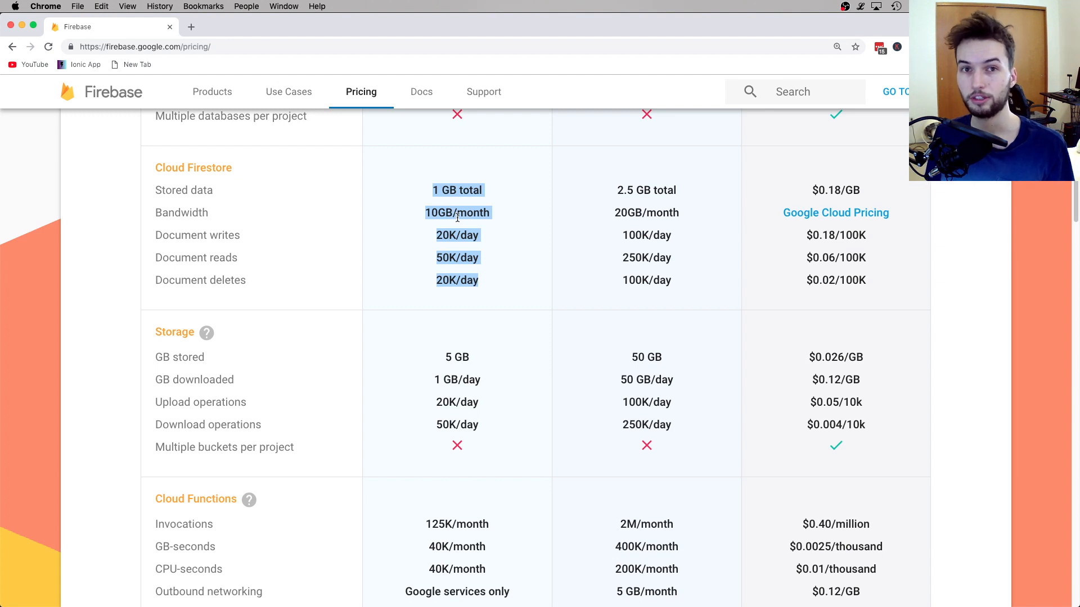
pyautogui.moveTo(473, 274)
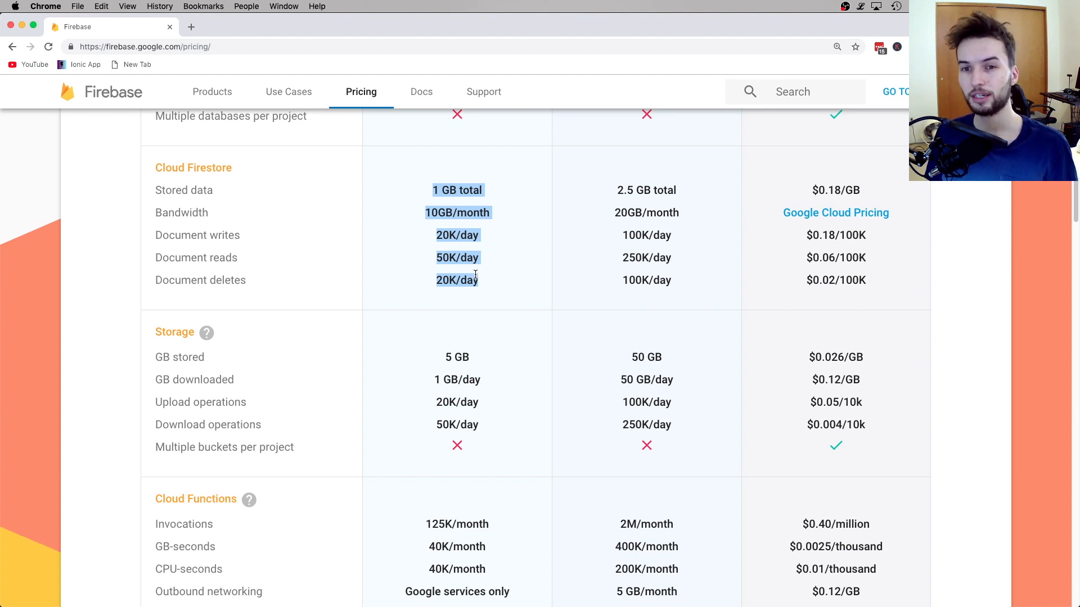
pyautogui.moveTo(455, 206)
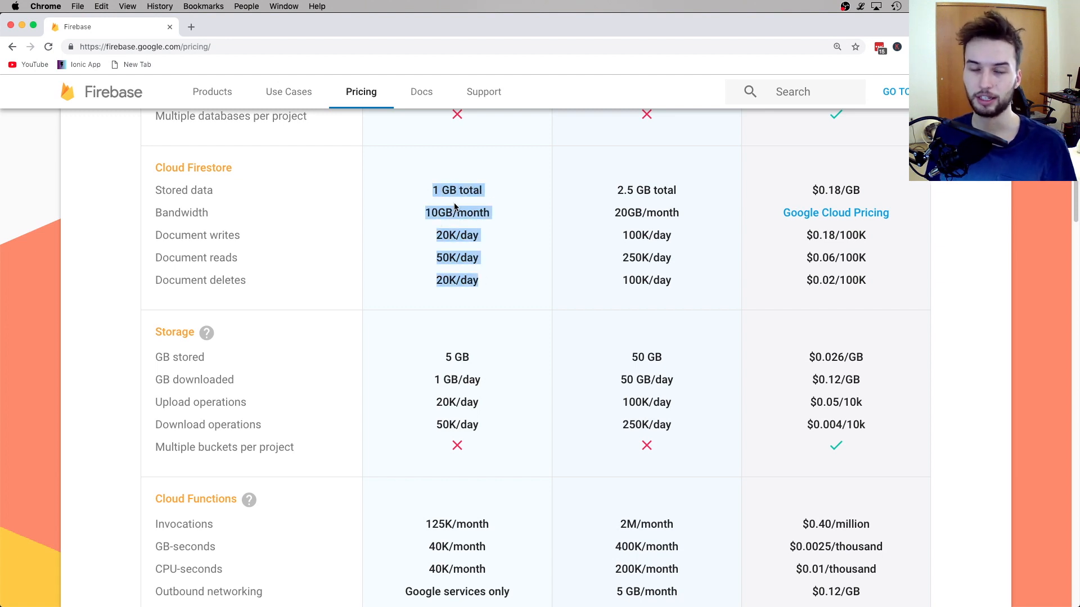
pyautogui.scroll(3)
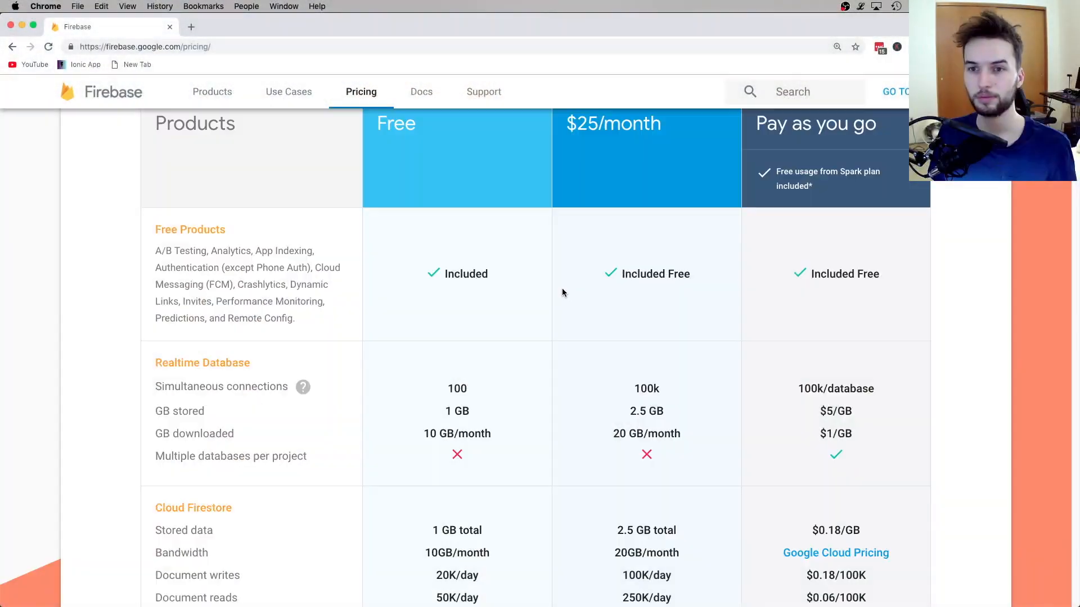
pyautogui.scroll(-3)
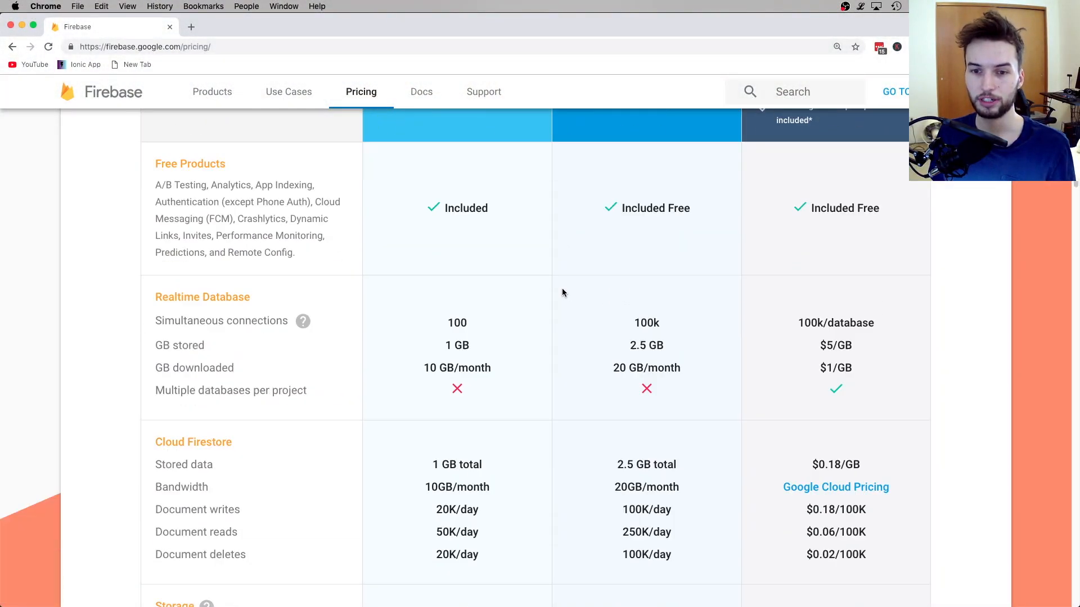
pyautogui.scroll(-3)
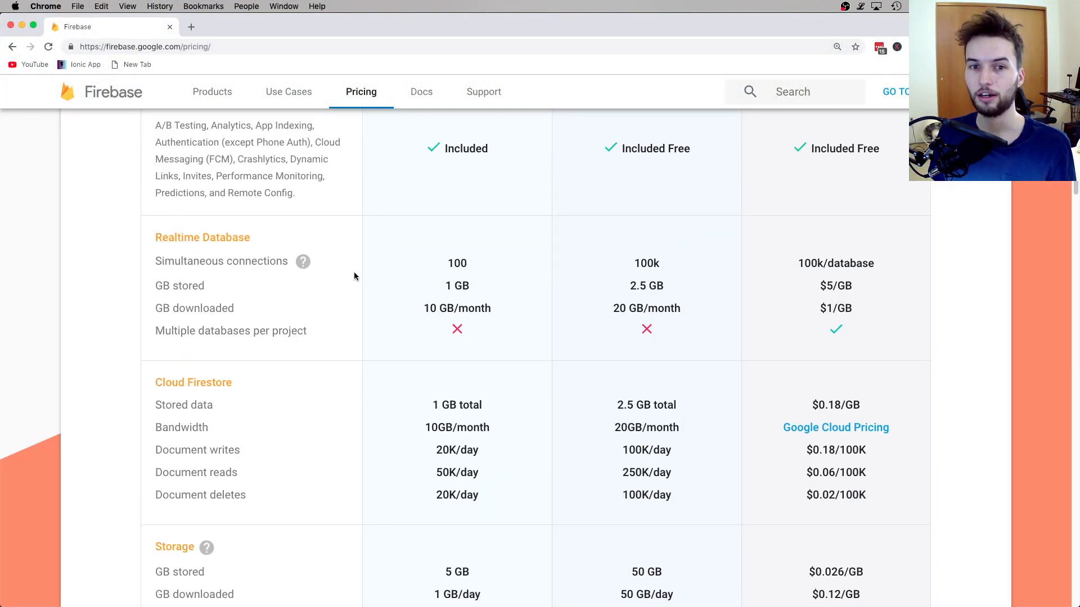
pyautogui.scroll(3)
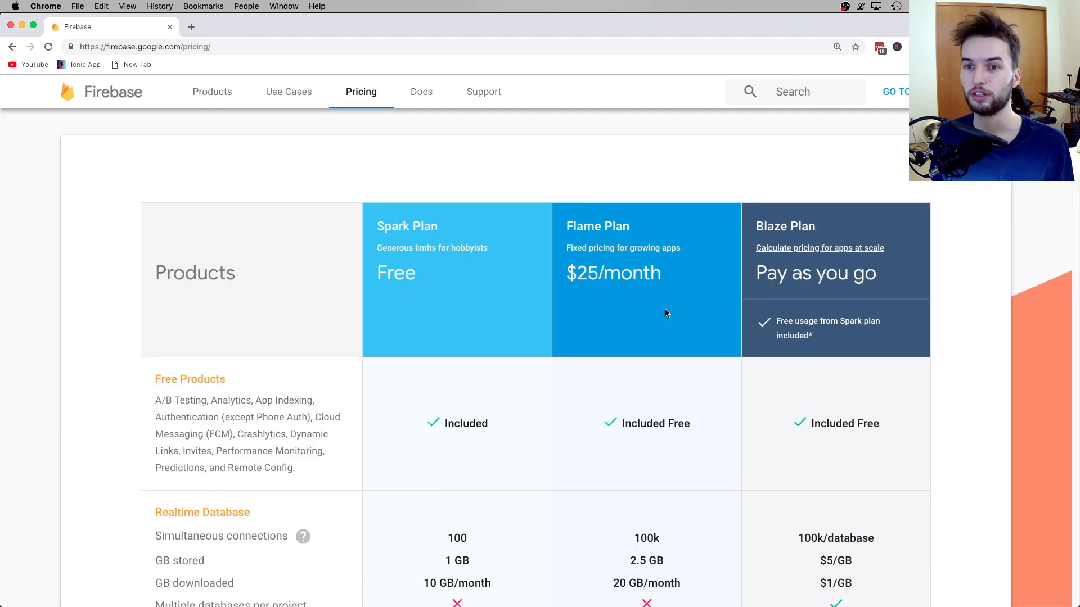
pyautogui.moveTo(826, 242)
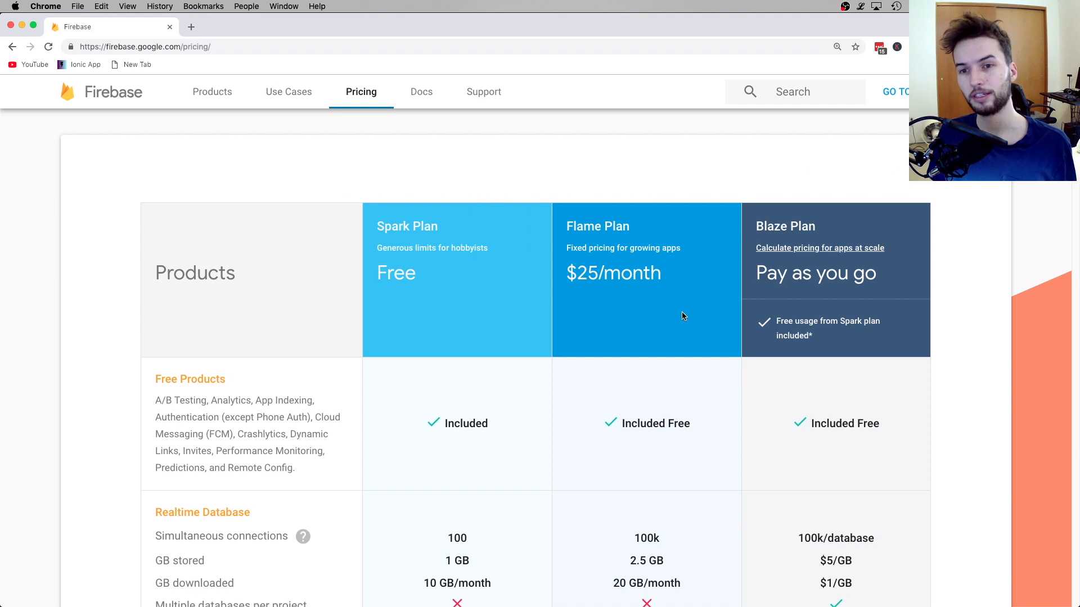
pyautogui.moveTo(582, 276)
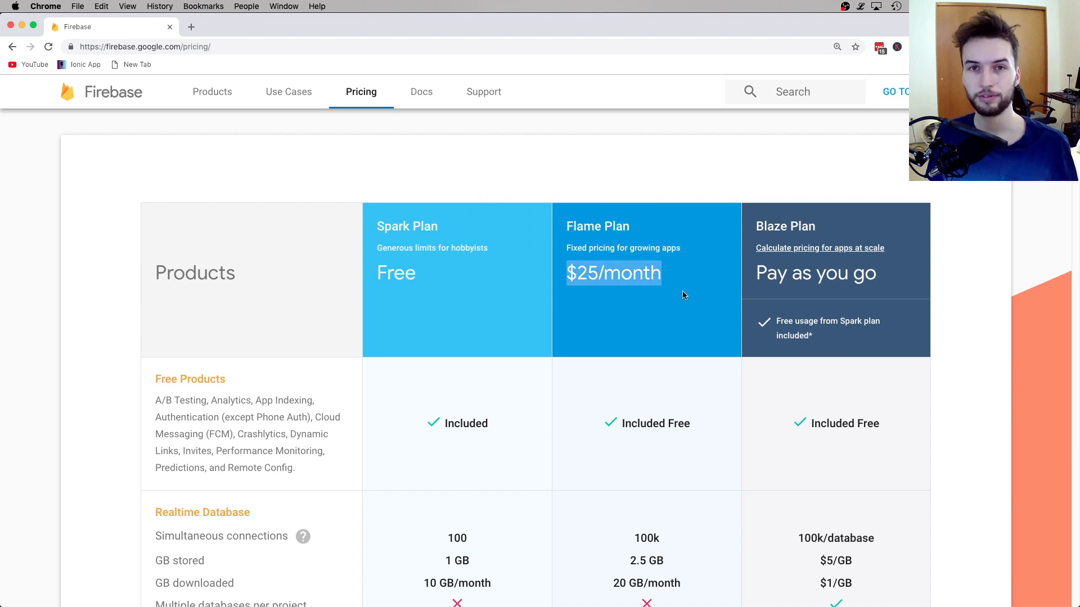
pyautogui.scroll(-3)
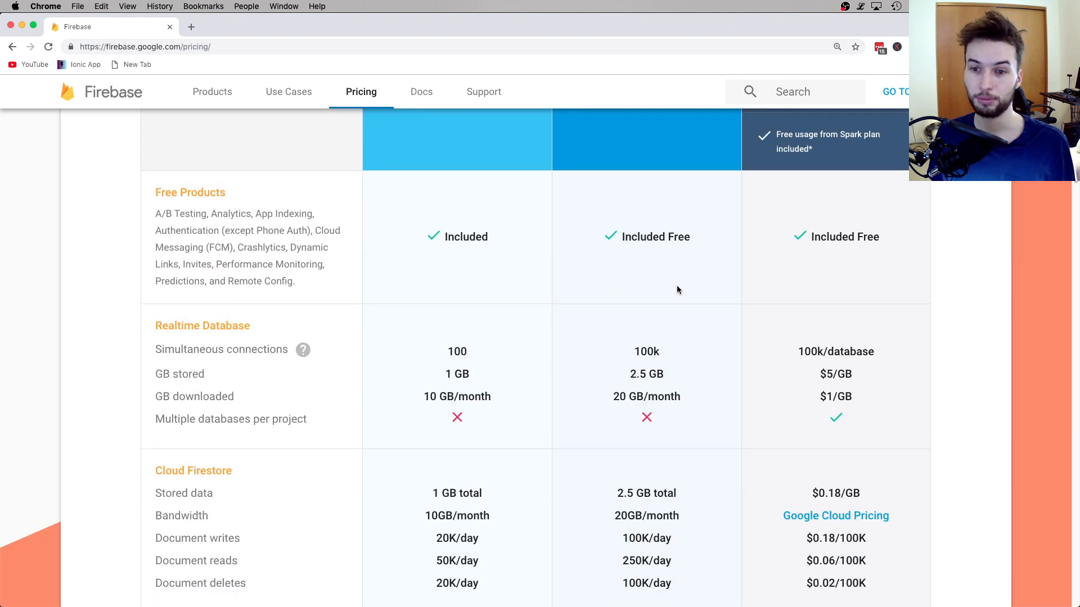
pyautogui.scroll(-3)
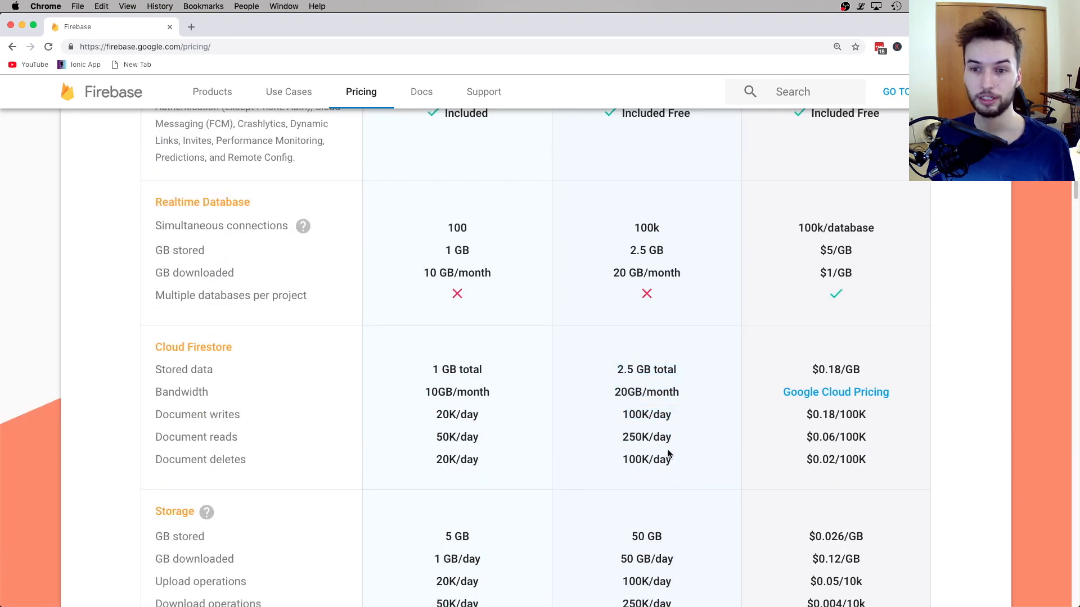
pyautogui.scroll(3)
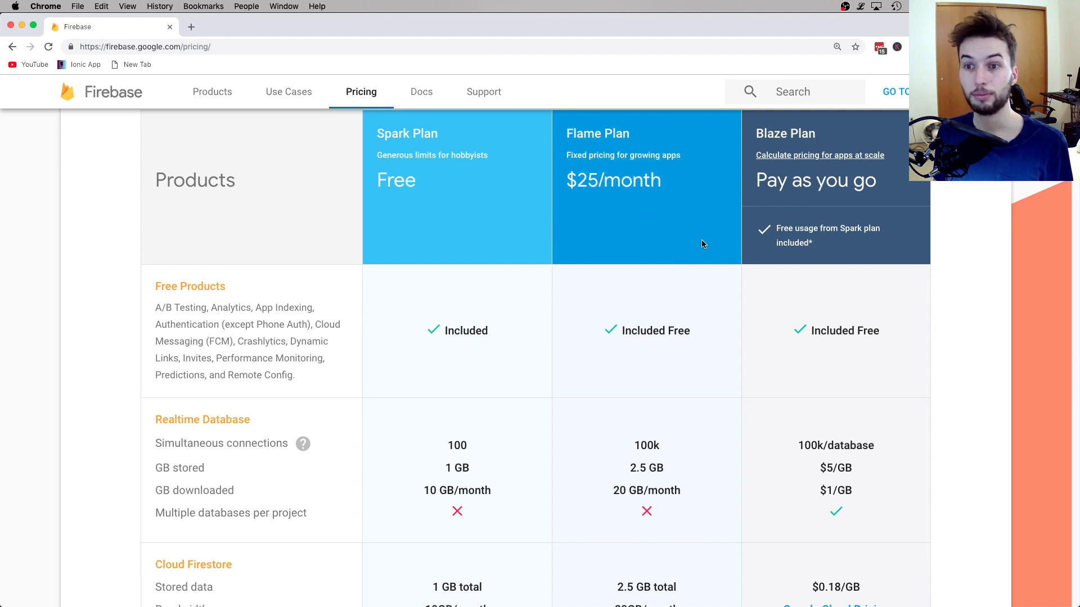
pyautogui.moveTo(806, 243)
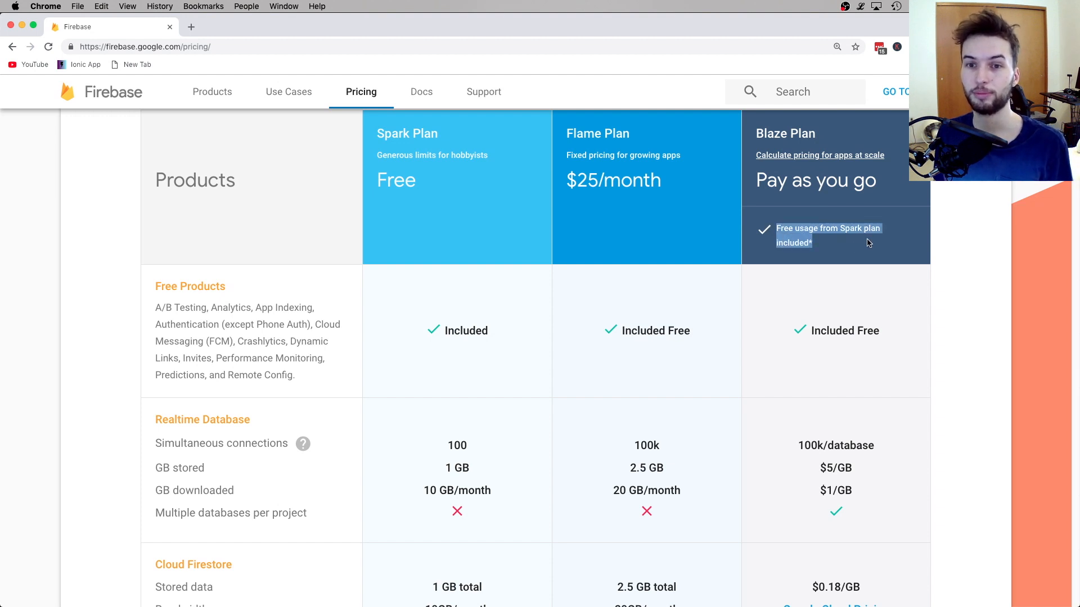
pyautogui.moveTo(556, 297)
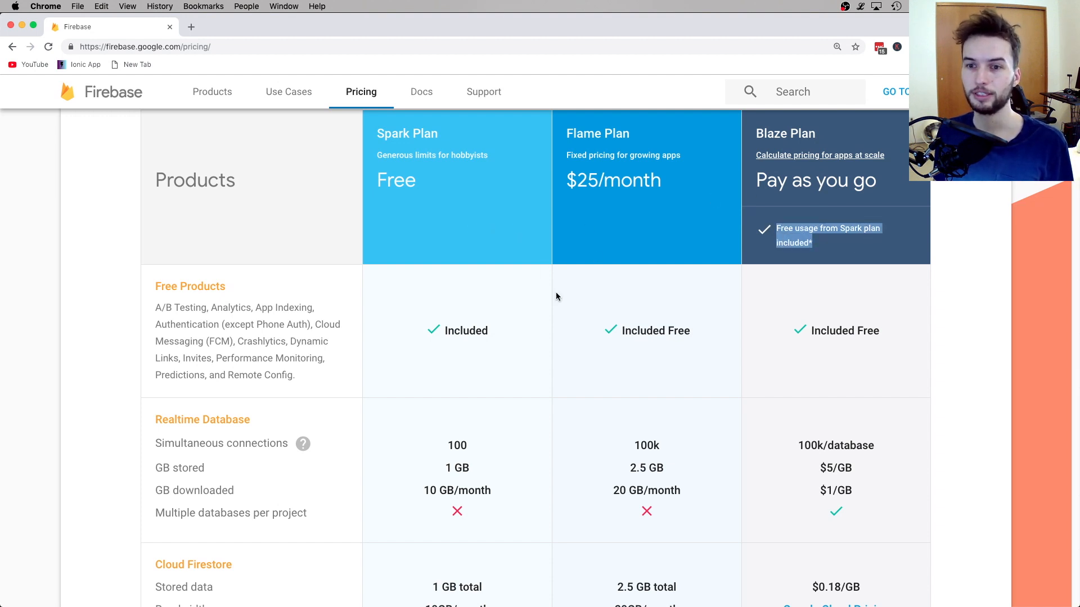
pyautogui.moveTo(652, 368)
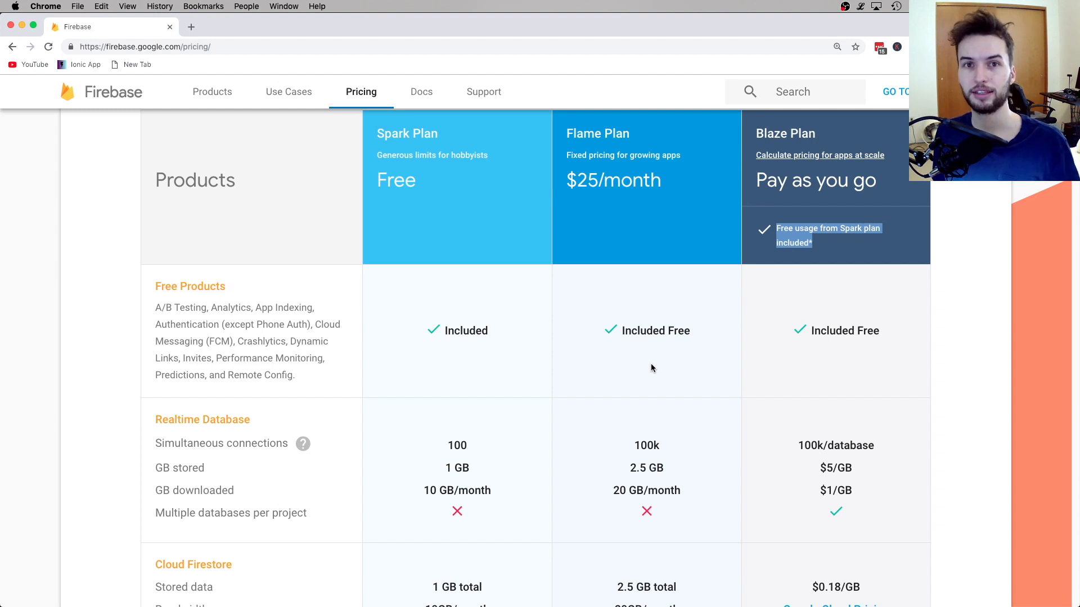
pyautogui.moveTo(767, 401)
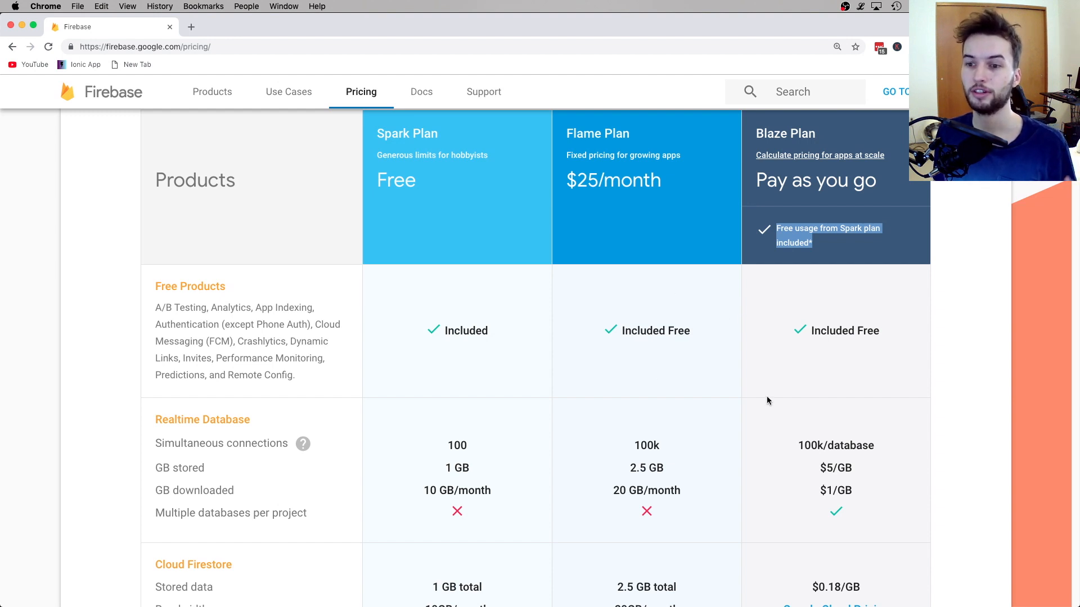
pyautogui.doubleClick(457, 467)
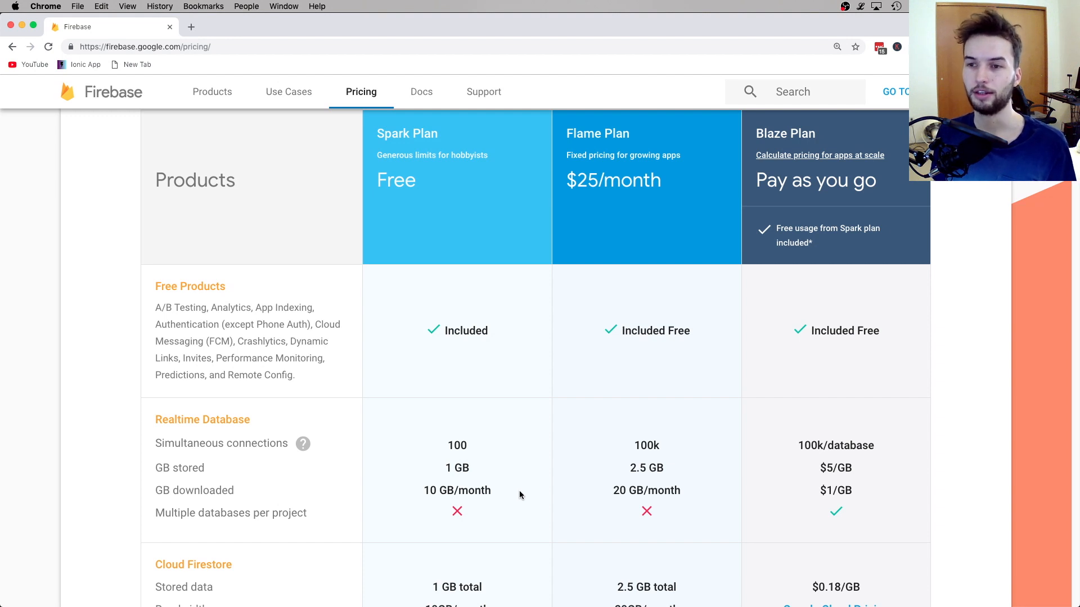
pyautogui.moveTo(478, 485)
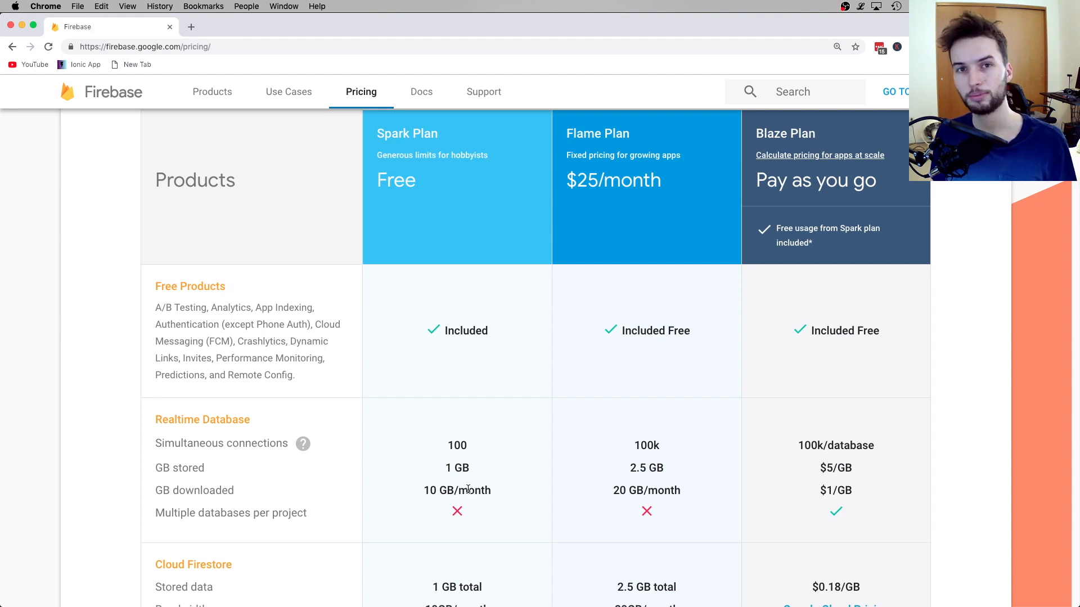
pyautogui.moveTo(540, 482)
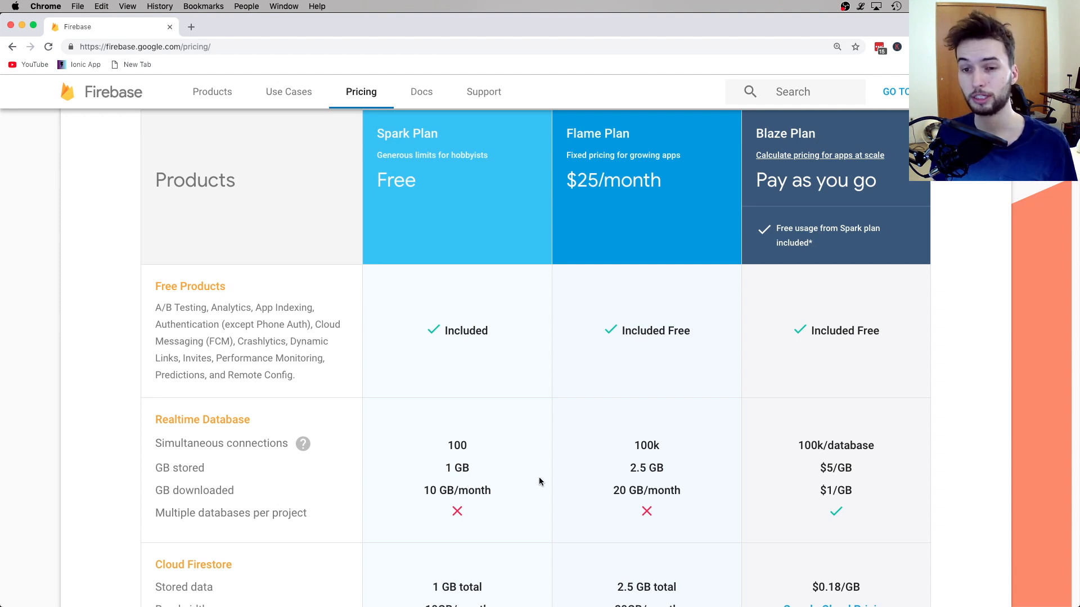
pyautogui.doubleClick(646, 468)
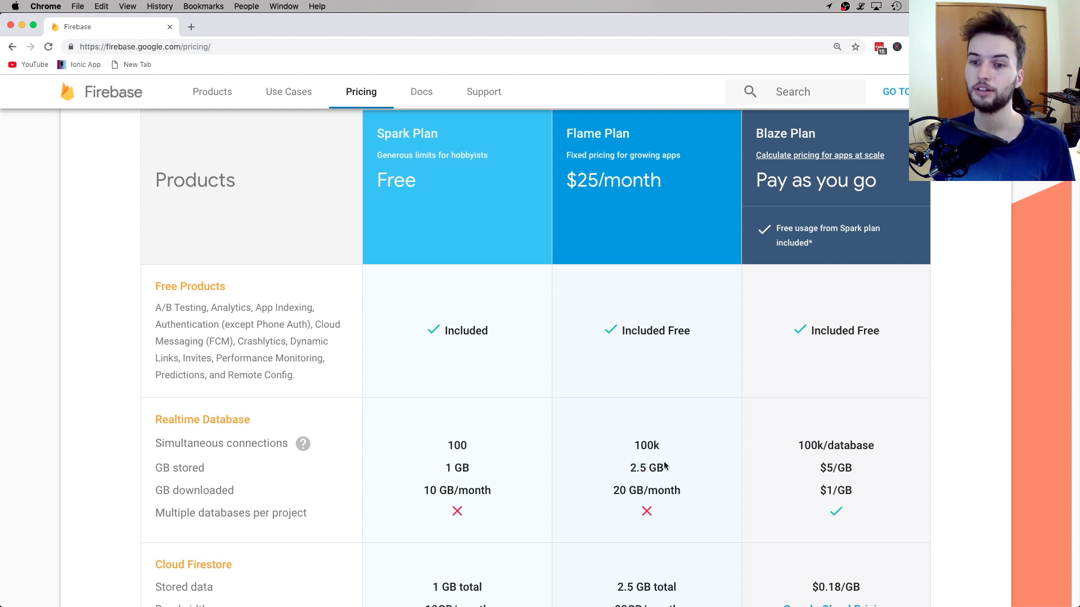
pyautogui.scroll(-3)
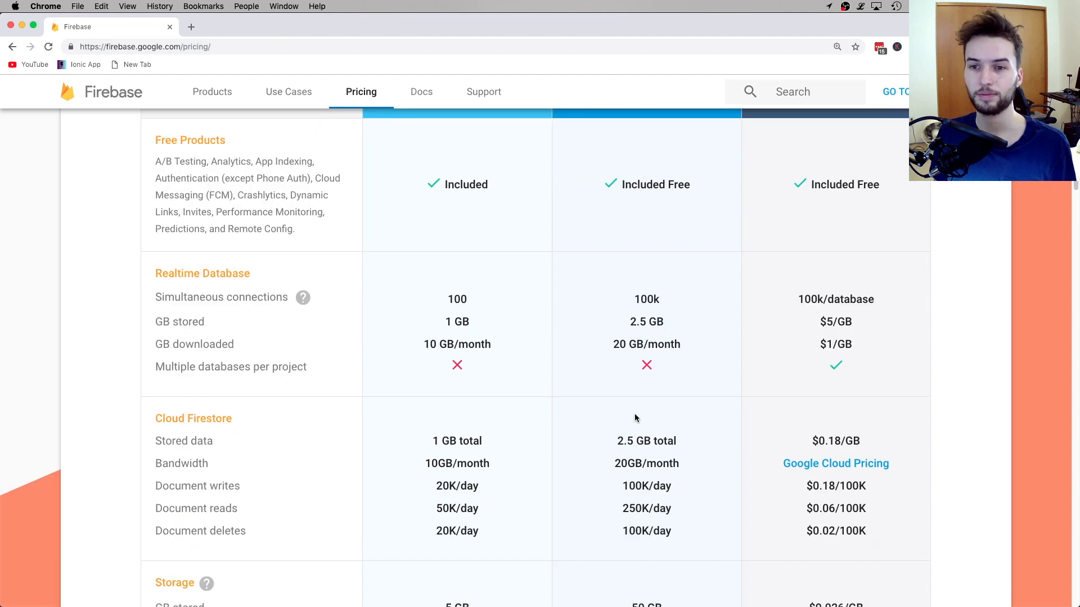
pyautogui.scroll(-3)
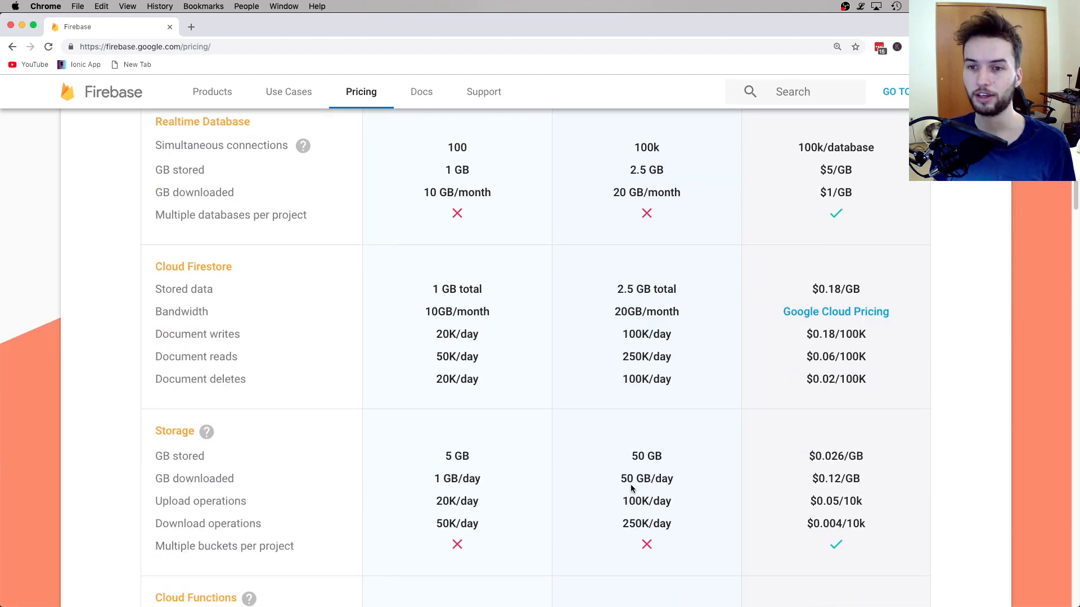
pyautogui.scroll(3)
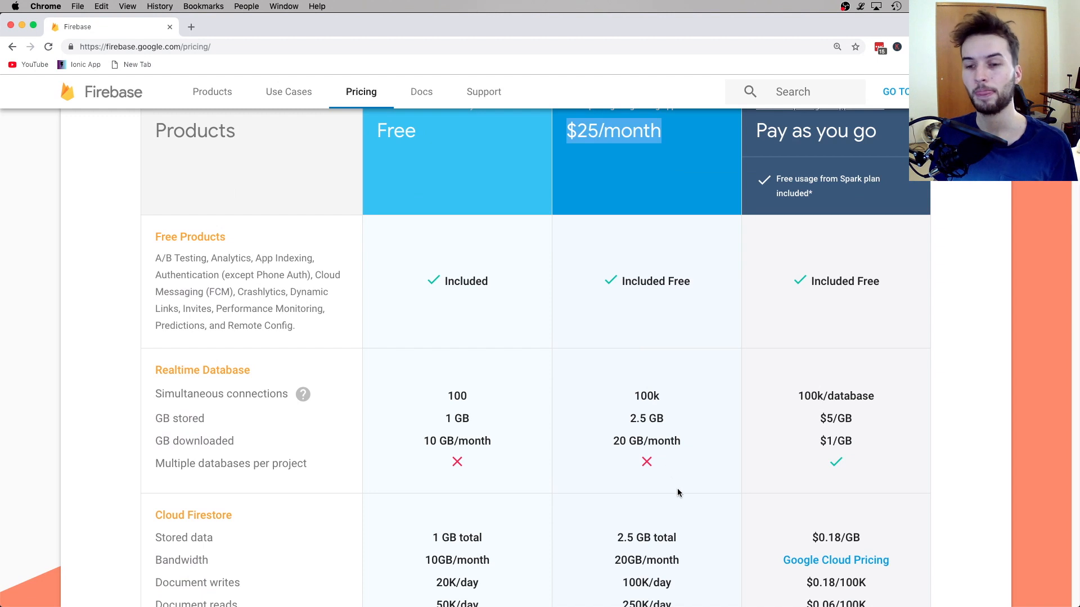
pyautogui.moveTo(596, 499)
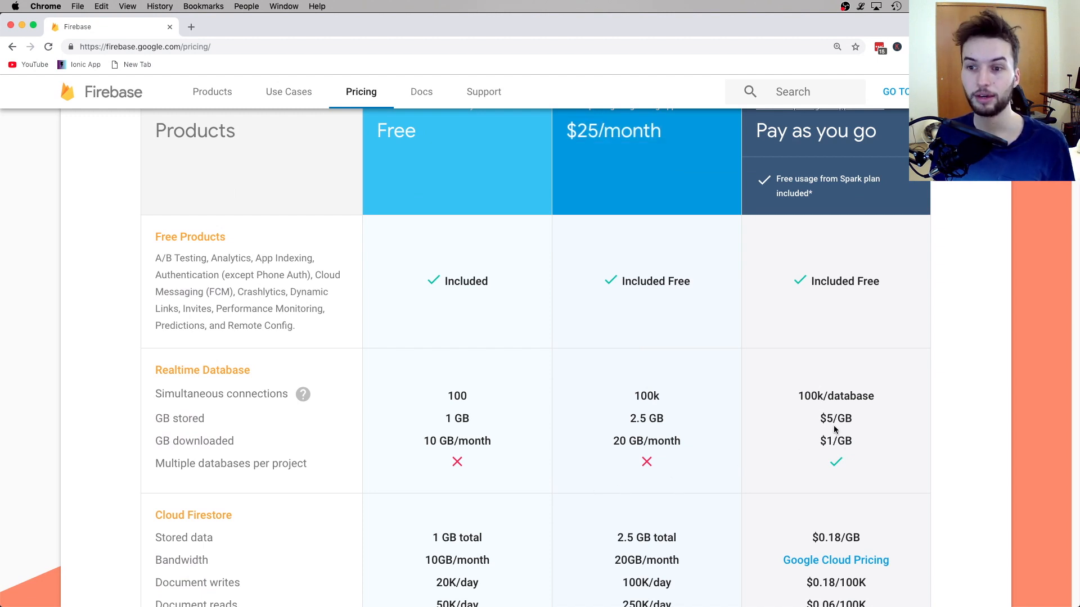
pyautogui.moveTo(852, 433)
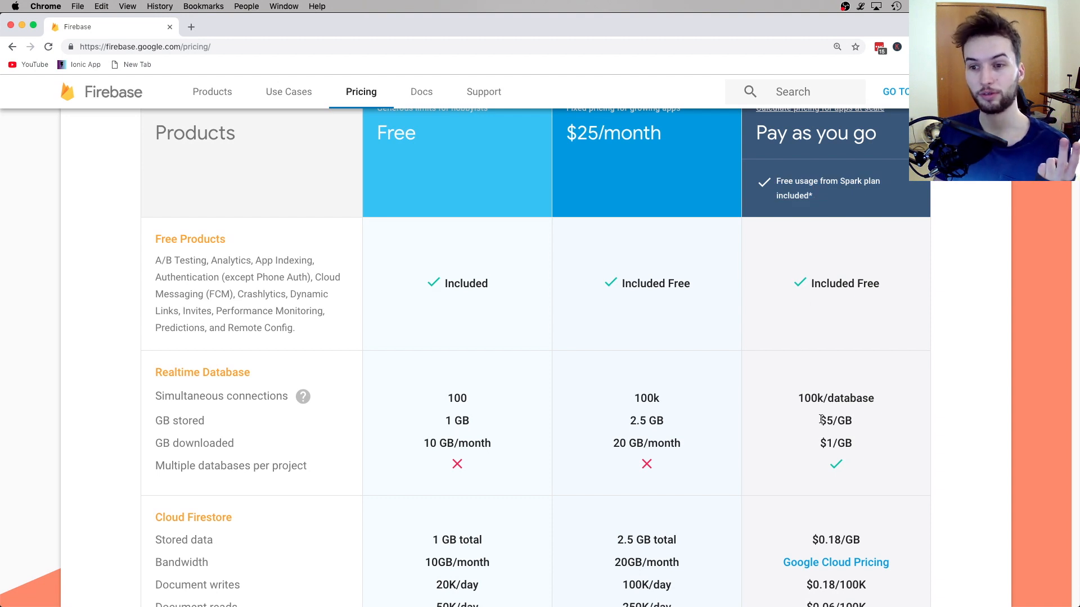
pyautogui.doubleClick(835, 443)
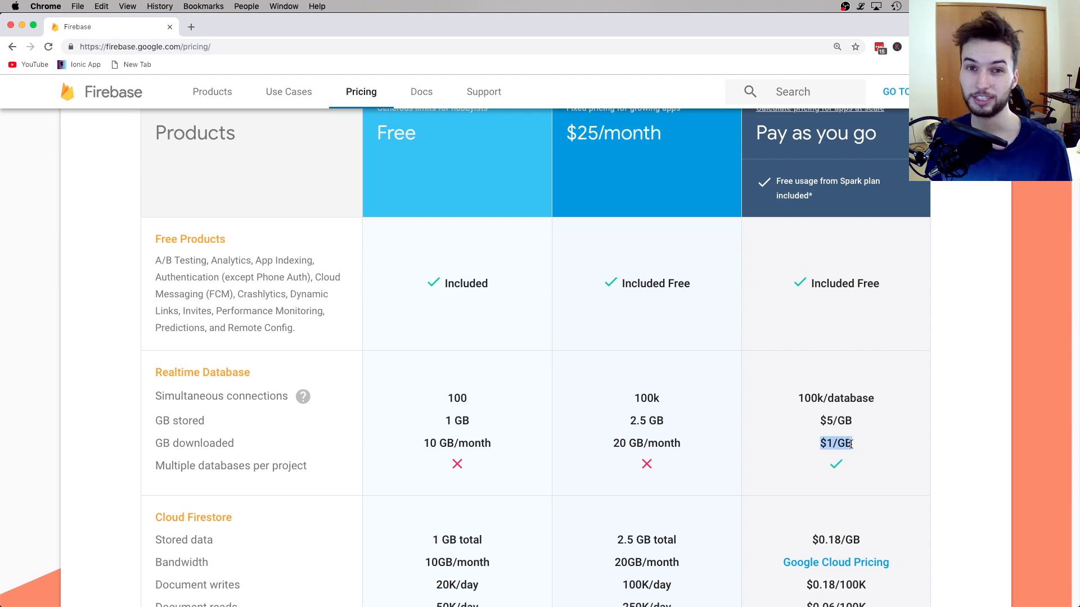
pyautogui.scroll(3)
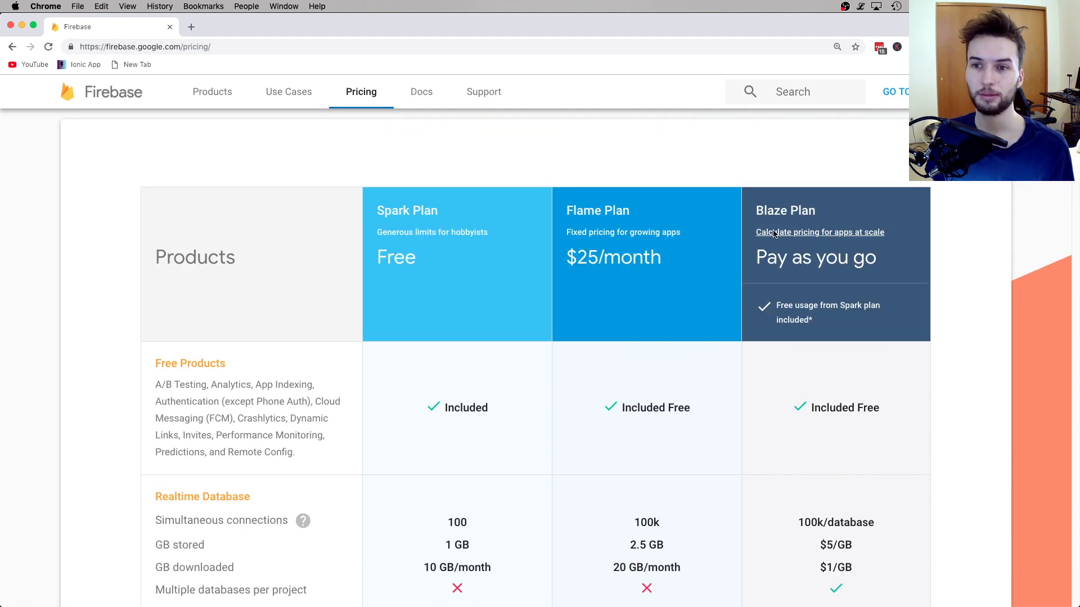
pyautogui.scroll(-3)
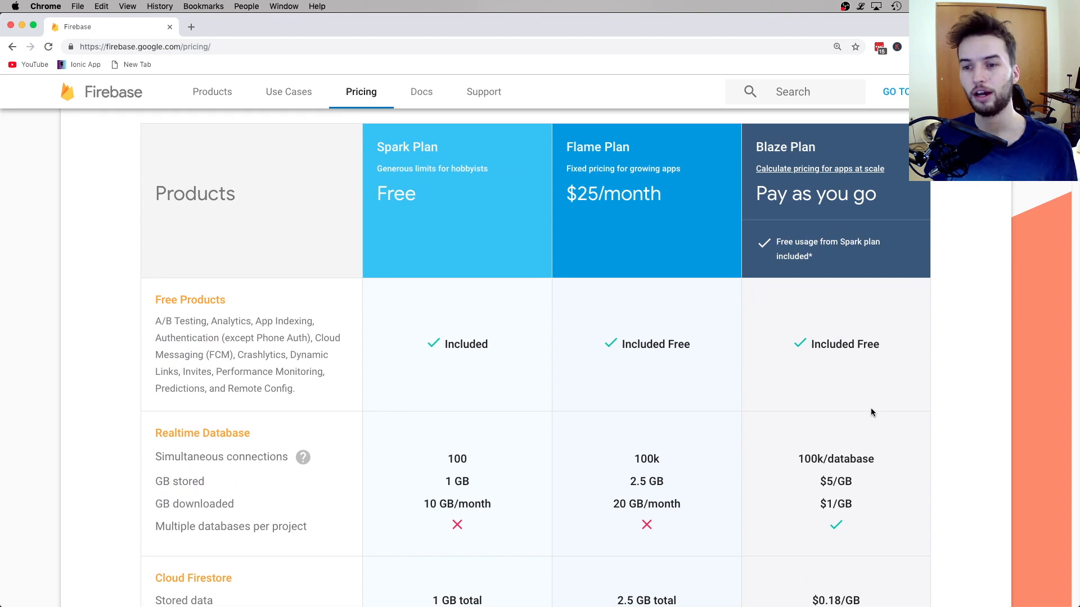
pyautogui.scroll(-3)
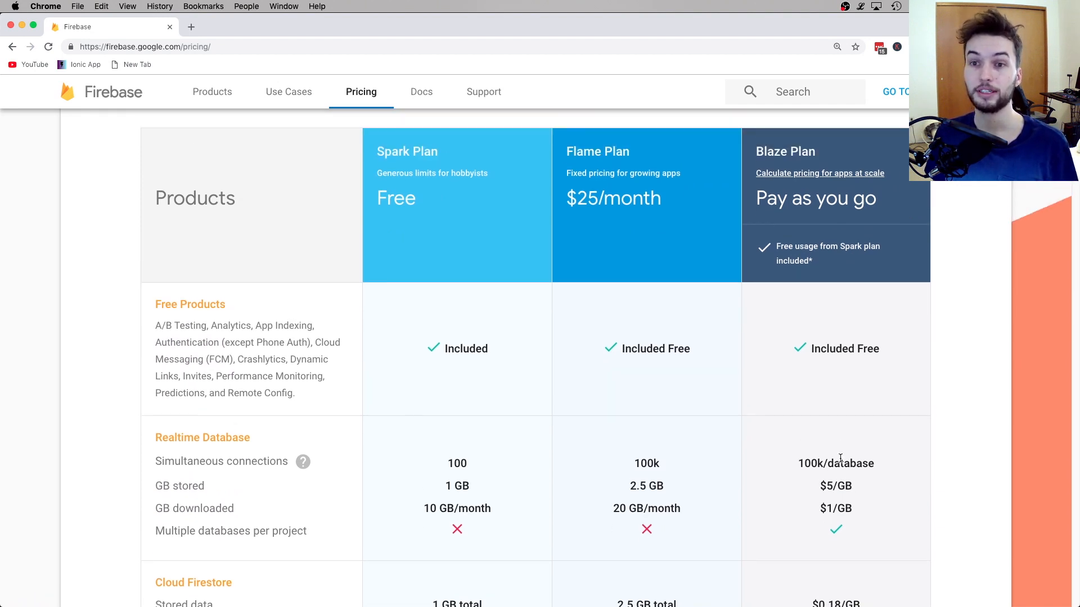
pyautogui.moveTo(660, 329)
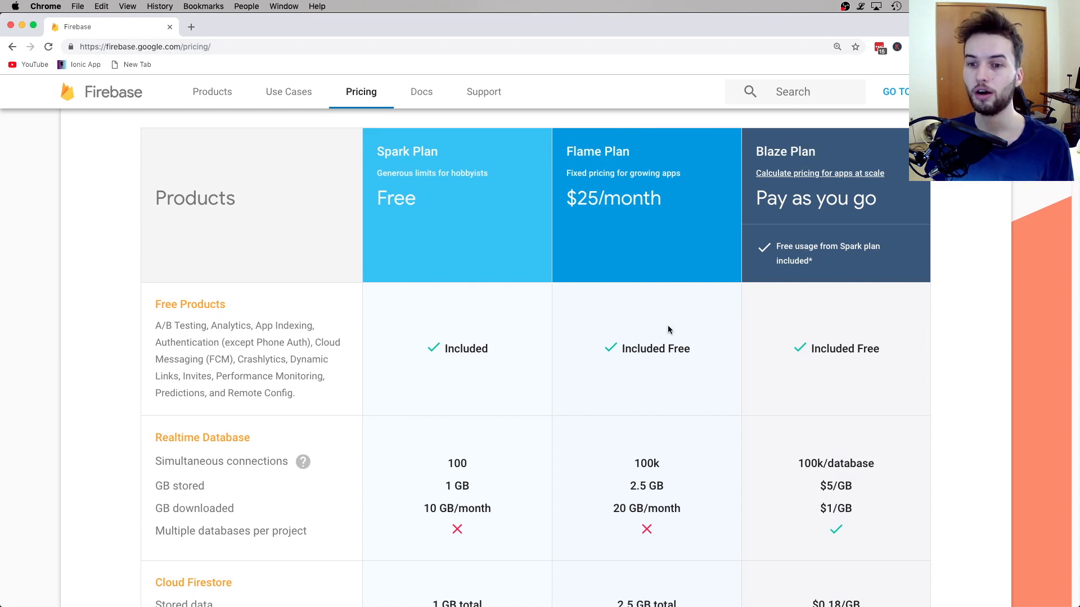
pyautogui.scroll(-3)
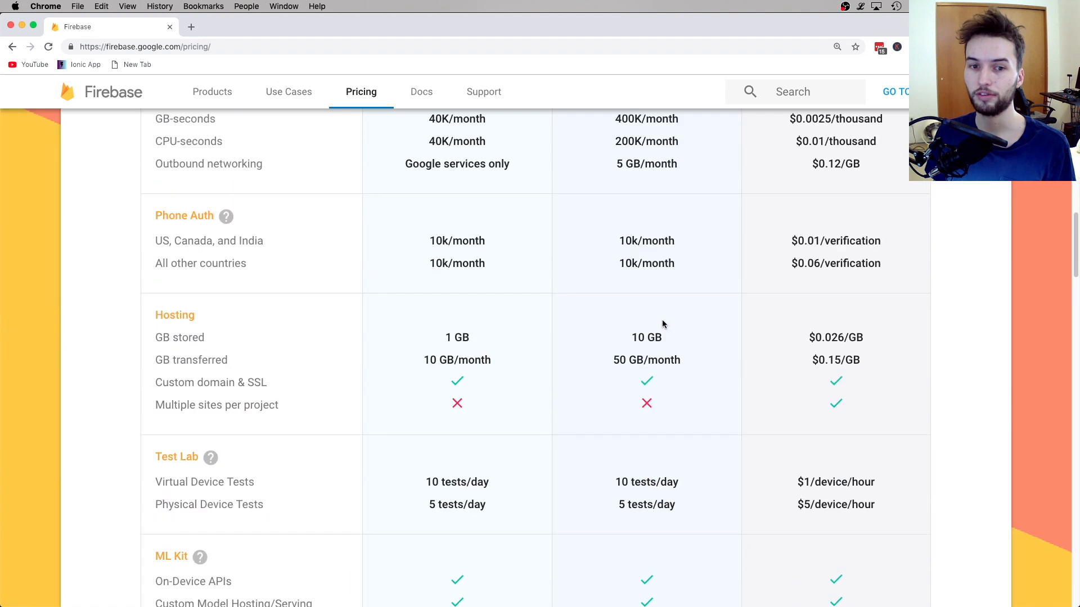
pyautogui.scroll(3)
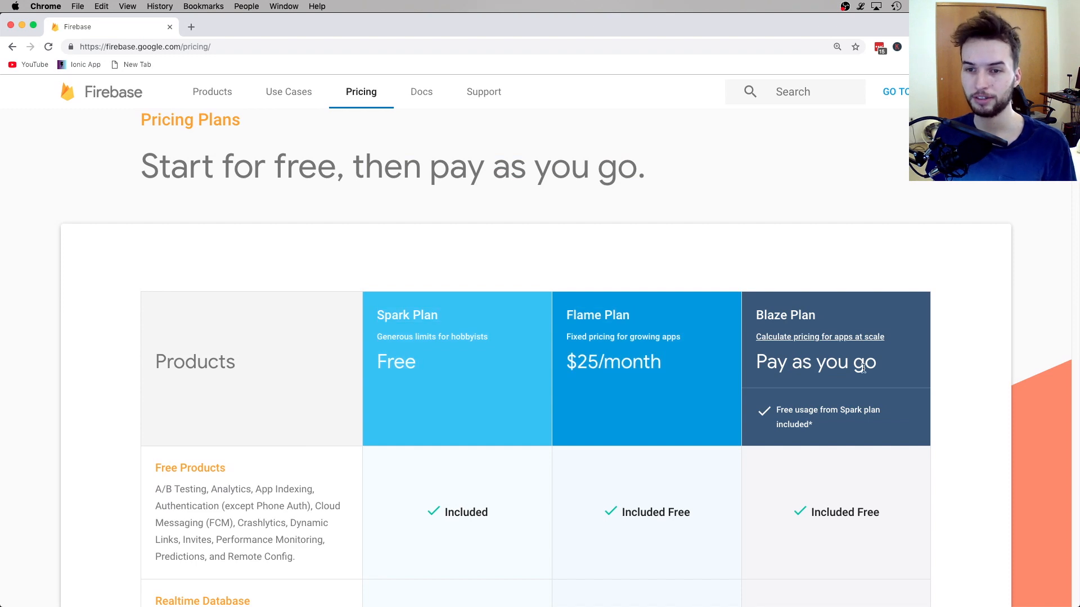
pyautogui.scroll(-3)
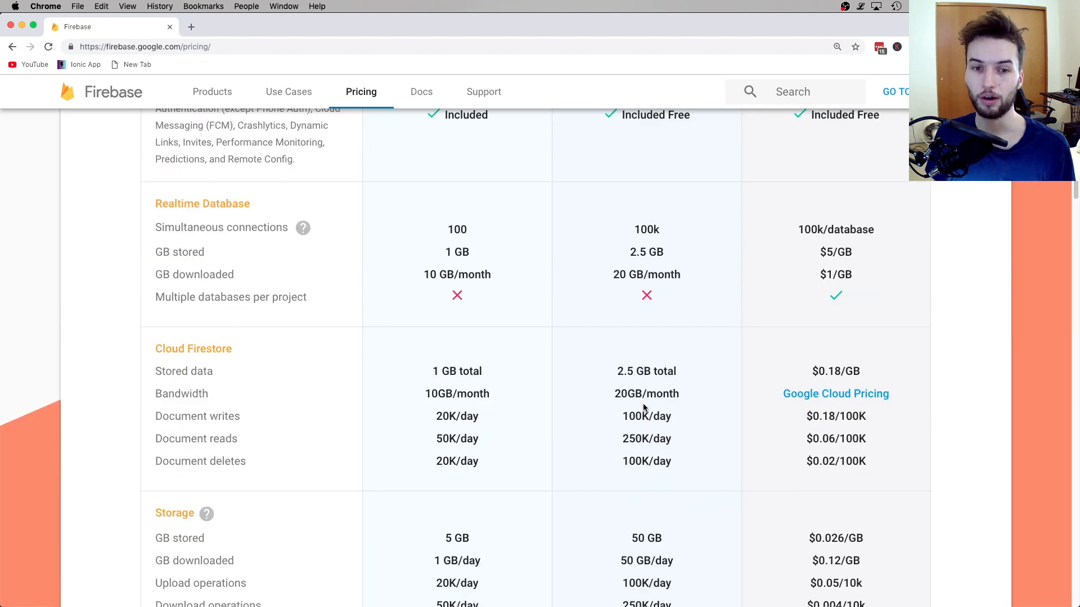
pyautogui.scroll(-3)
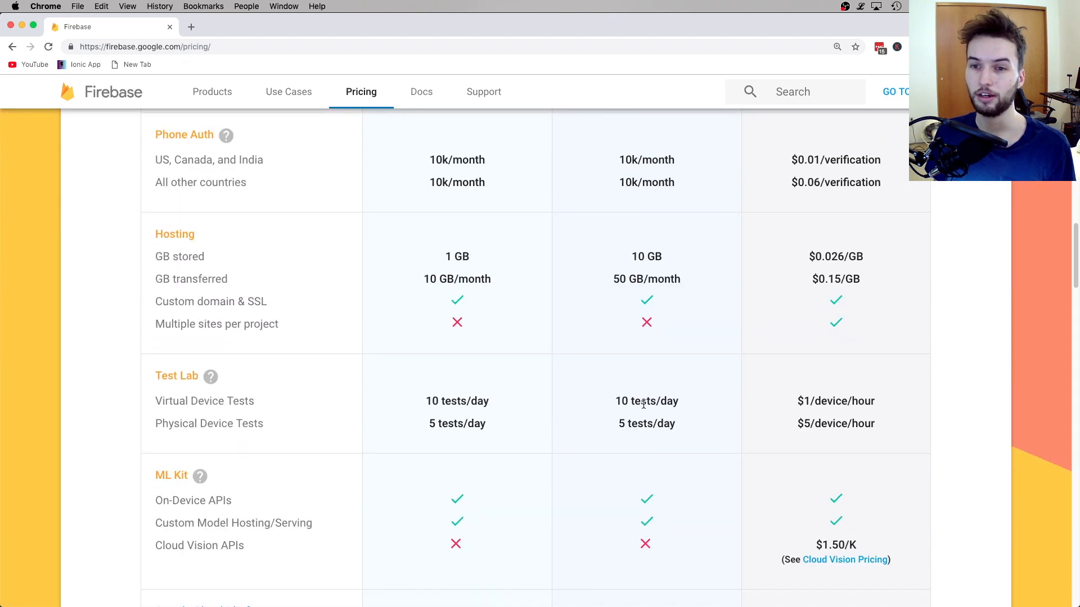
pyautogui.scroll(3)
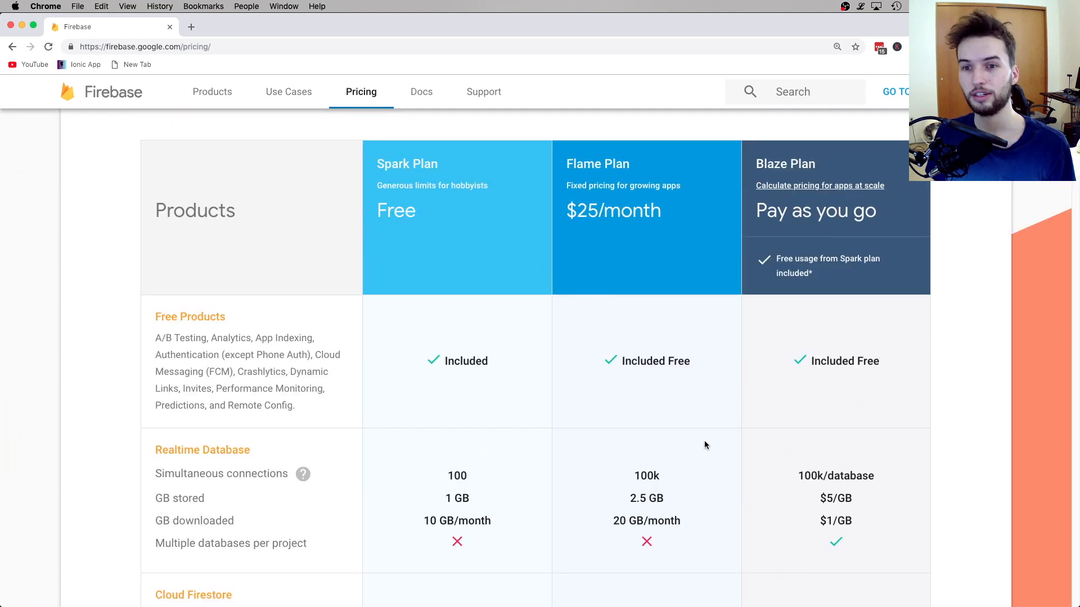
pyautogui.doubleClick(612, 211)
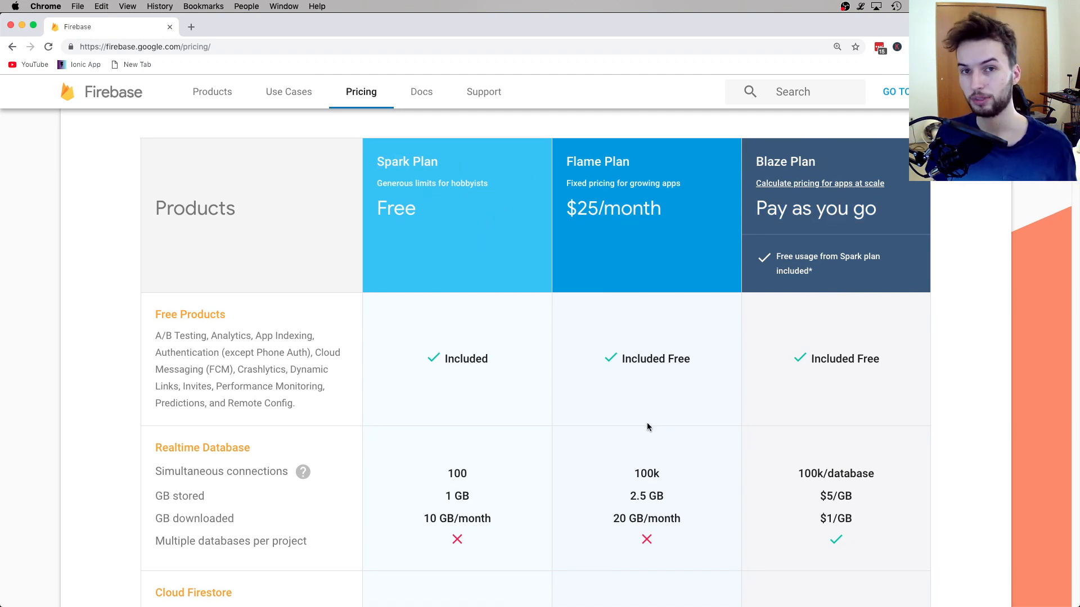
pyautogui.scroll(-3)
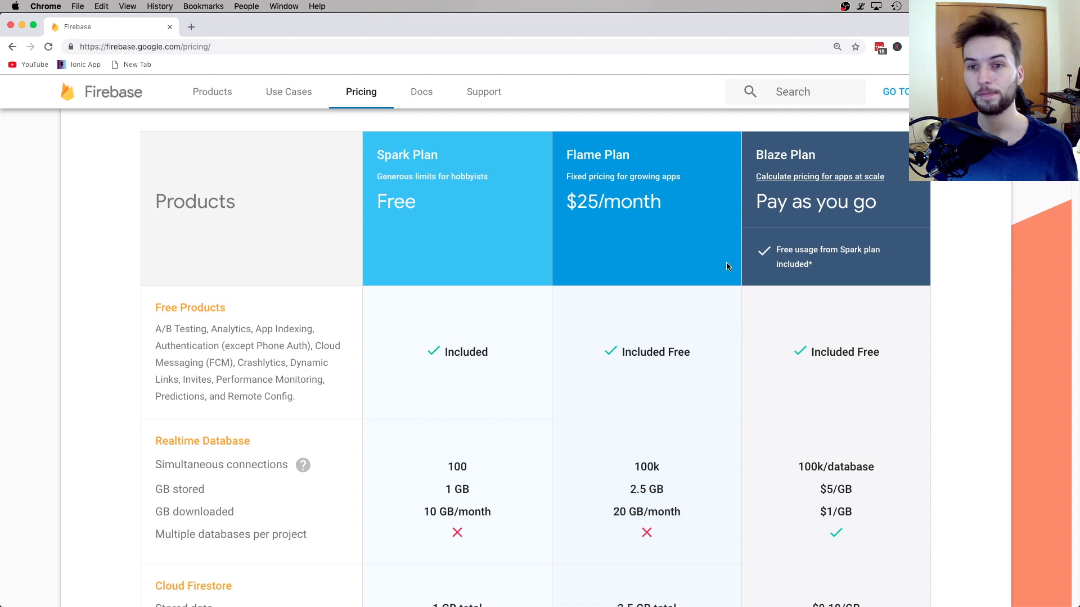
pyautogui.moveTo(580, 147)
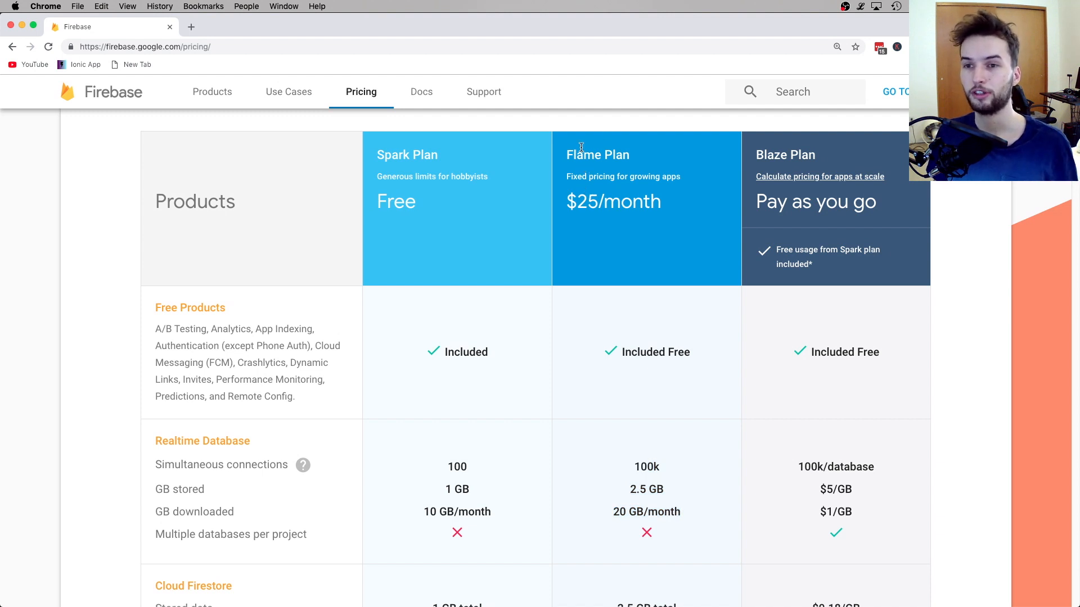
pyautogui.moveTo(370, 156)
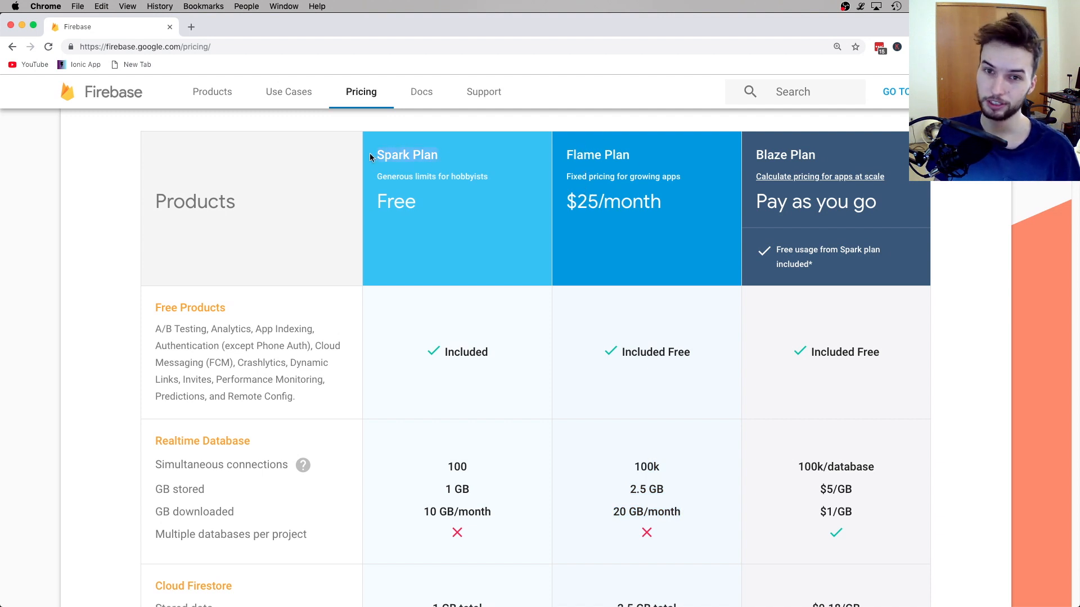
pyautogui.moveTo(786, 154)
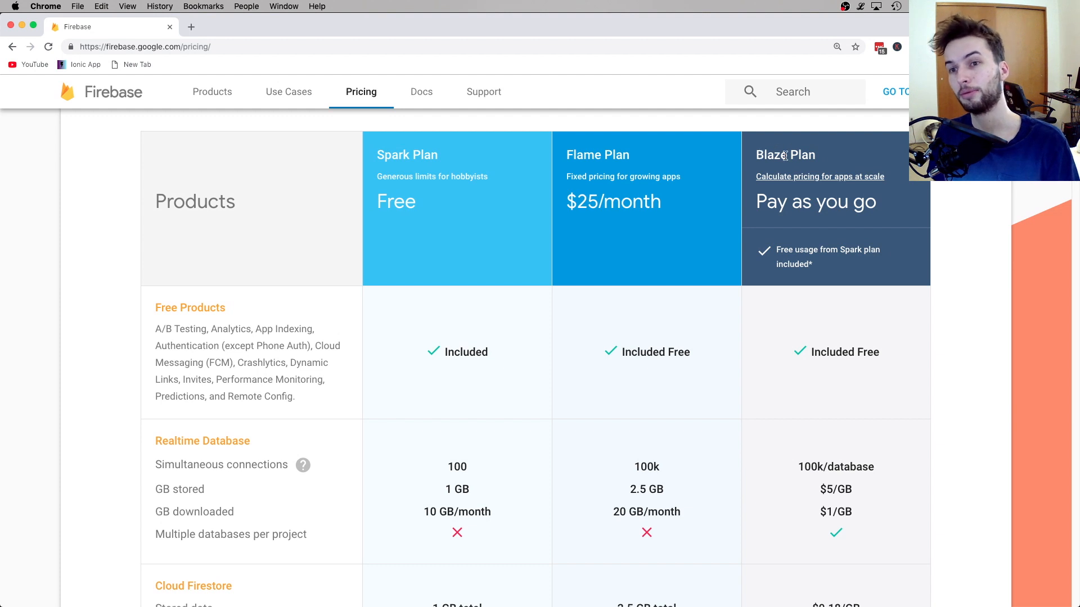
pyautogui.moveTo(432, 421)
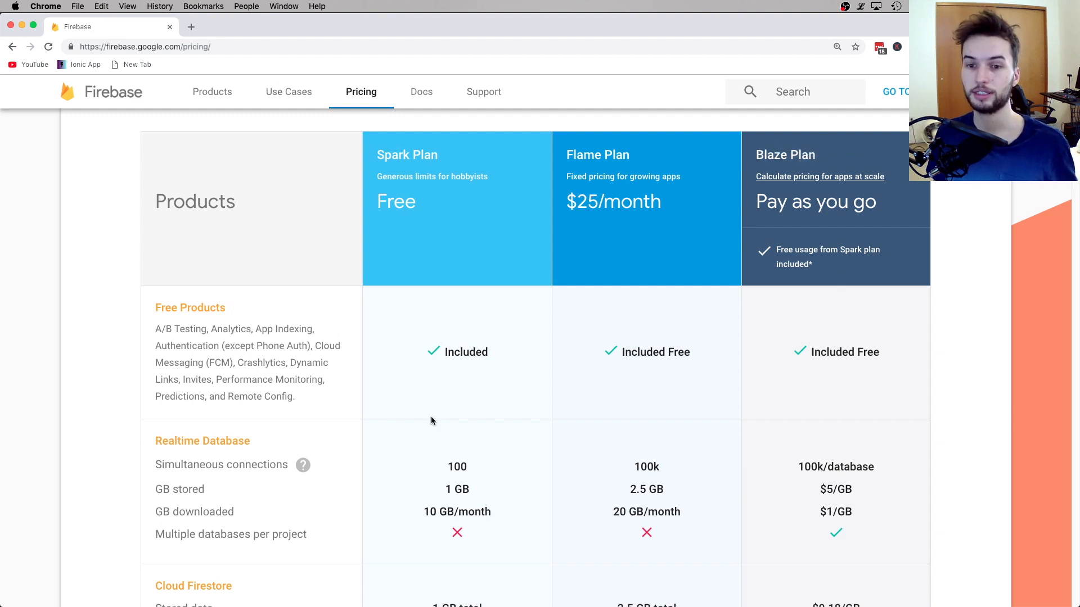
pyautogui.scroll(-3)
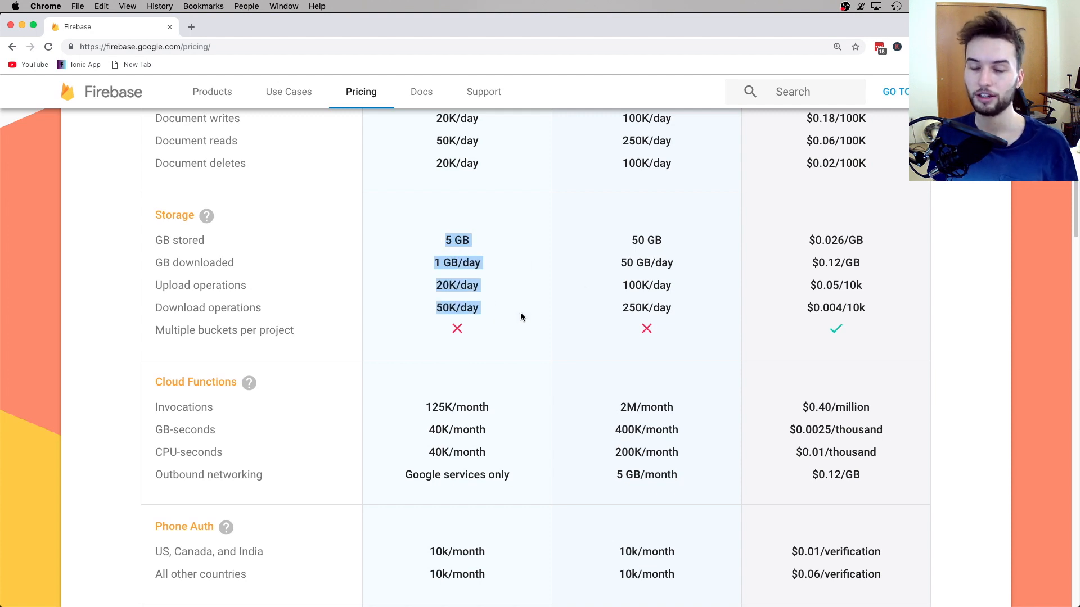
pyautogui.moveTo(418, 271)
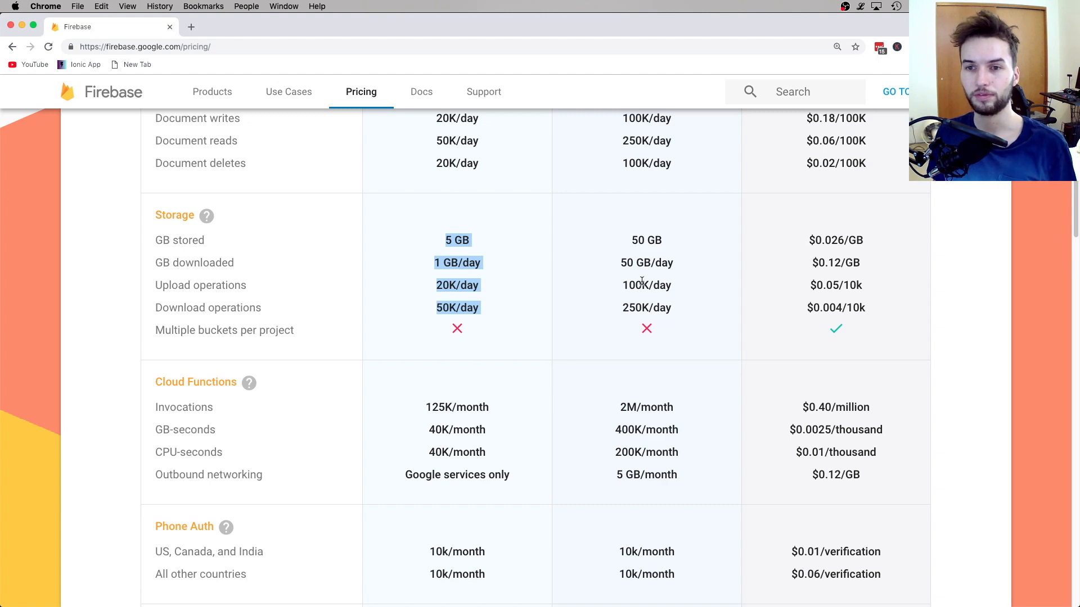
pyautogui.moveTo(840, 308)
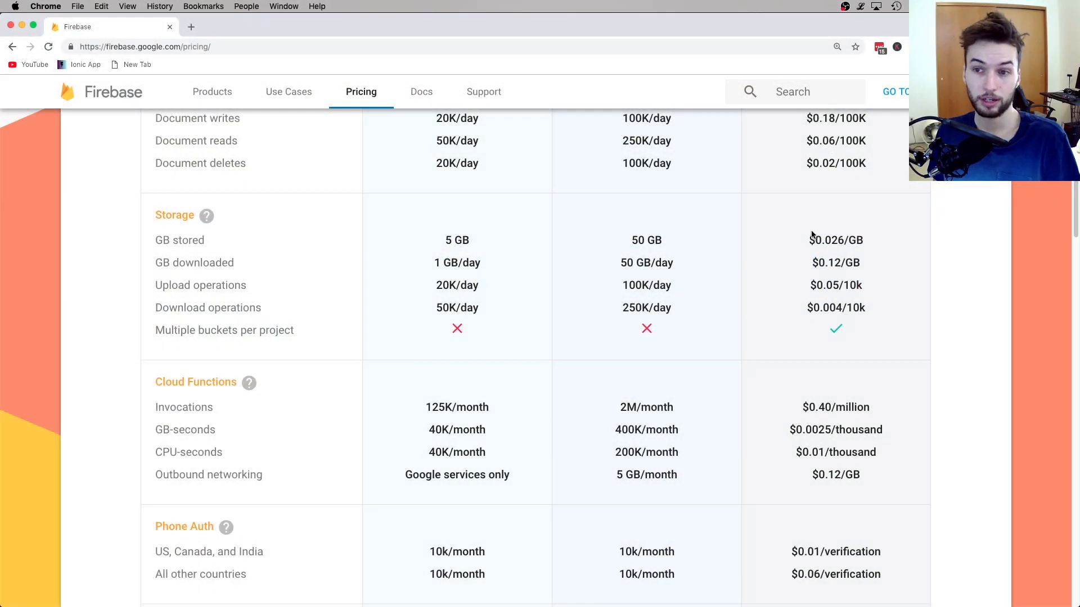
pyautogui.moveTo(890, 315)
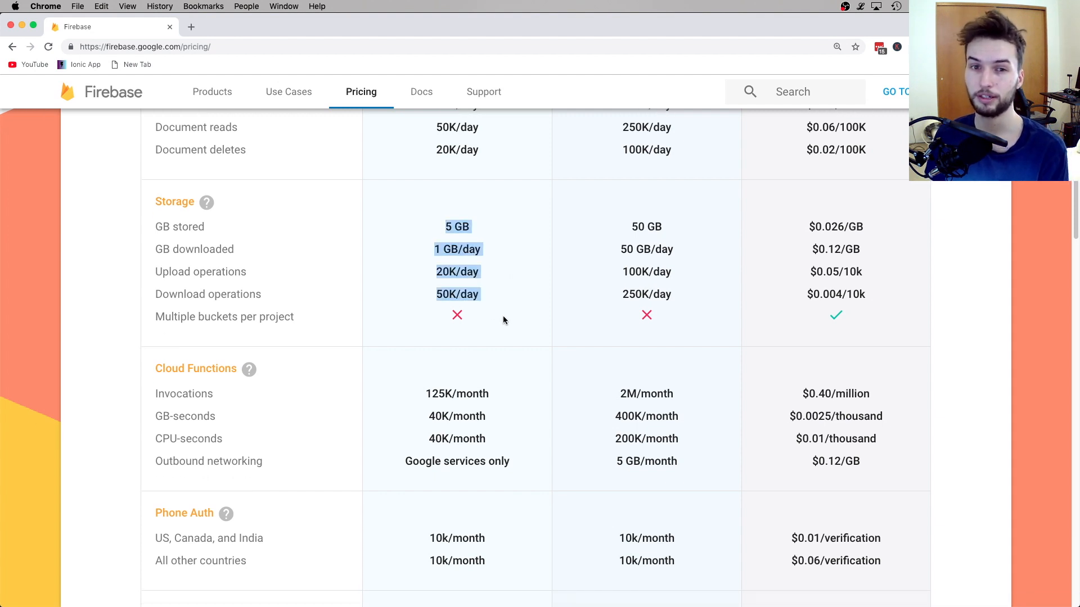
pyautogui.scroll(3)
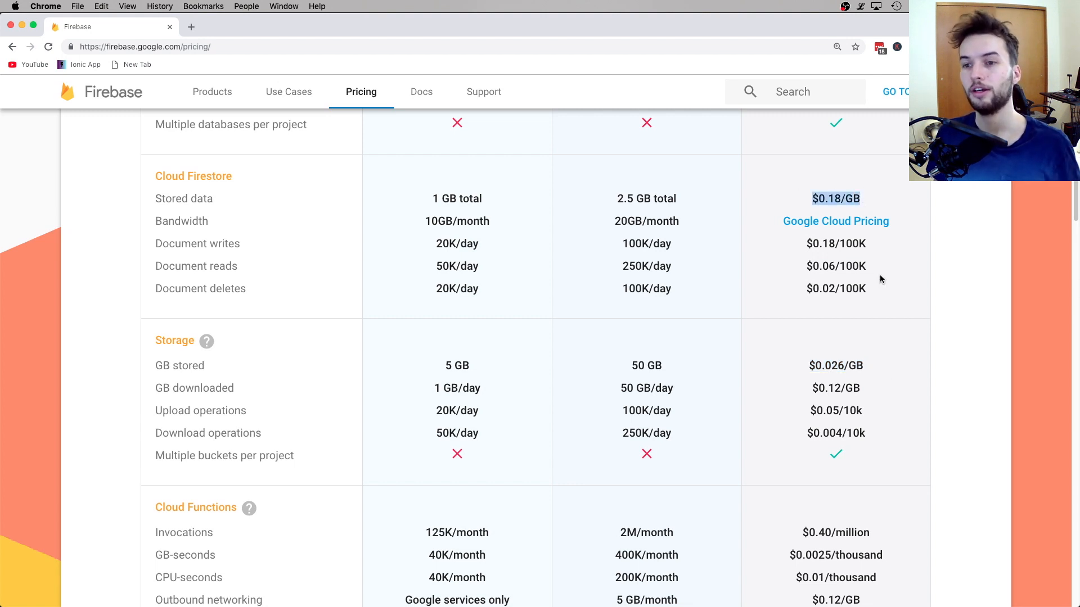
pyautogui.moveTo(894, 392)
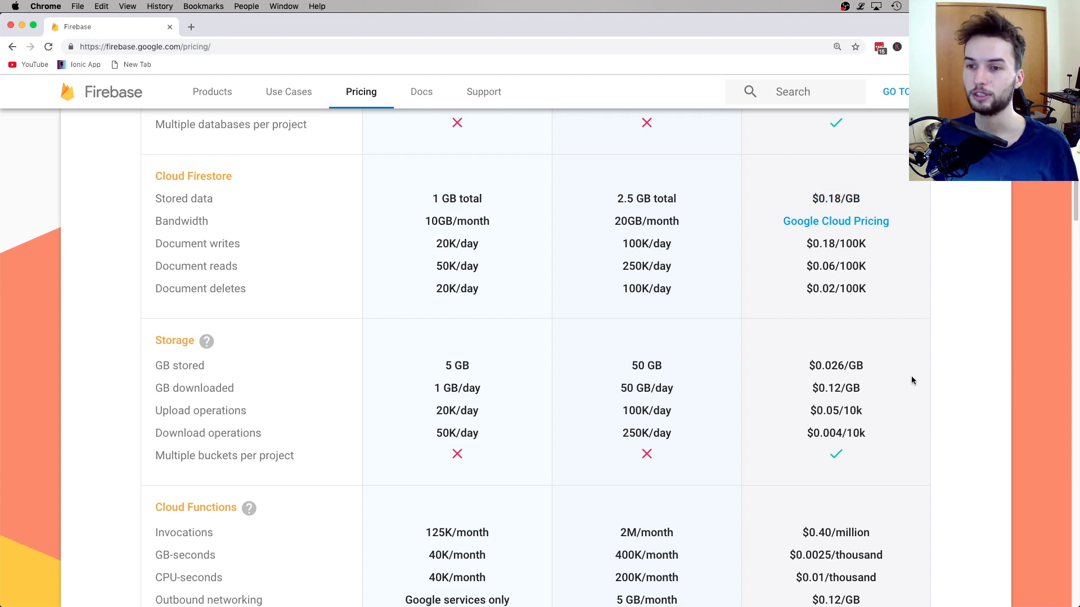
pyautogui.doubleClick(835, 366)
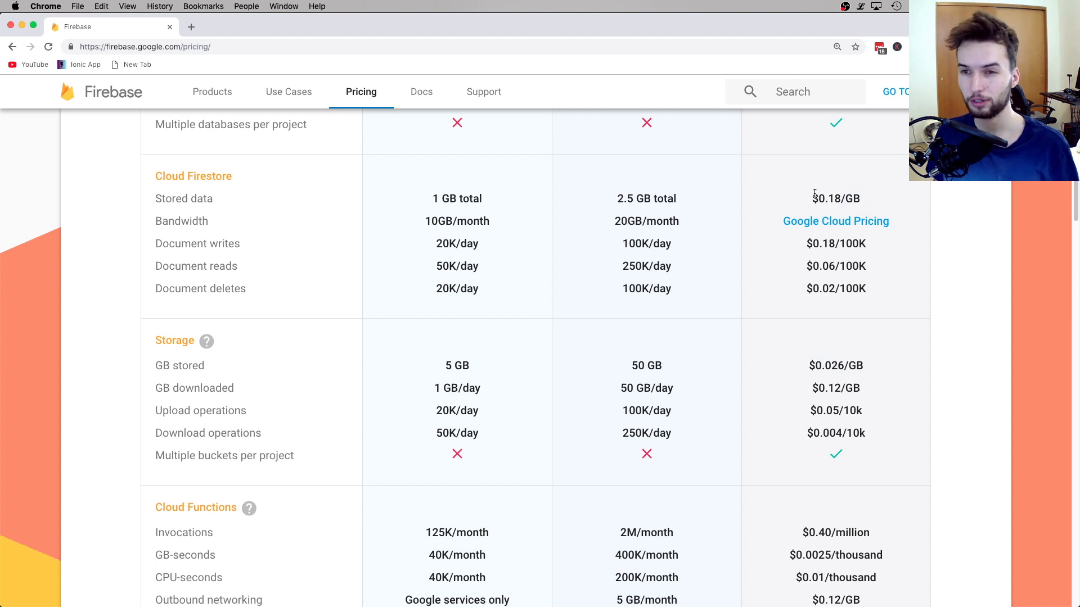
pyautogui.doubleClick(835, 198)
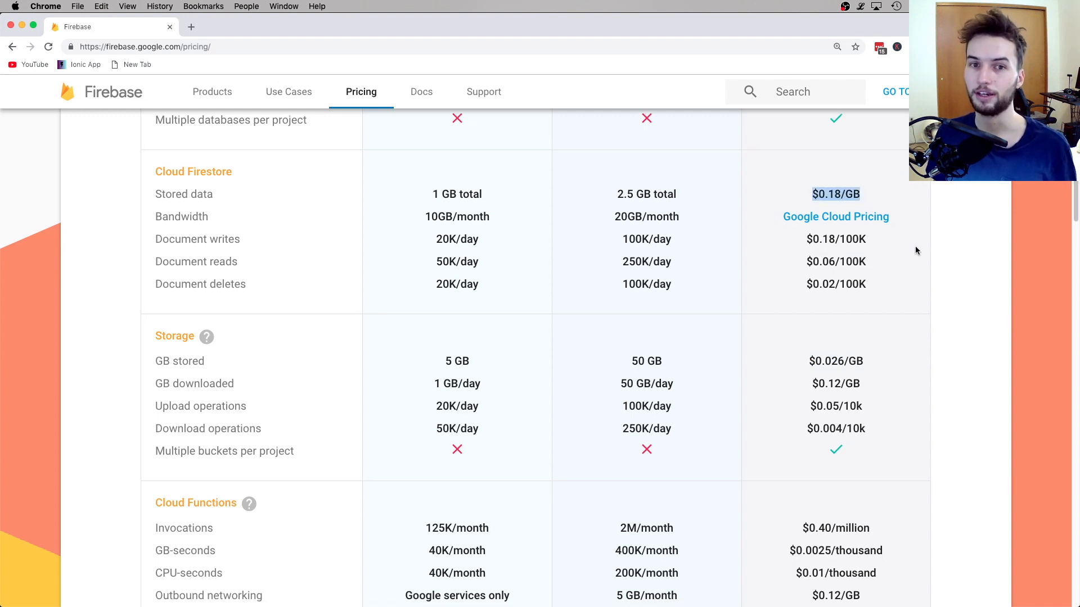
pyautogui.scroll(-3)
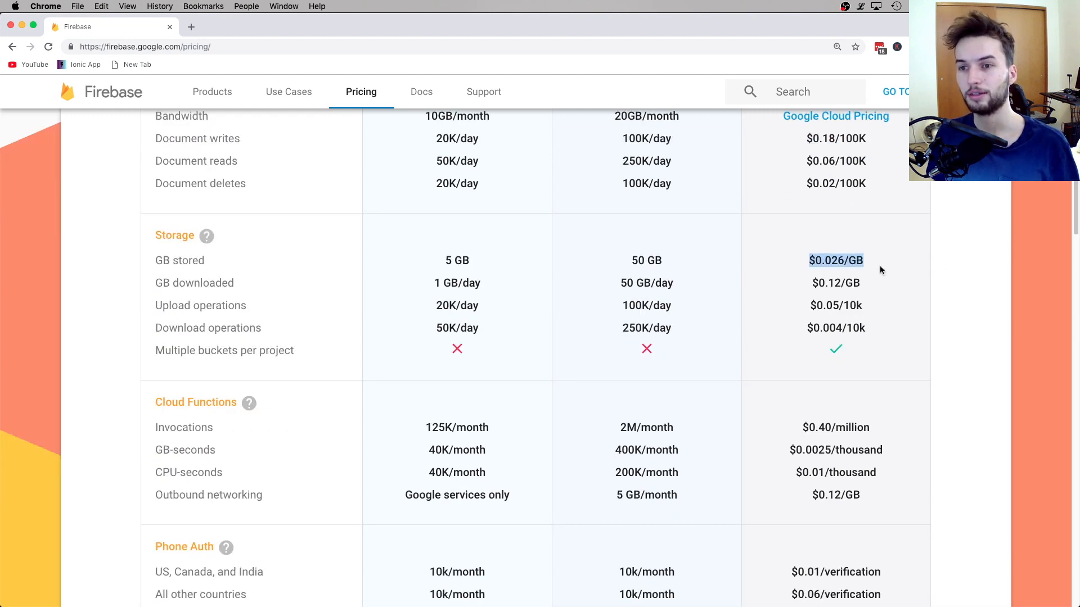
pyautogui.scroll(-3)
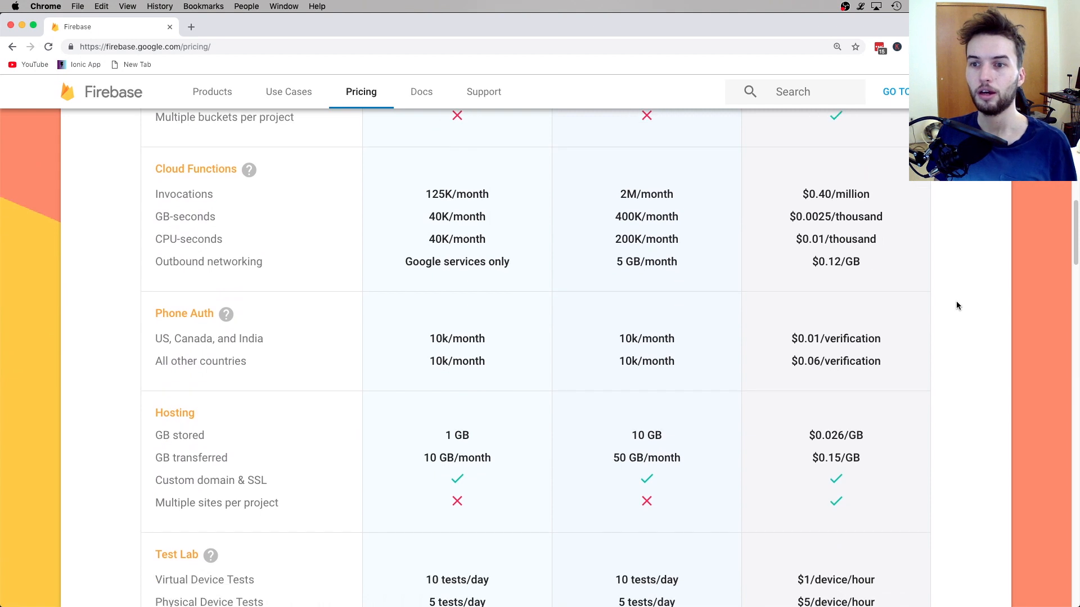
pyautogui.moveTo(1009, 218)
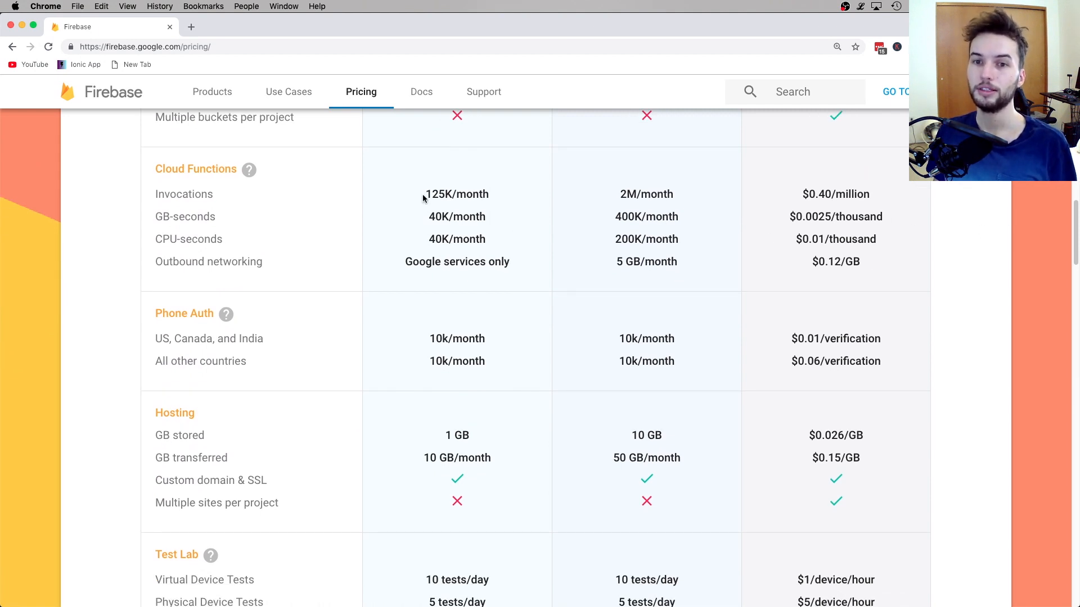
pyautogui.doubleClick(456, 193)
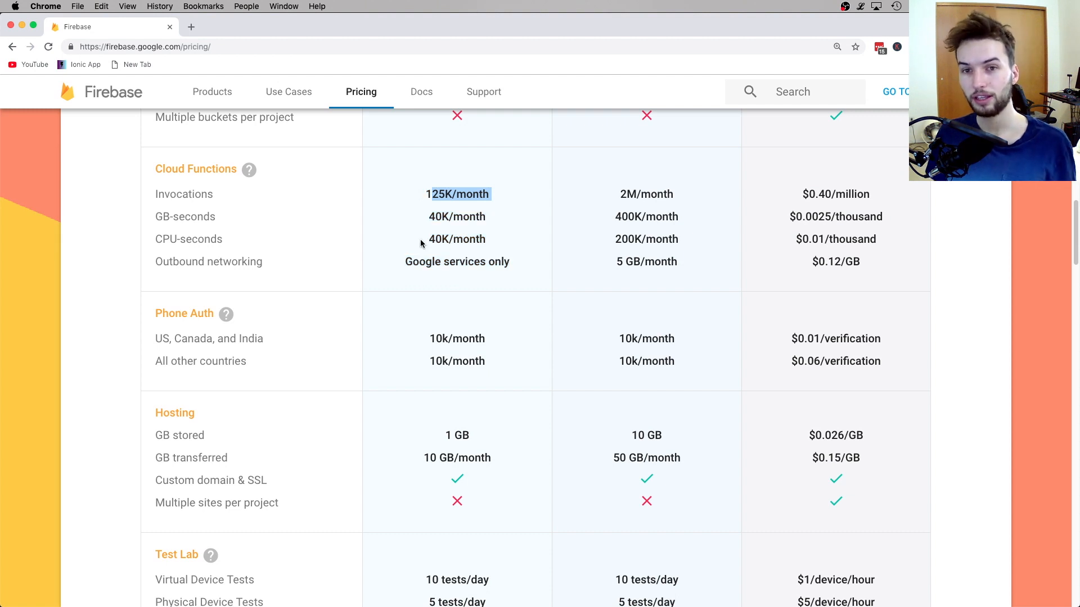
pyautogui.moveTo(441, 236)
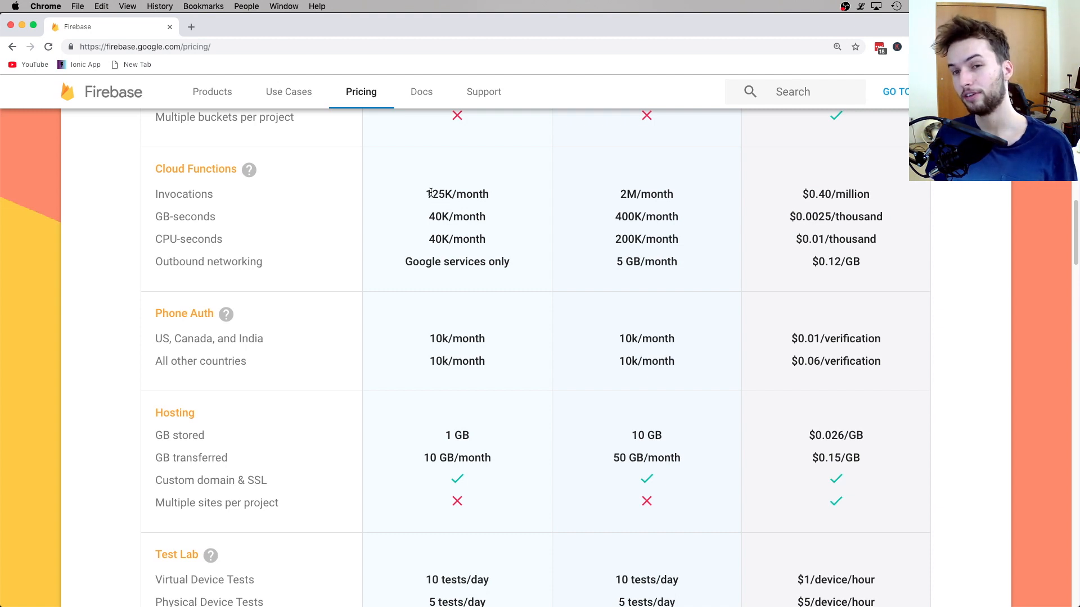
pyautogui.doubleClick(457, 194)
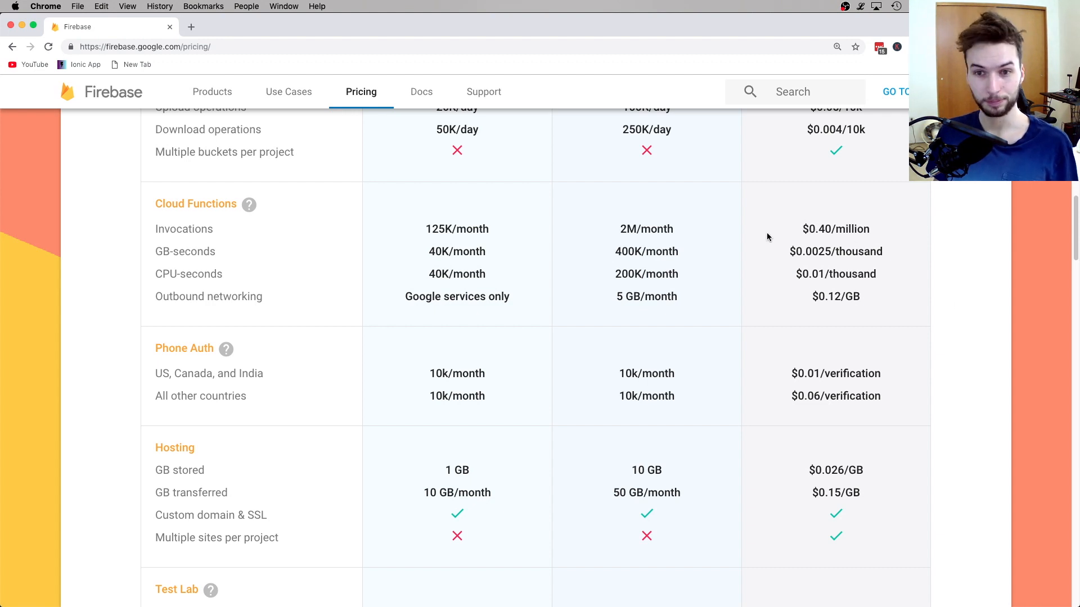
pyautogui.doubleClick(835, 229)
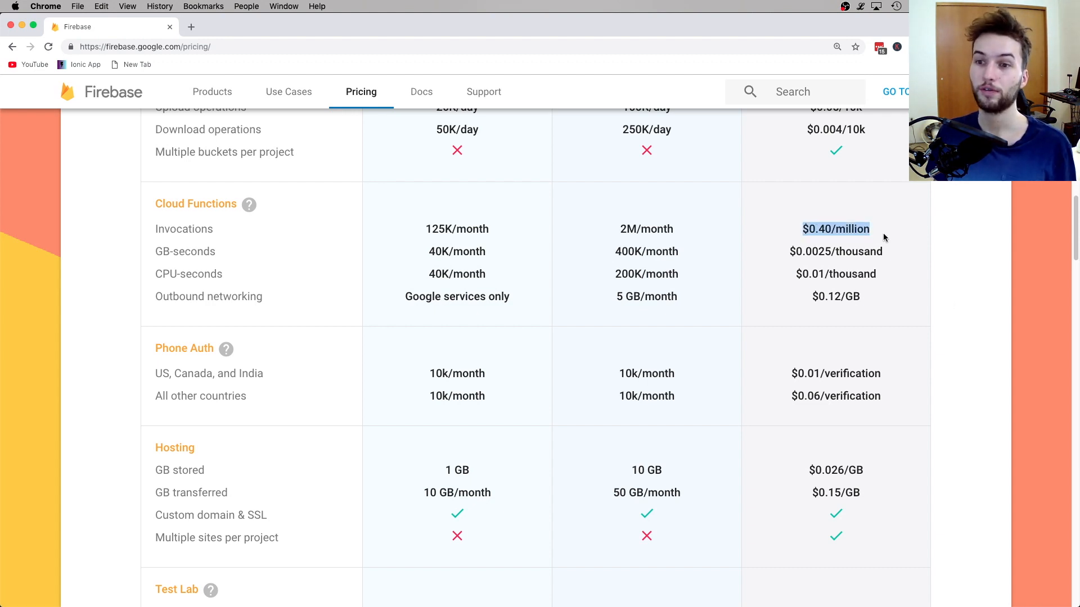
pyautogui.moveTo(917, 276)
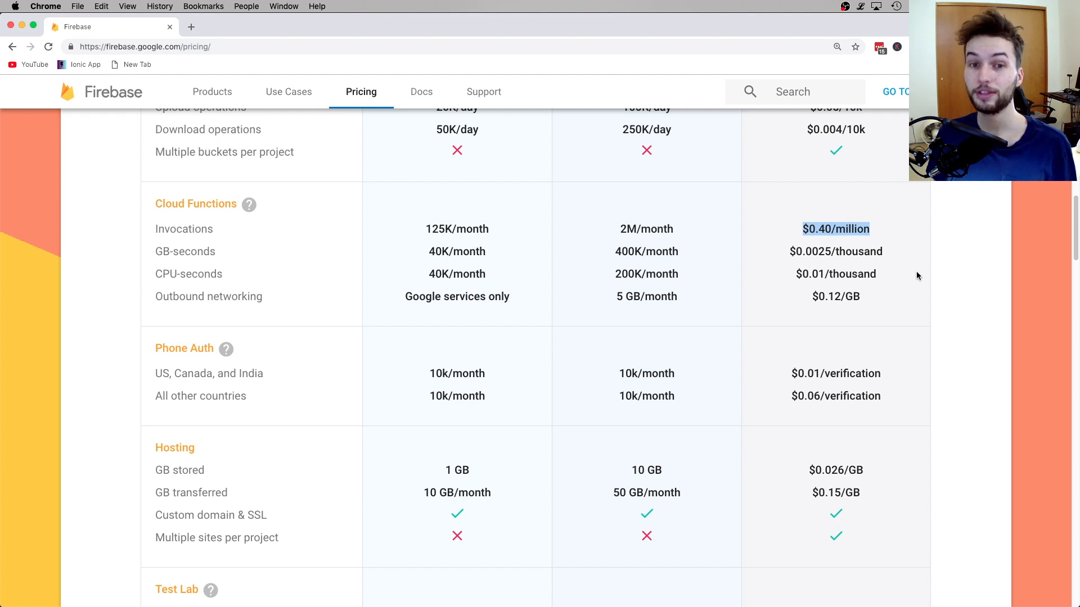
pyautogui.moveTo(831, 246)
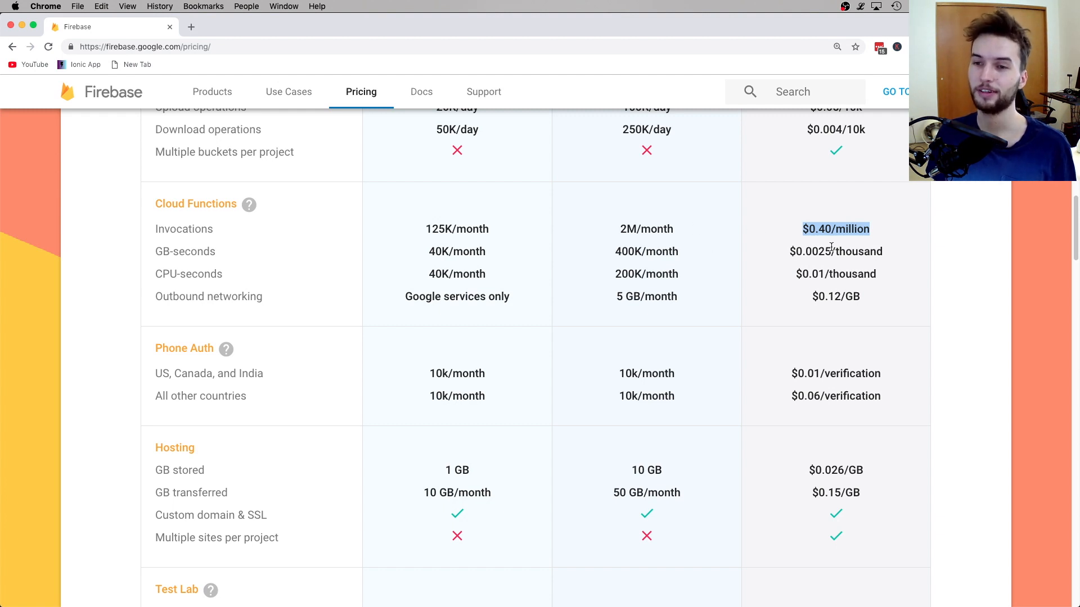
pyautogui.moveTo(854, 270)
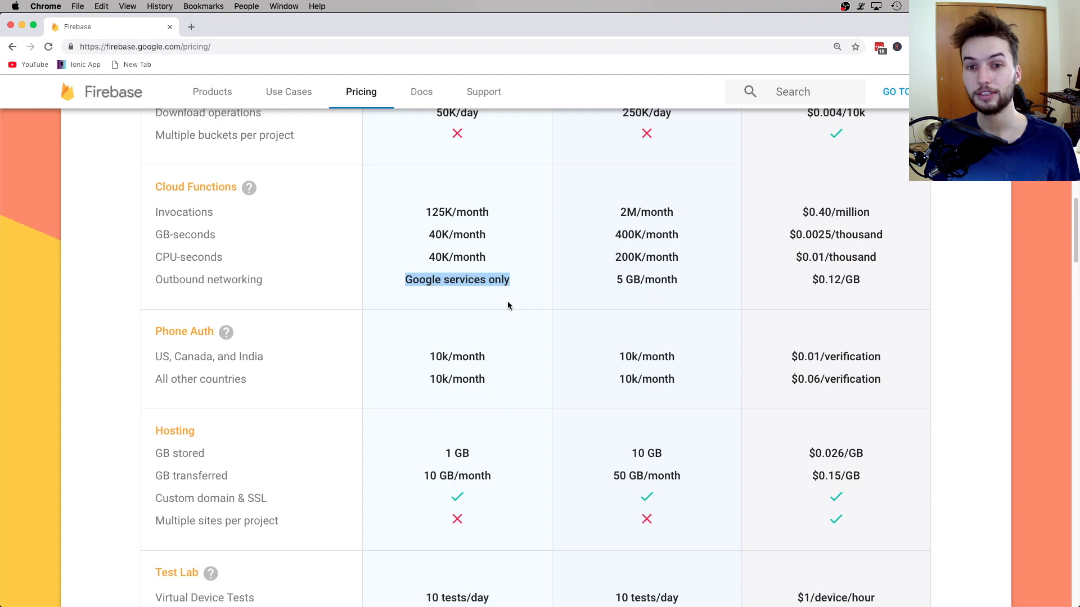
pyautogui.moveTo(489, 301)
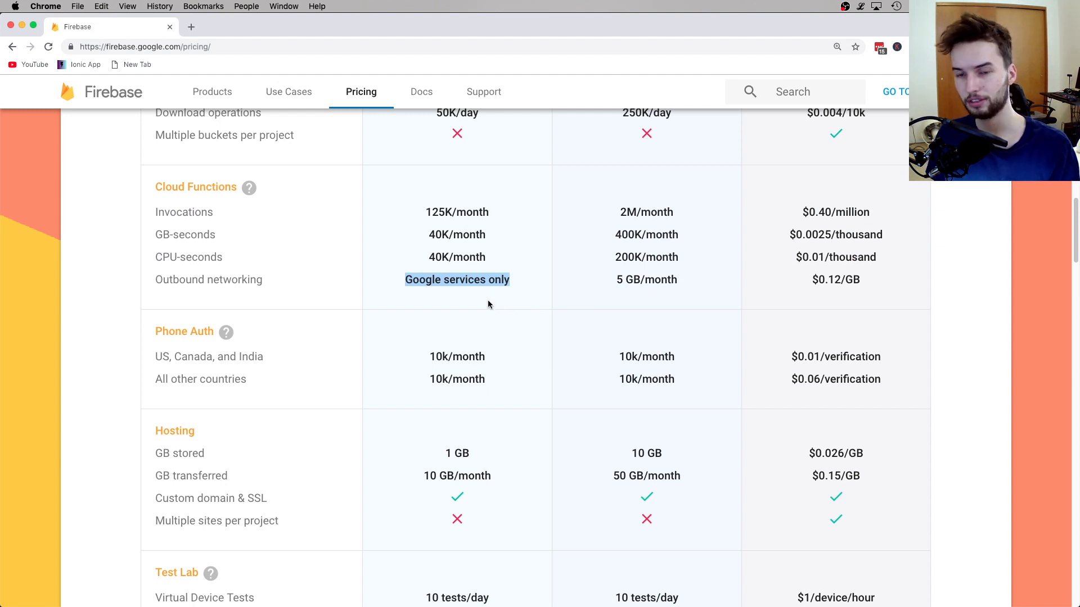
pyautogui.moveTo(492, 316)
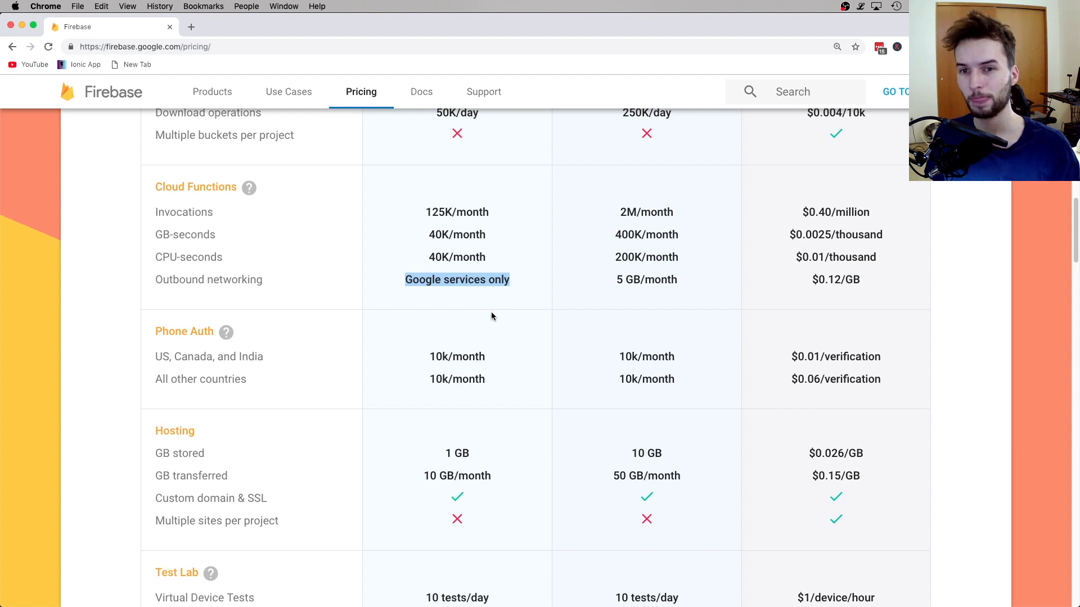
pyautogui.moveTo(516, 280)
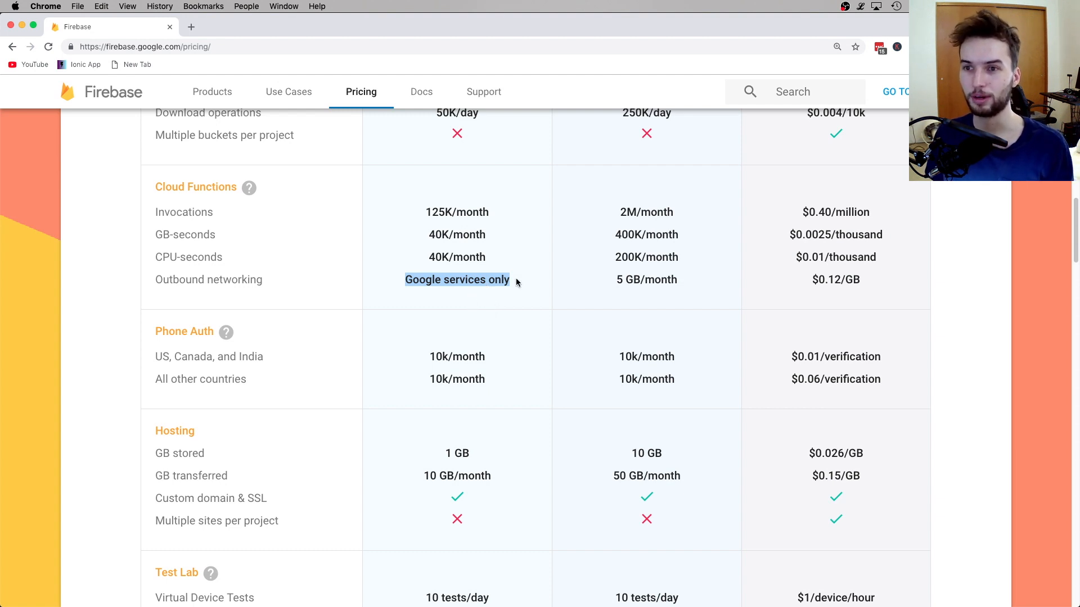
pyautogui.moveTo(804, 207)
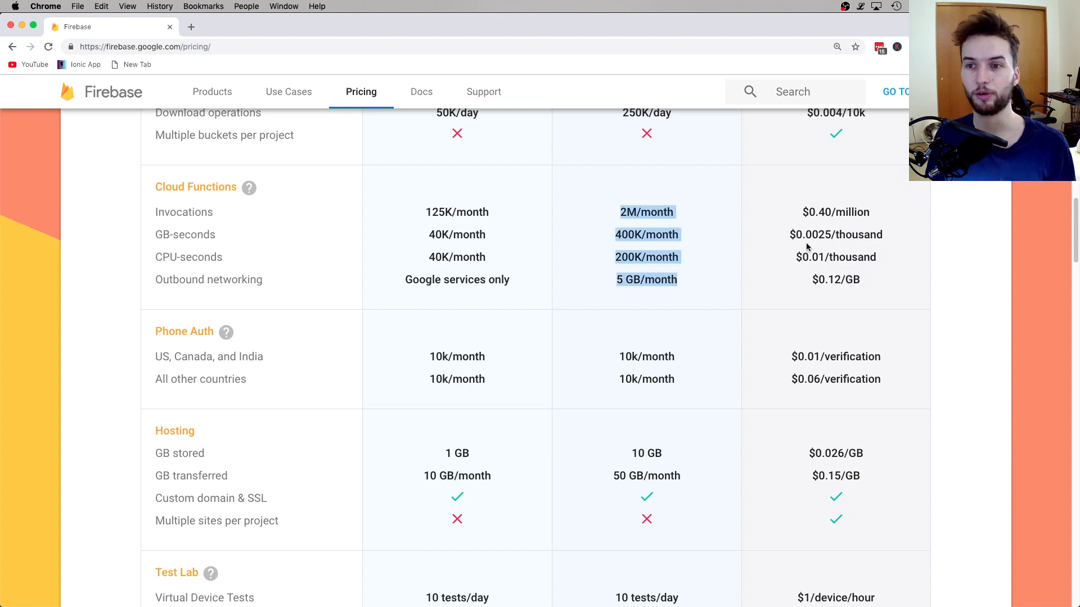
pyautogui.moveTo(952, 258)
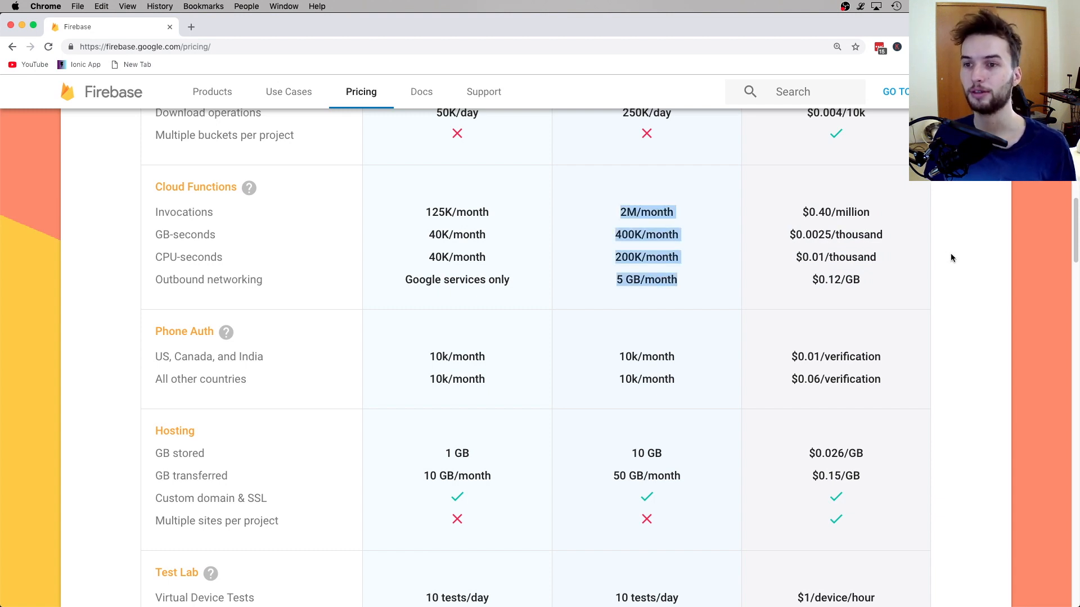
pyautogui.click(624, 211)
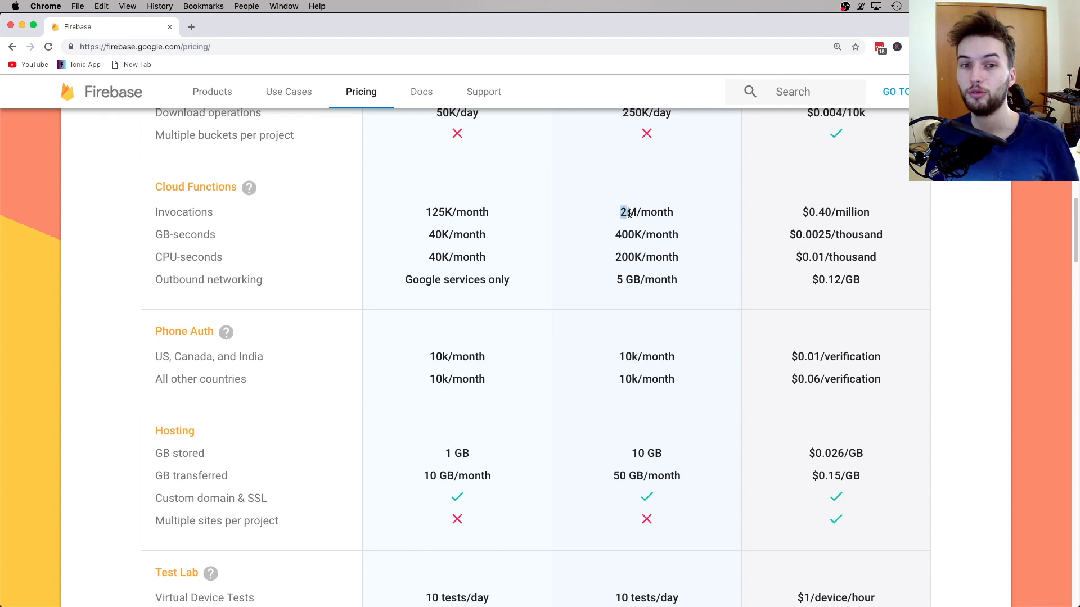
pyautogui.doubleClick(646, 212)
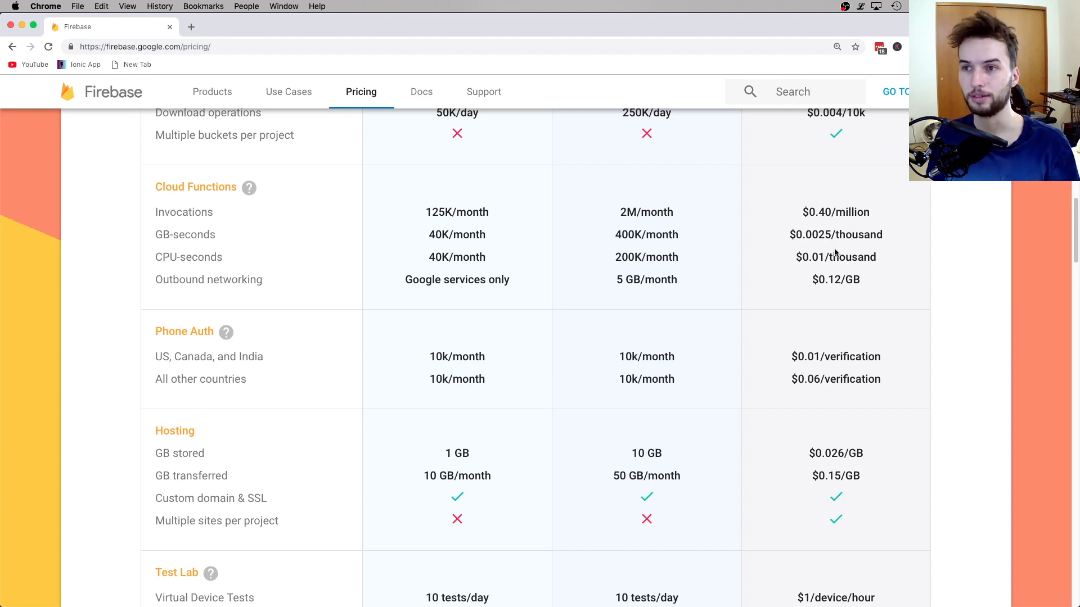
pyautogui.moveTo(841, 275)
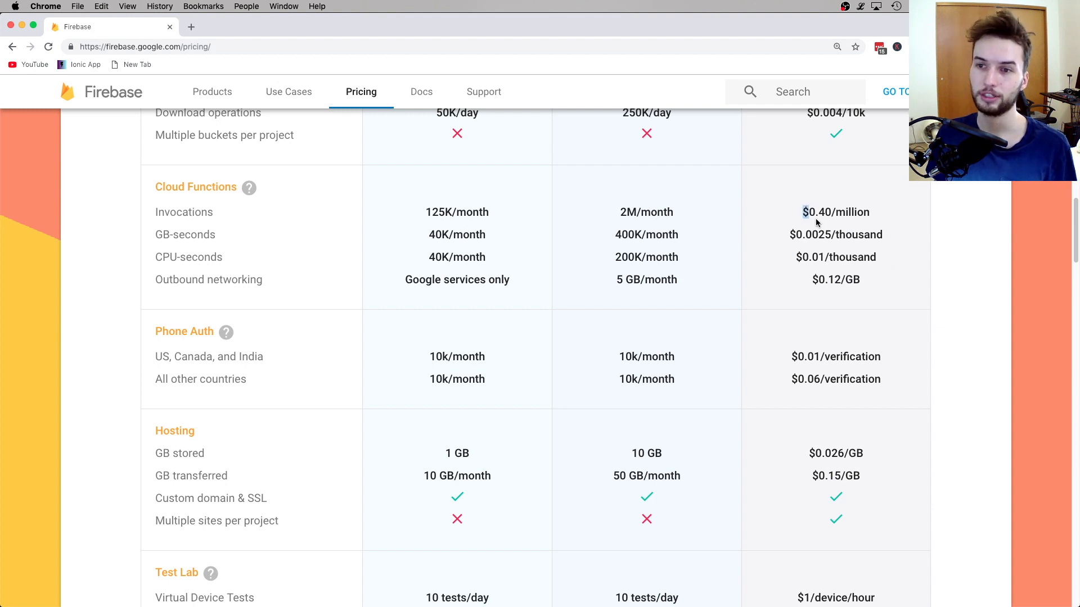
pyautogui.scroll(-3)
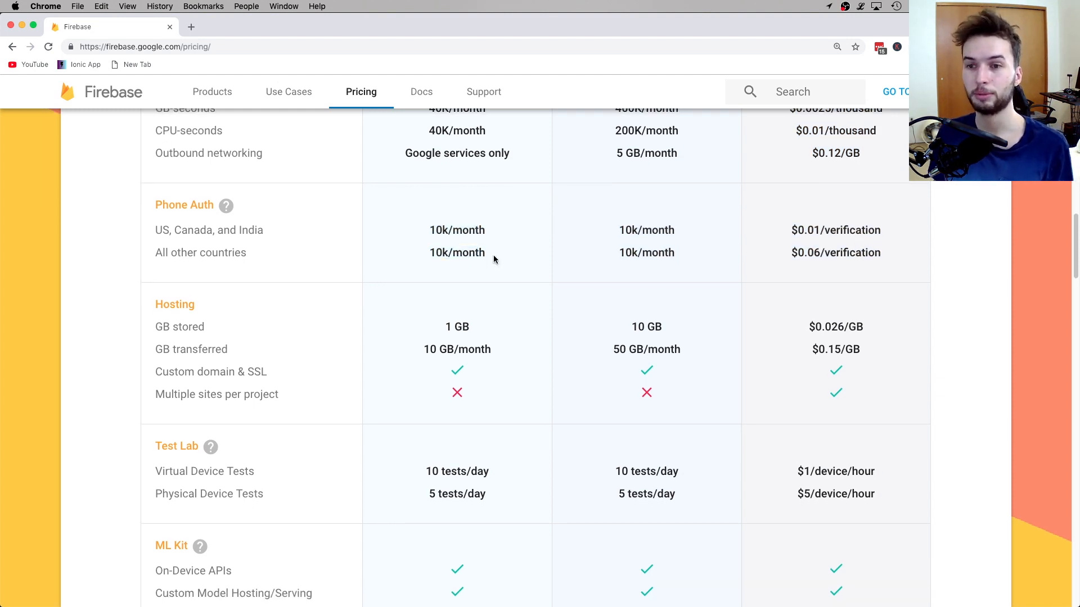
pyautogui.moveTo(614, 286)
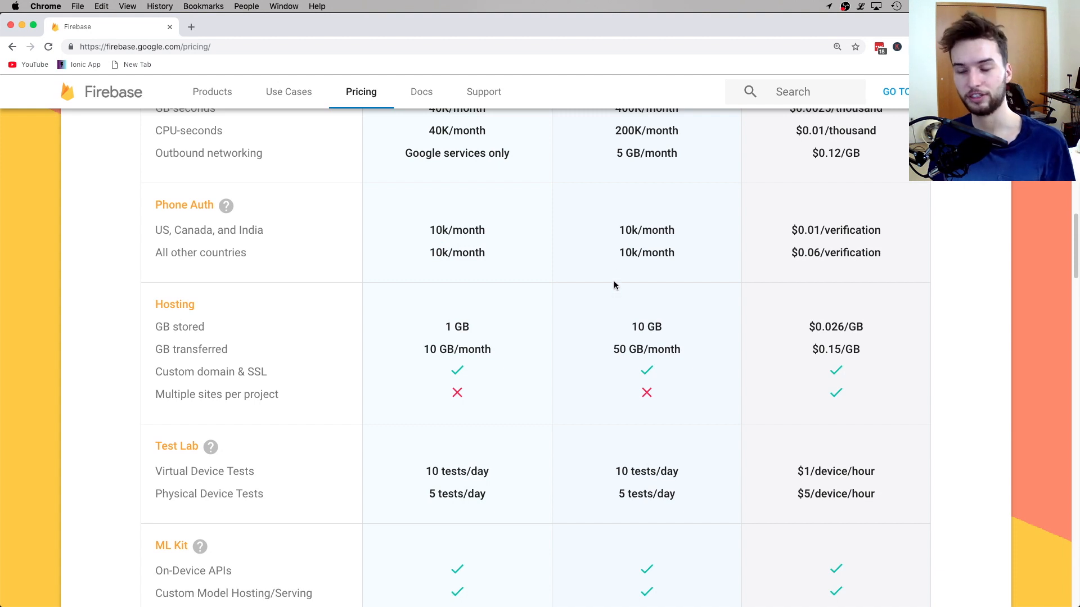
pyautogui.moveTo(792, 226)
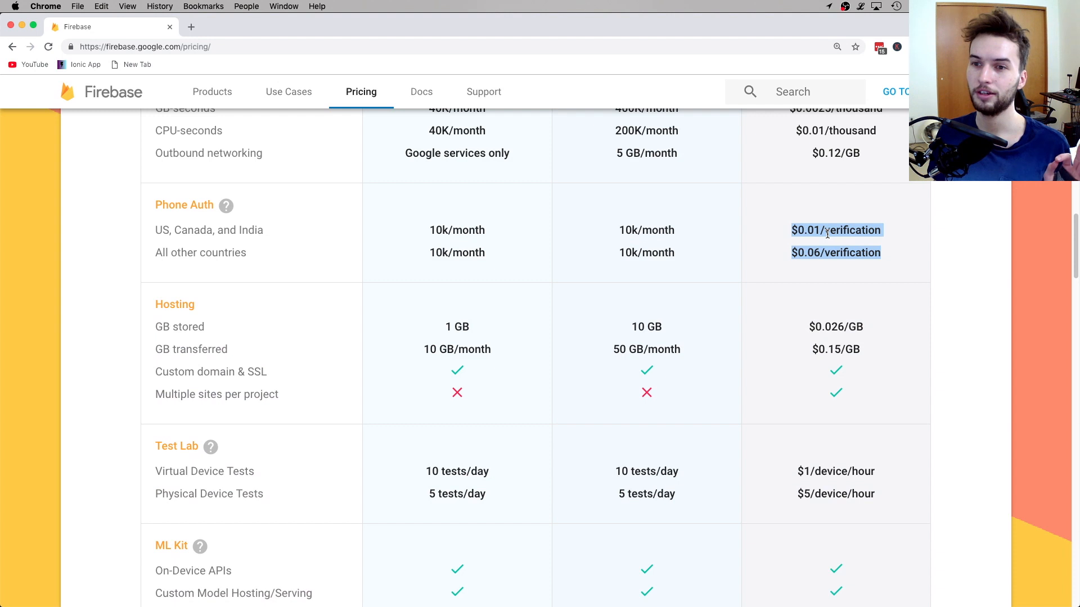
pyautogui.moveTo(904, 254)
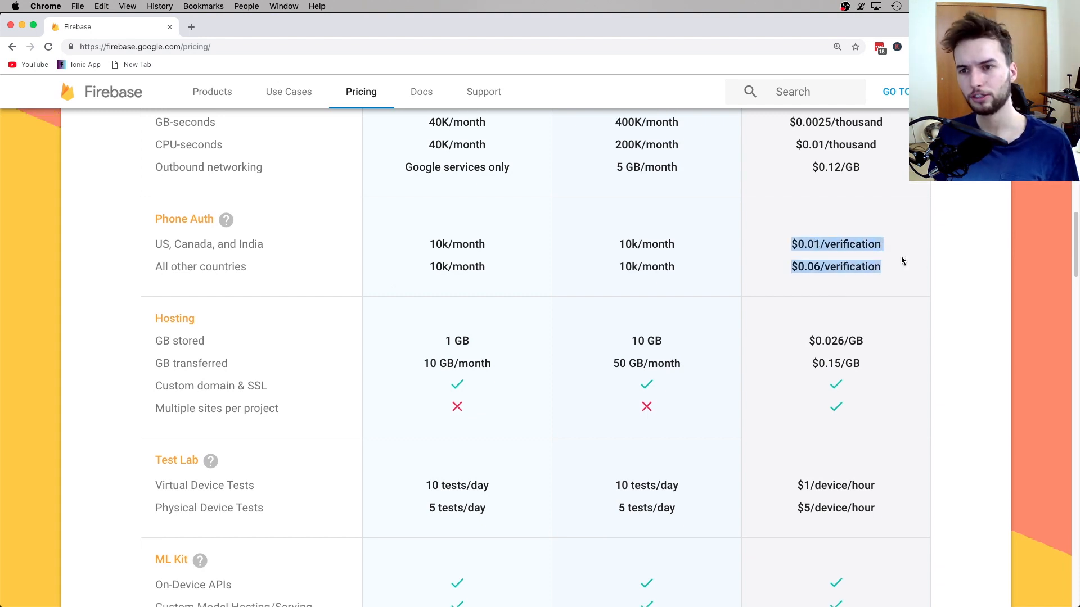
pyautogui.moveTo(895, 319)
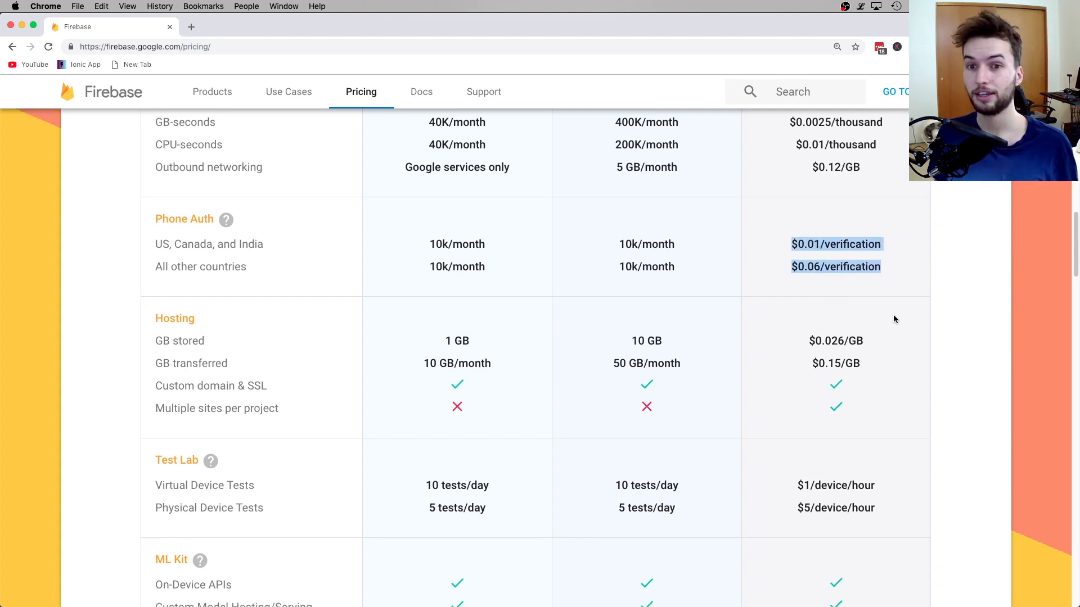
pyautogui.moveTo(904, 316)
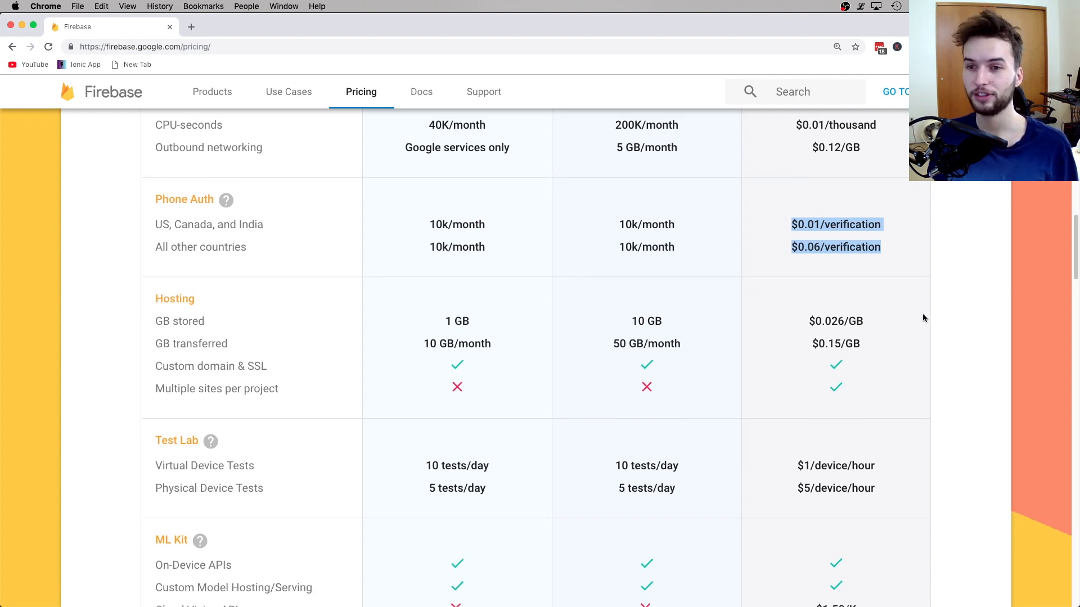
pyautogui.scroll(-3)
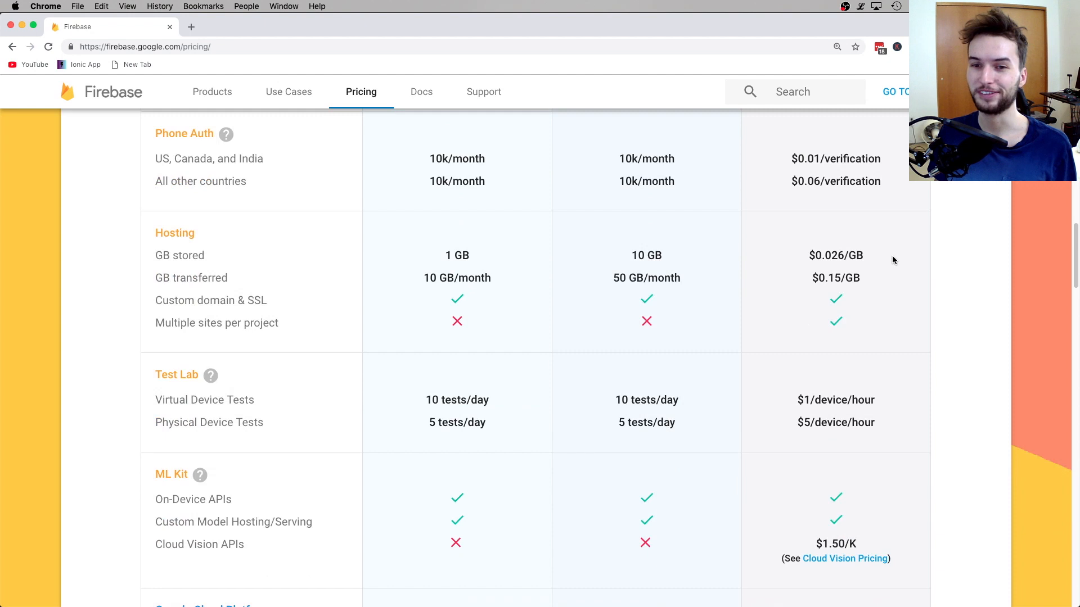
# Scroll the pricing table down to ML Kit's Cloud Vision APIs row at $1.50/K.
pyautogui.scroll(-3)
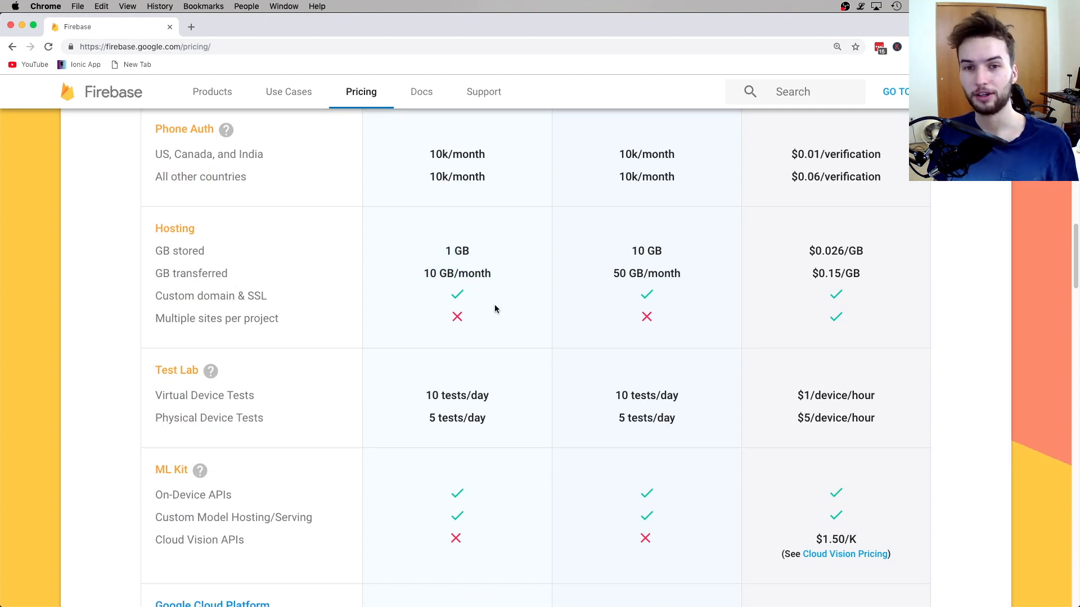
pyautogui.moveTo(502, 239)
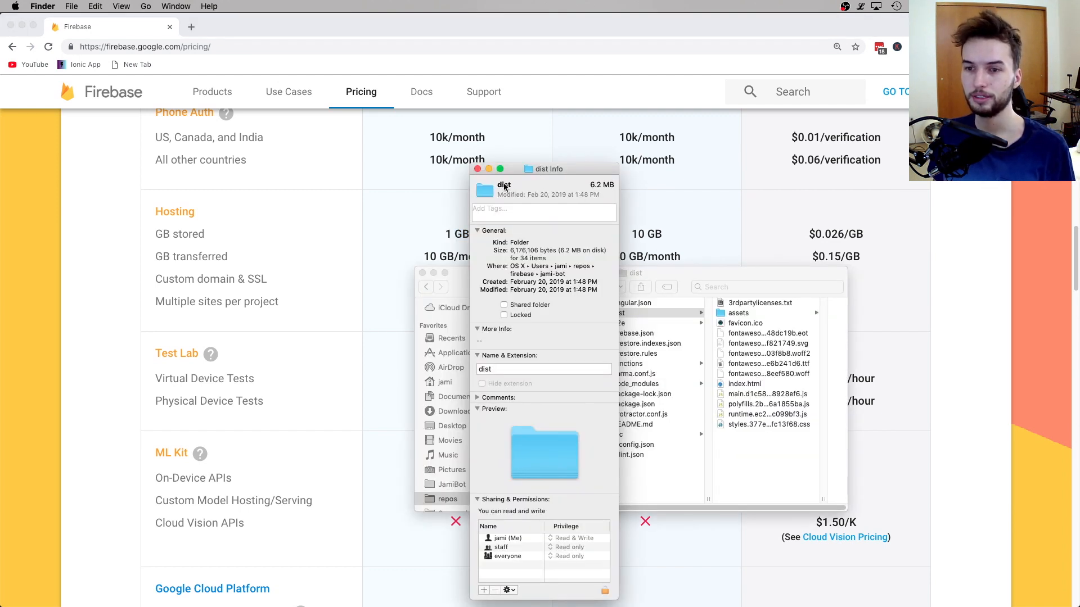
pyautogui.moveTo(557, 190)
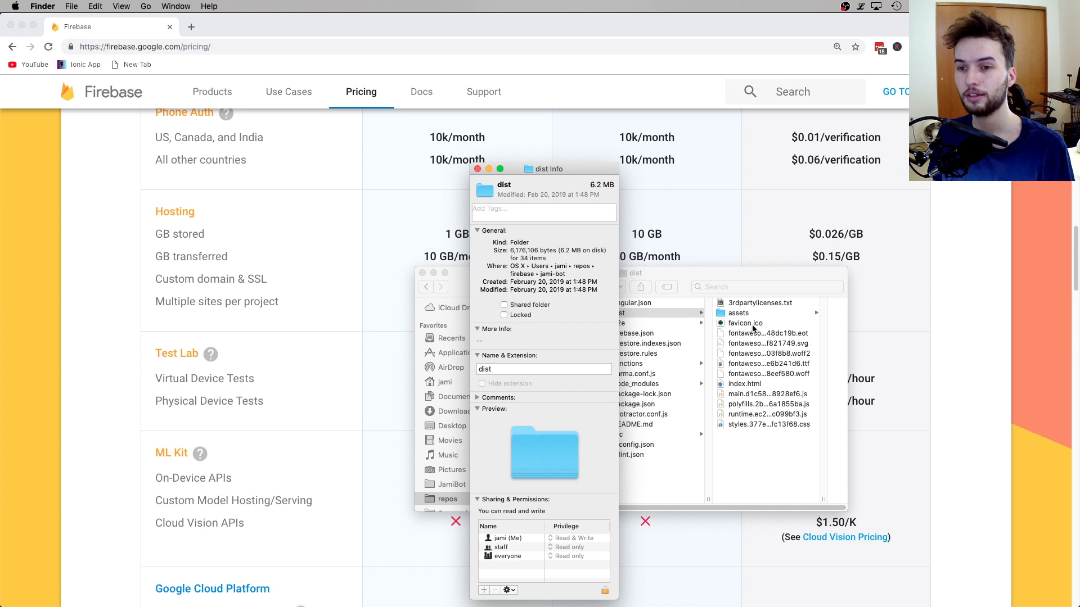
pyautogui.click(325, 27)
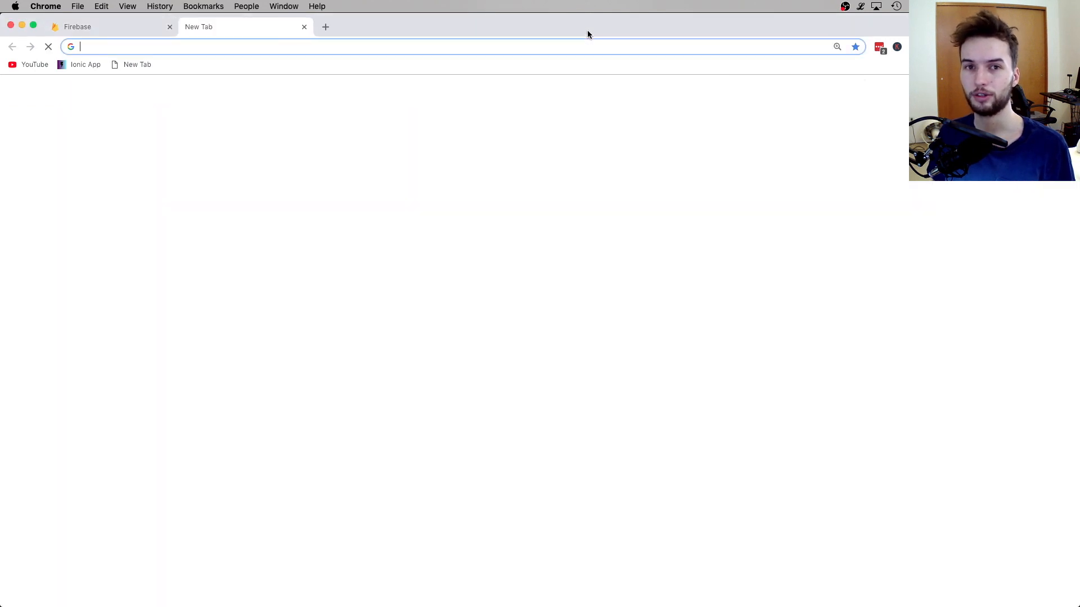
pyautogui.write('https://jamibot.com')
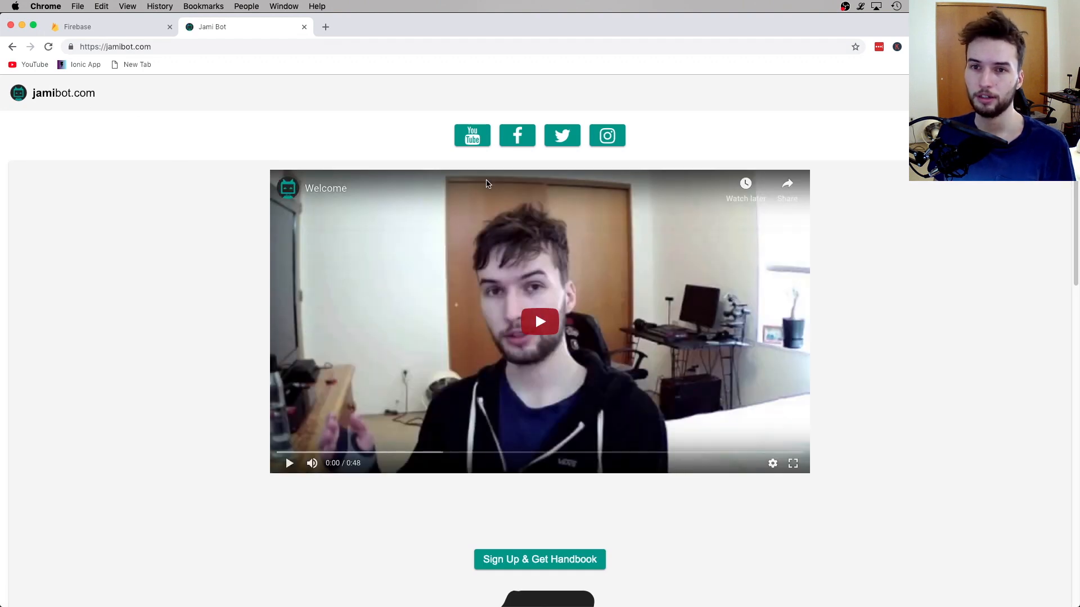
pyautogui.scroll(-3)
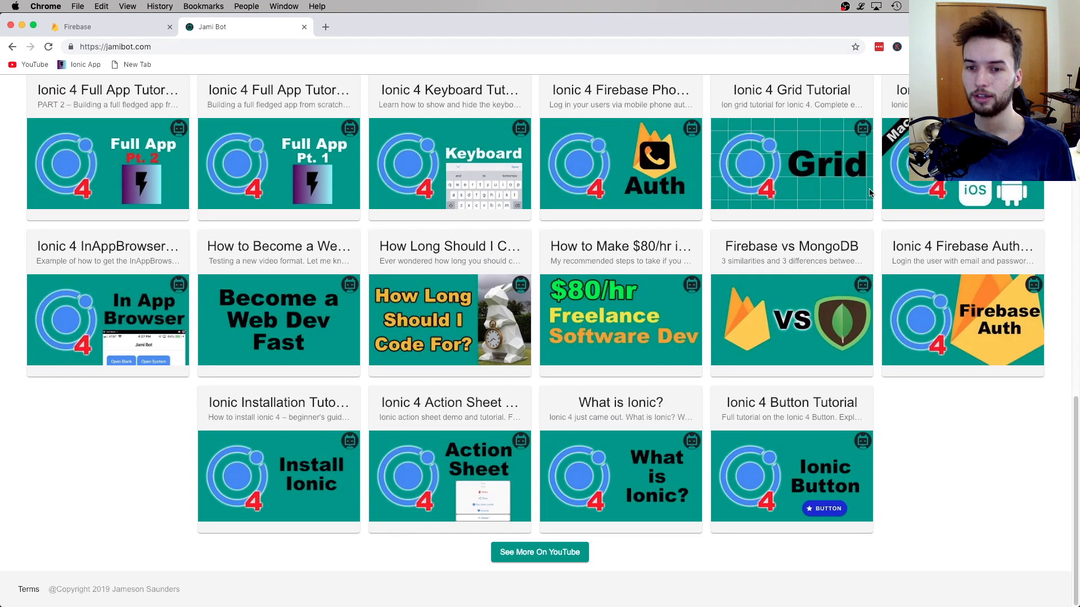
pyautogui.scroll(3)
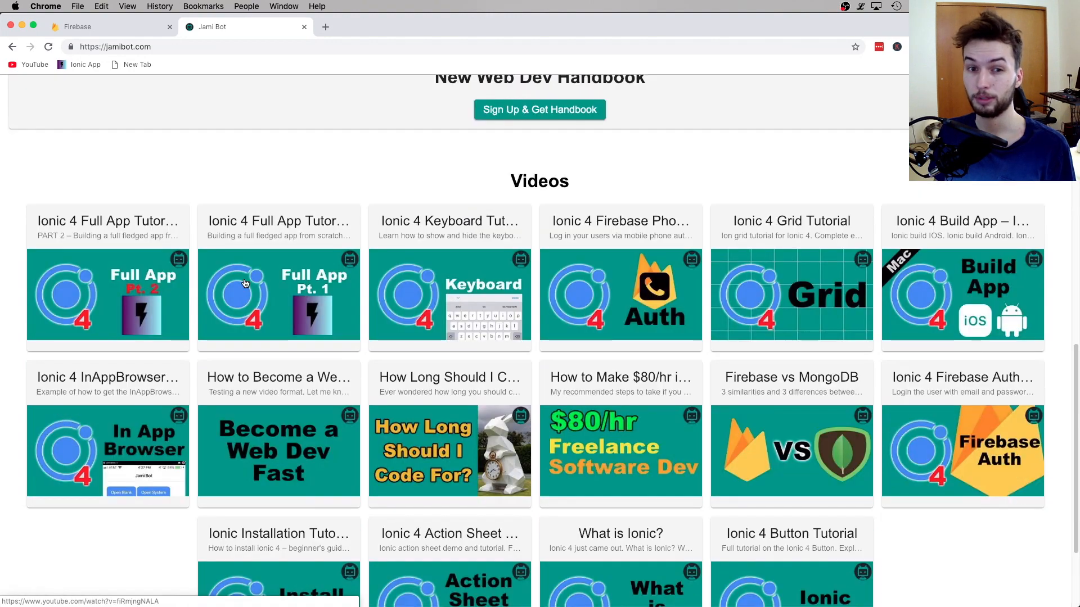
pyautogui.scroll(-3)
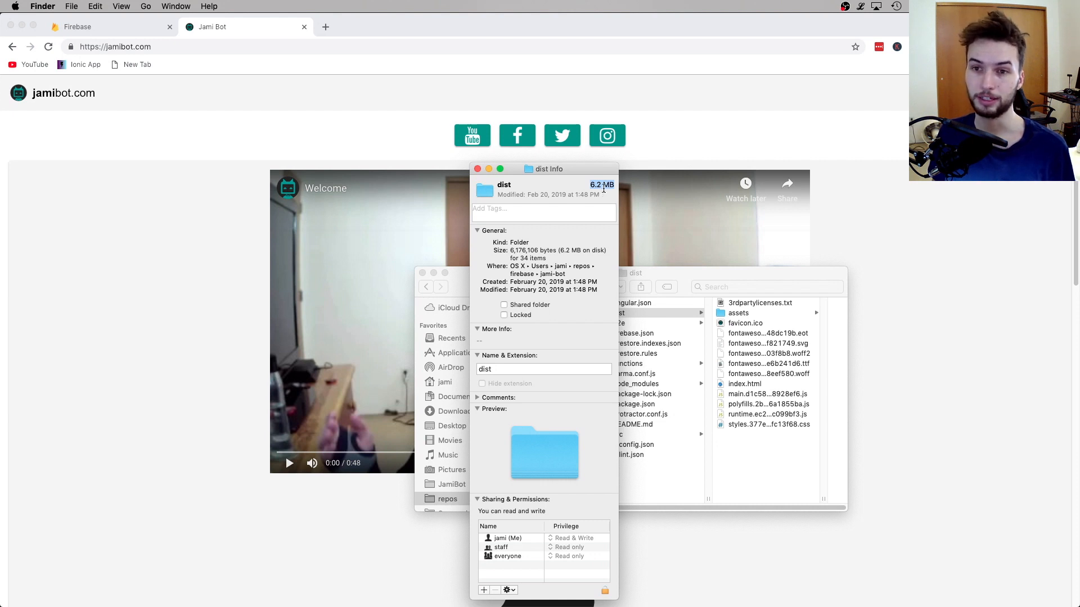
# Return to the Firebase pricing tab and scroll to the Hosting and Test Lab rows.
pyautogui.click(104, 27)
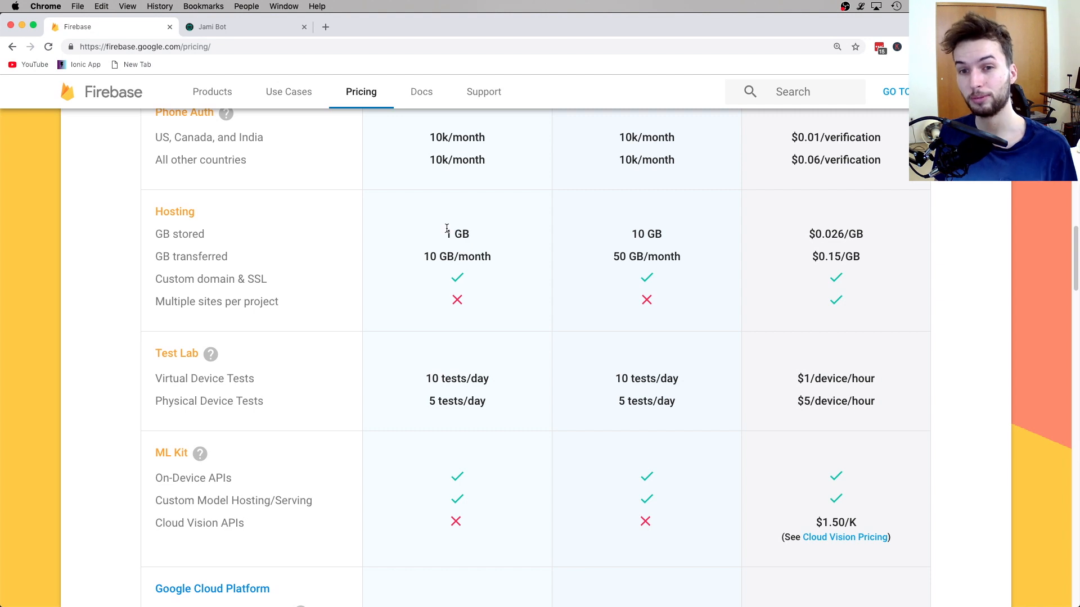
pyautogui.moveTo(469, 261)
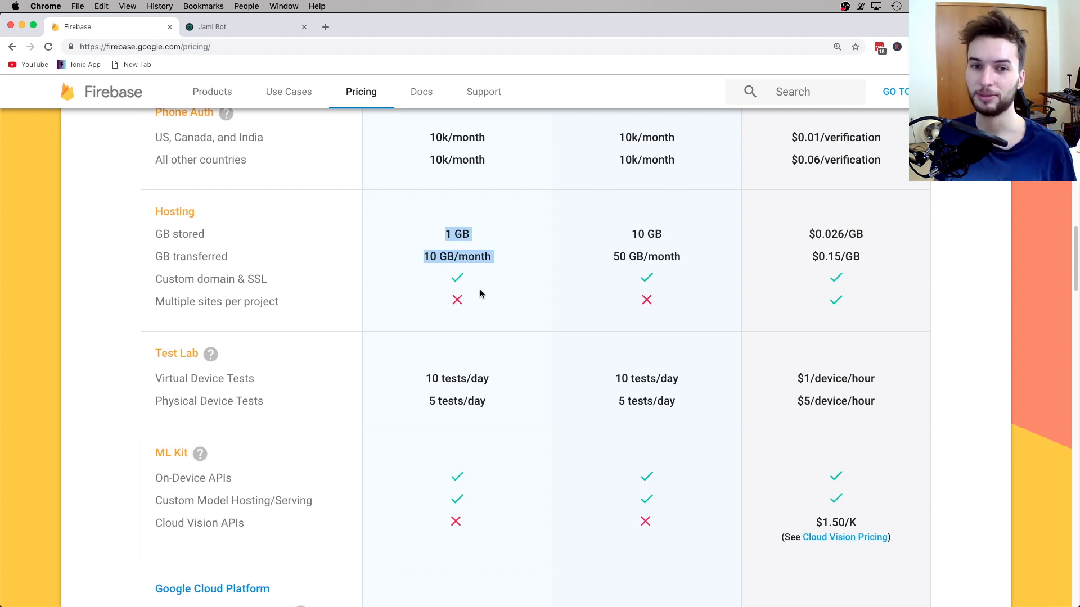
pyautogui.scroll(-3)
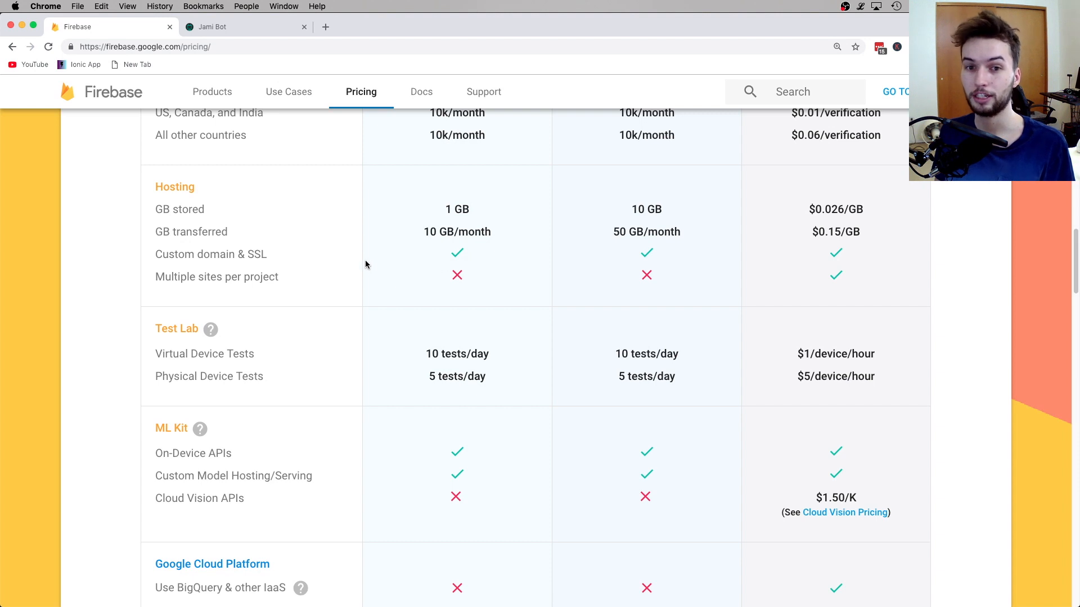
pyautogui.moveTo(407, 273)
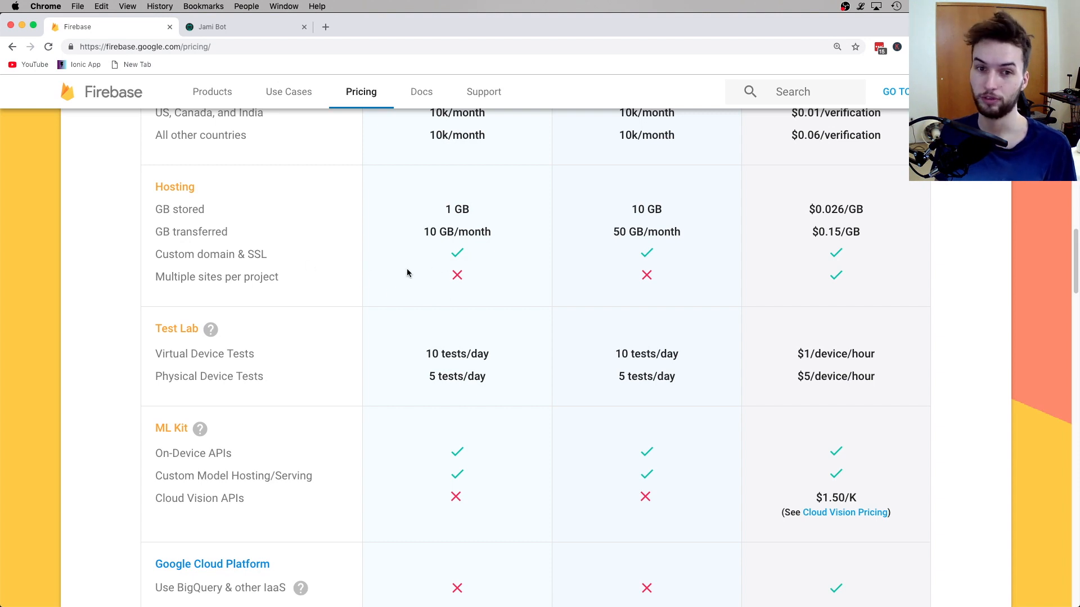
pyautogui.scroll(-3)
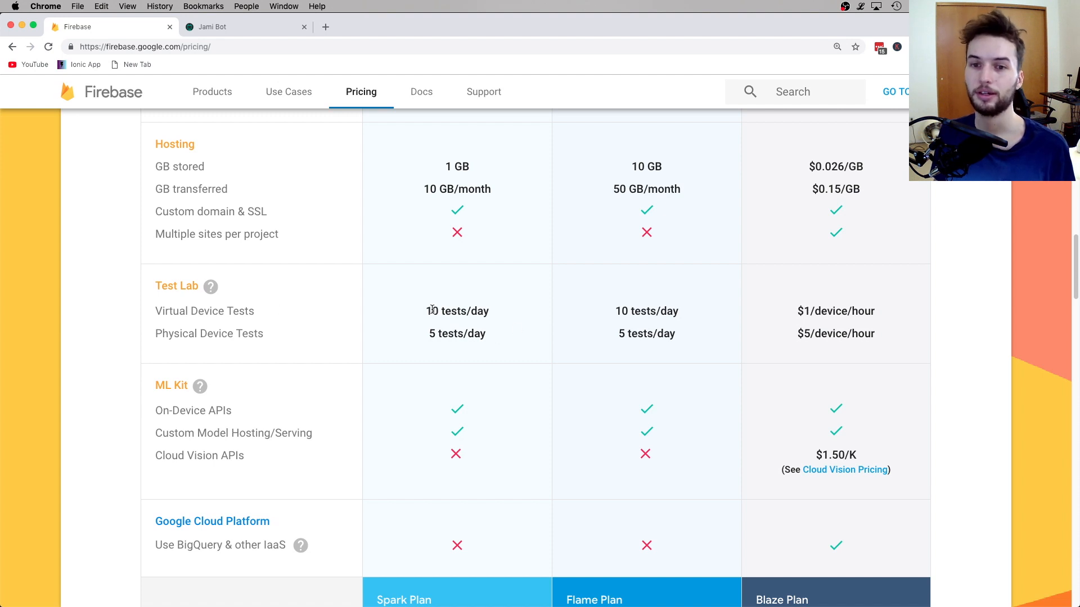
# Highlight the Virtual Device Tests limits, including Blaze's $1/device/hour rate.
pyautogui.doubleClick(457, 310)
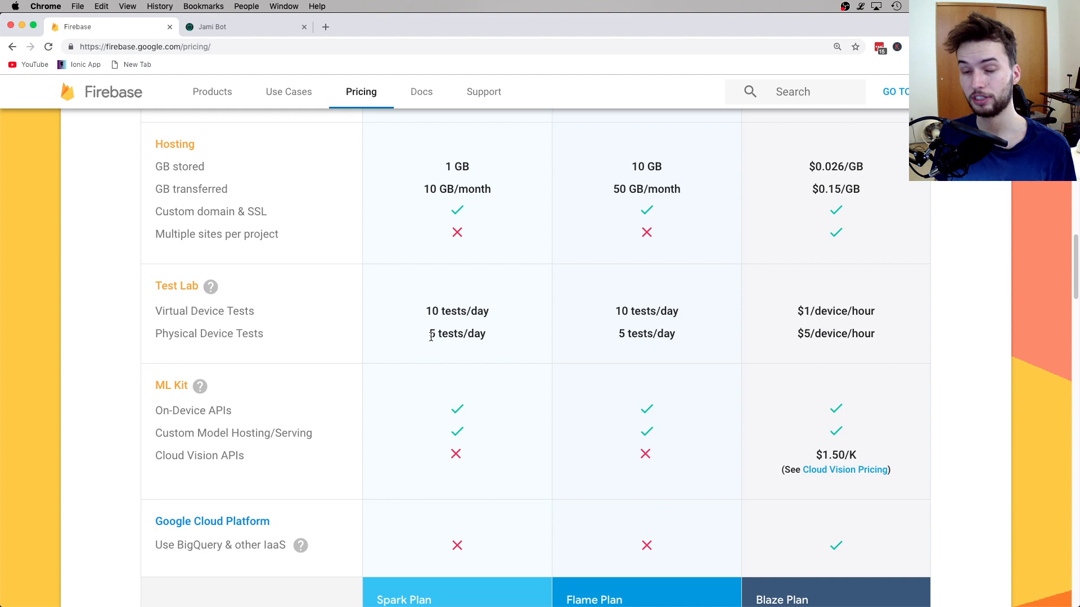
pyautogui.moveTo(613, 316)
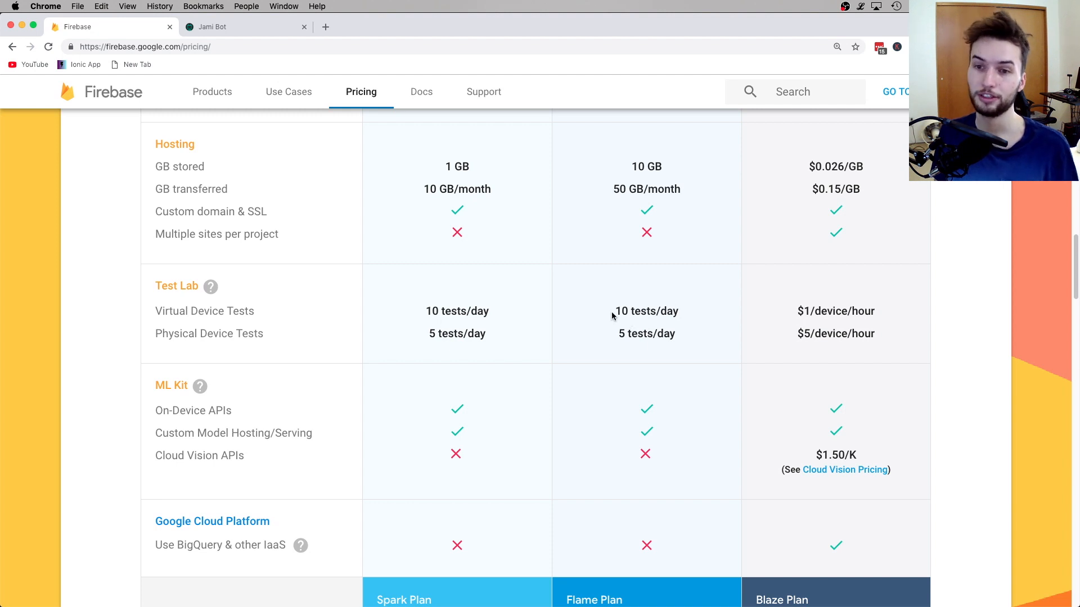
pyautogui.moveTo(889, 326)
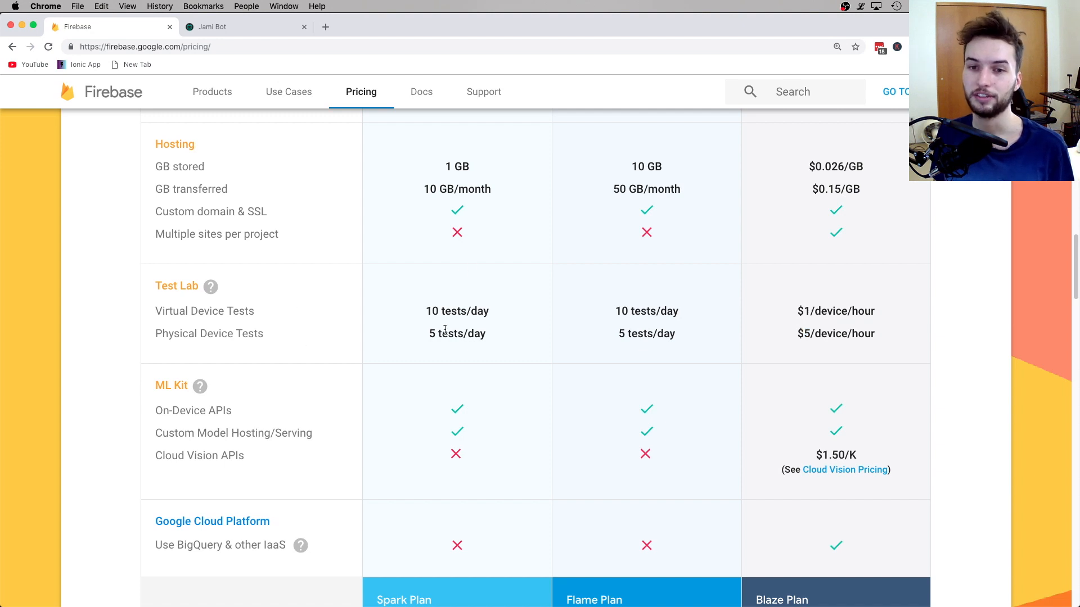
pyautogui.doubleClick(204, 310)
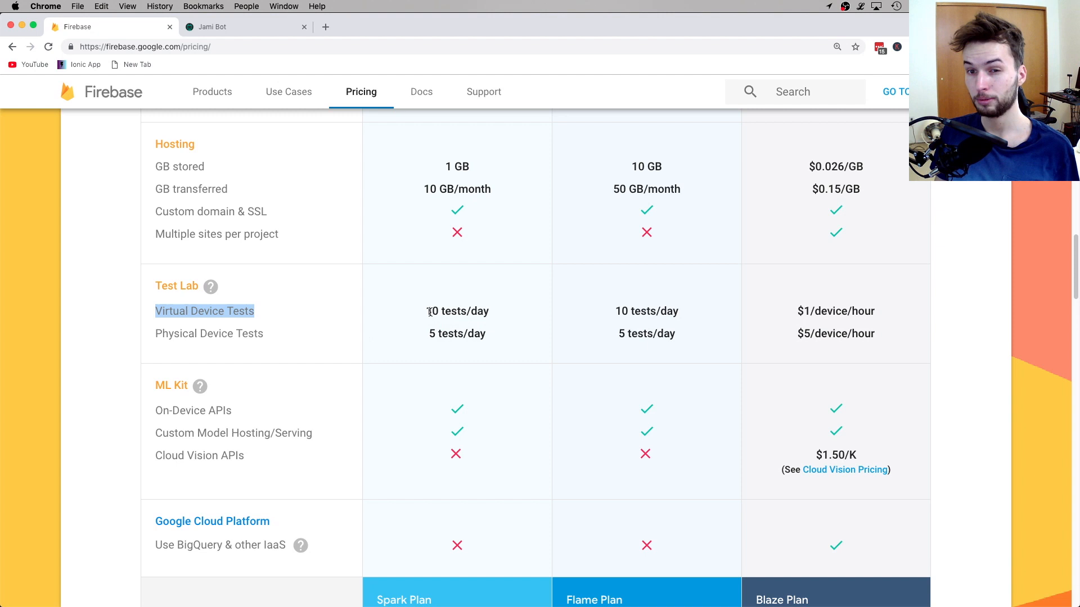
pyautogui.doubleClick(835, 311)
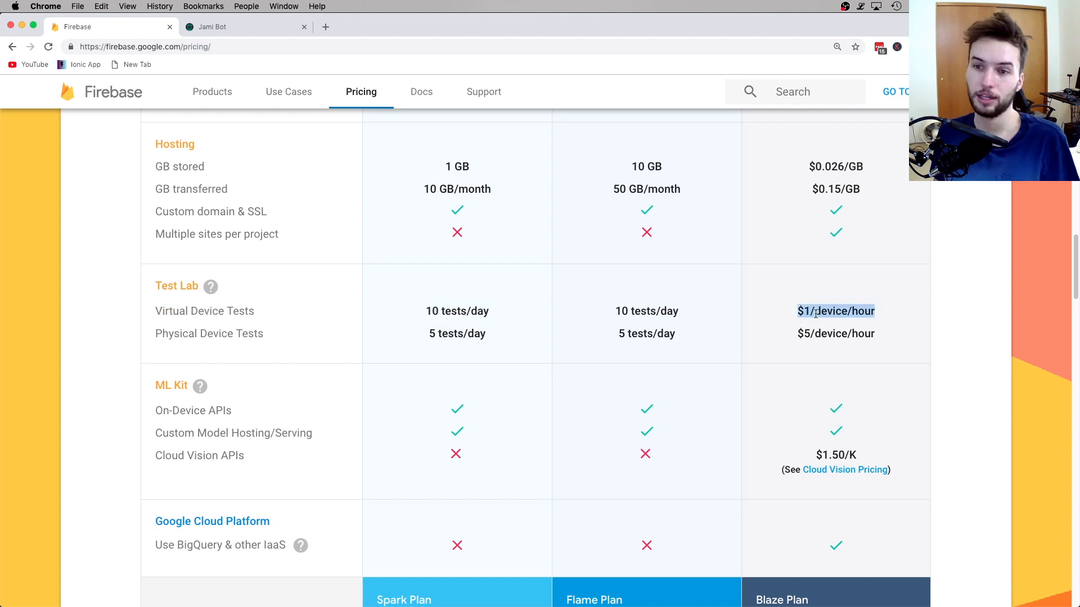
# Scroll to ML Kit and highlight its row, noting Blaze's 1000 free monthly Cloud Vision calls.
pyautogui.scroll(-3)
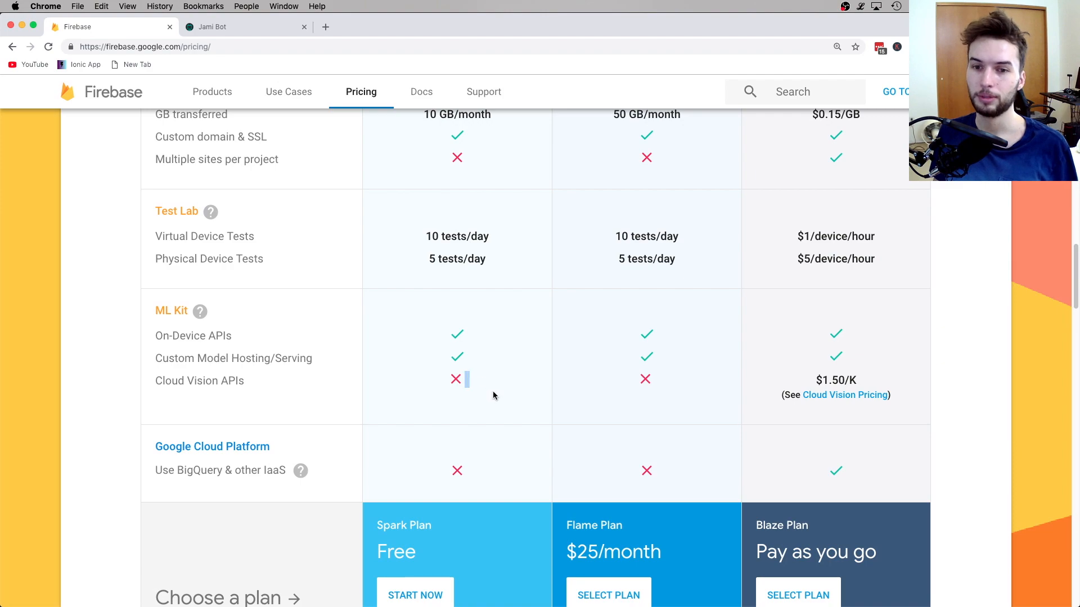
pyautogui.moveTo(199, 311)
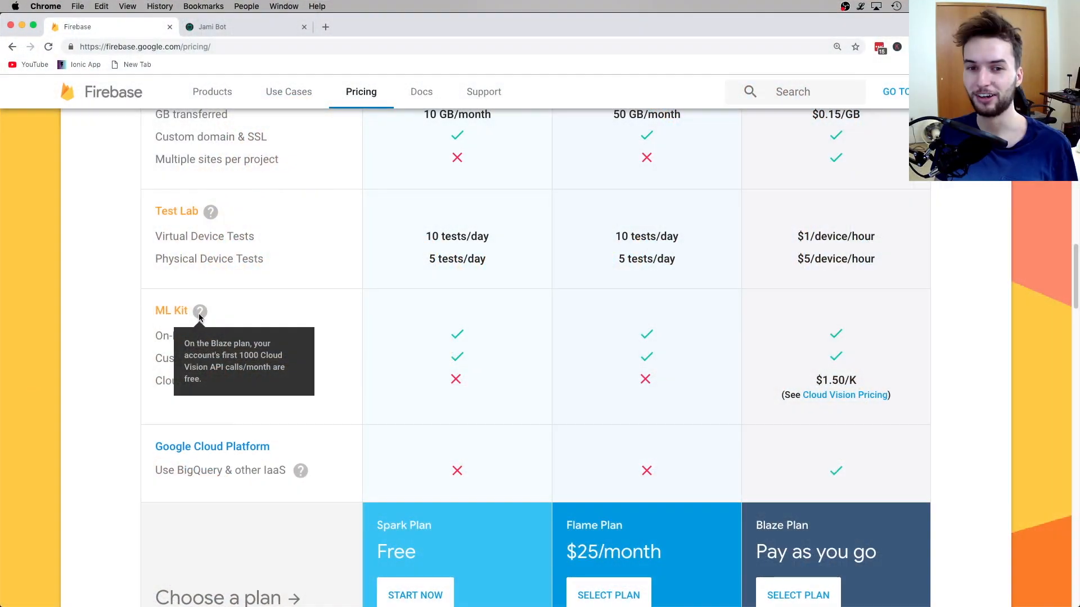
pyautogui.moveTo(254, 371)
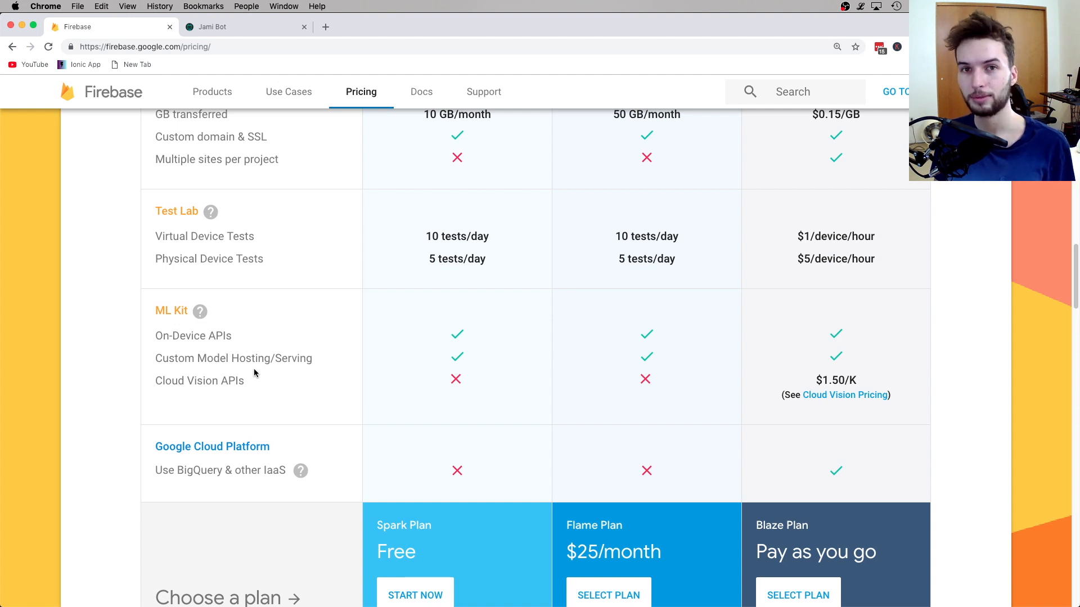
pyautogui.moveTo(539, 324)
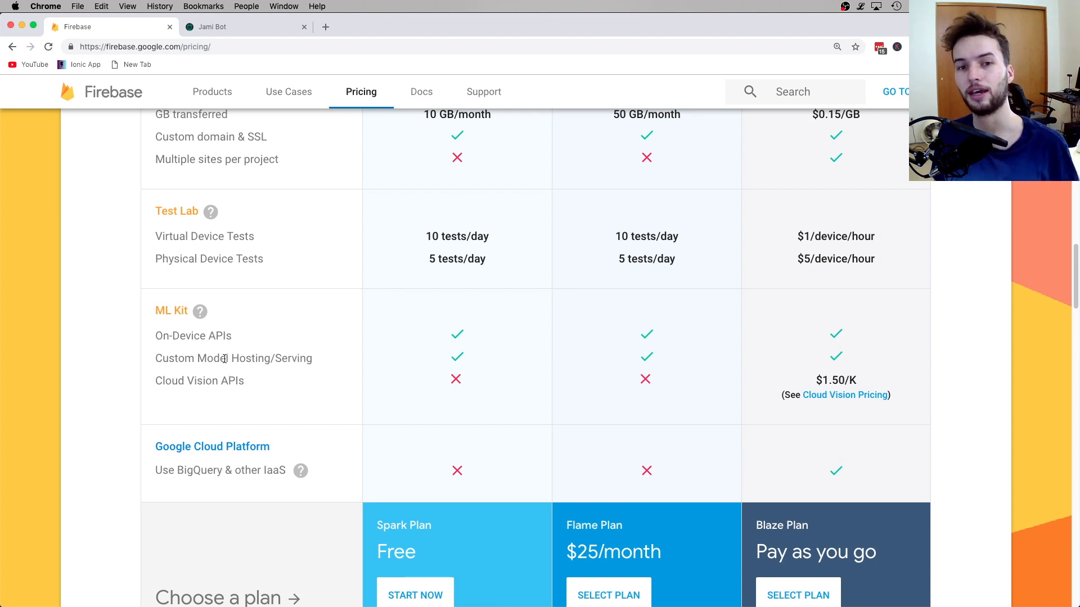
pyautogui.moveTo(200, 311)
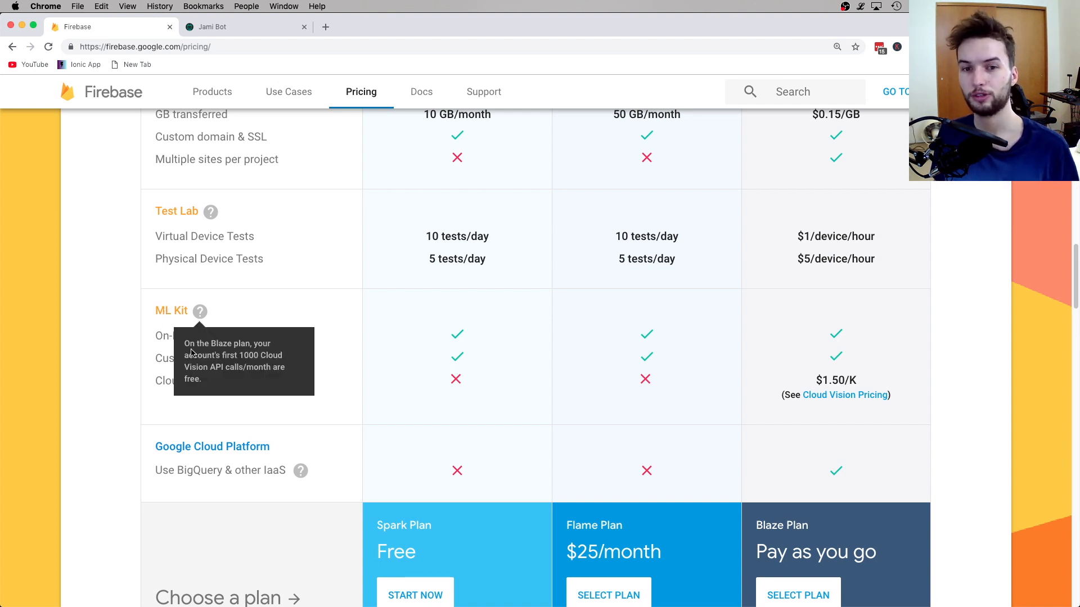
pyautogui.moveTo(478, 345)
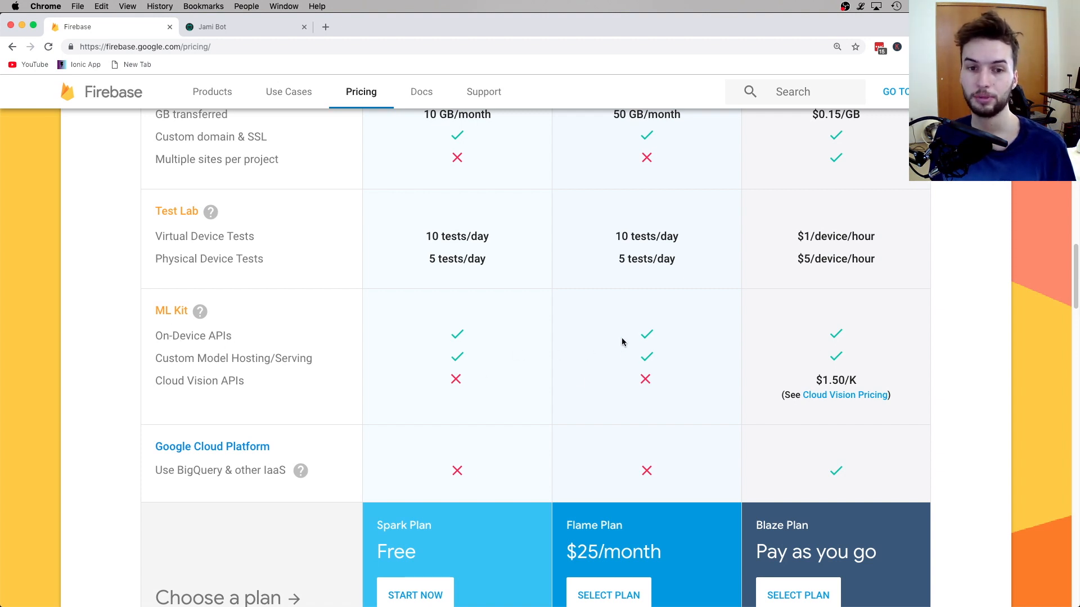
pyautogui.moveTo(288, 357)
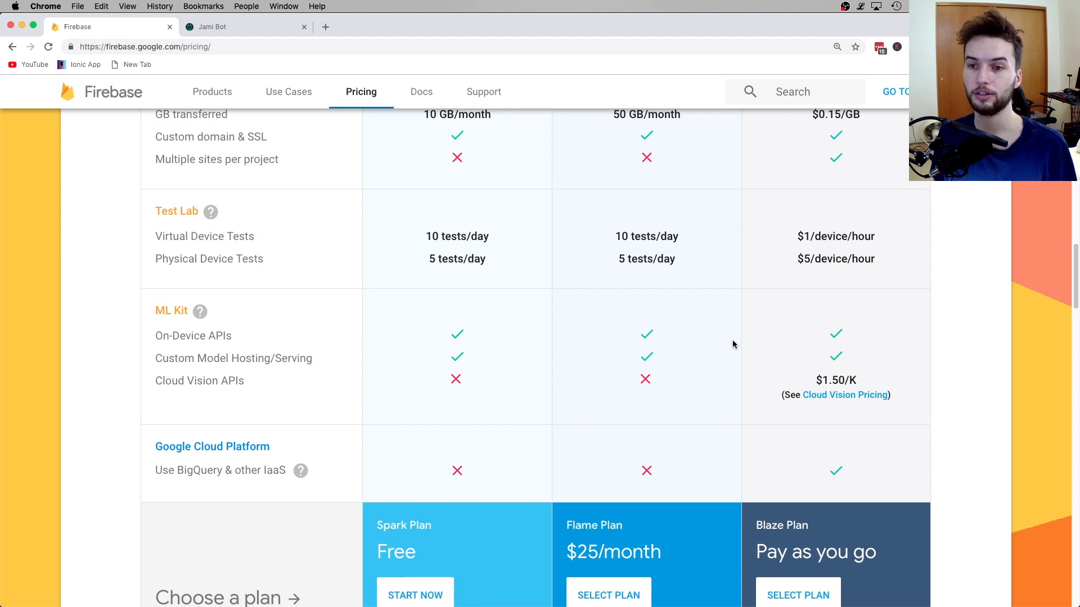
pyautogui.doubleClick(199, 381)
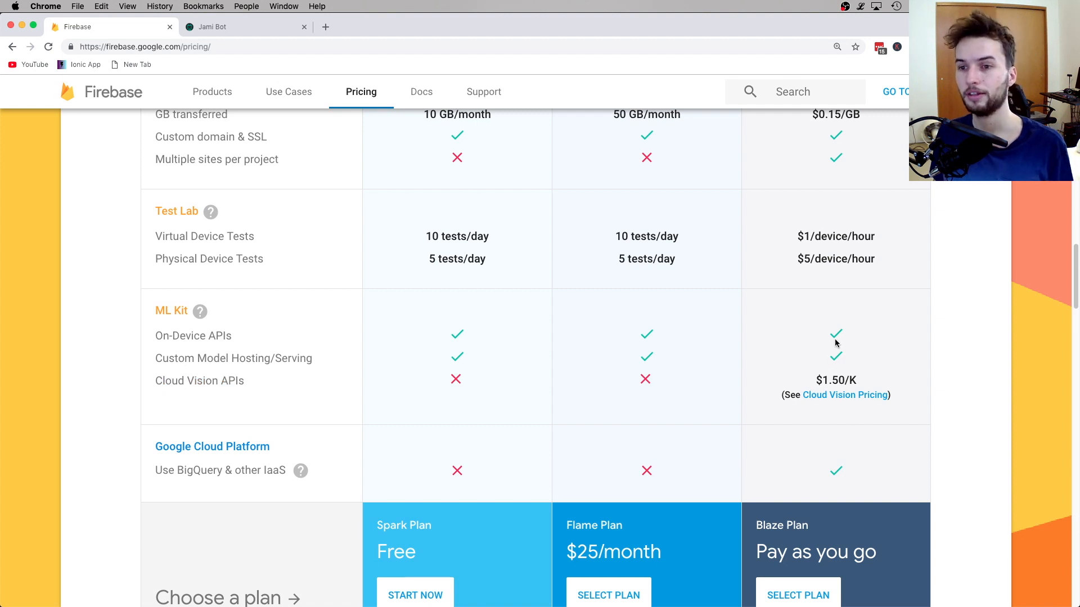
# Scroll down to the Google Cloud Platform row and the plan-choice buttons.
pyautogui.scroll(-3)
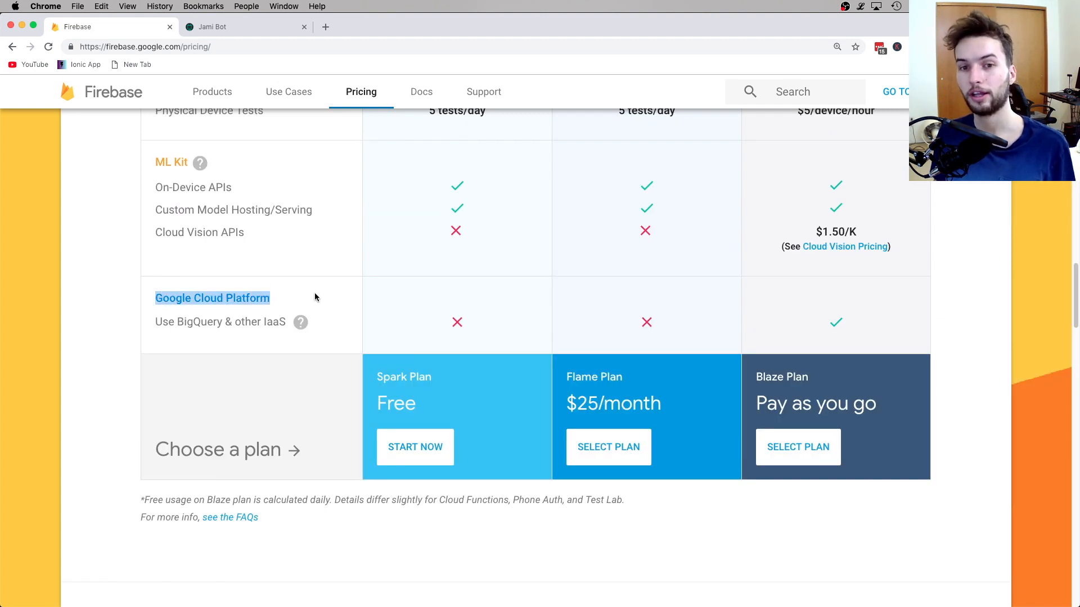
pyautogui.moveTo(371, 308)
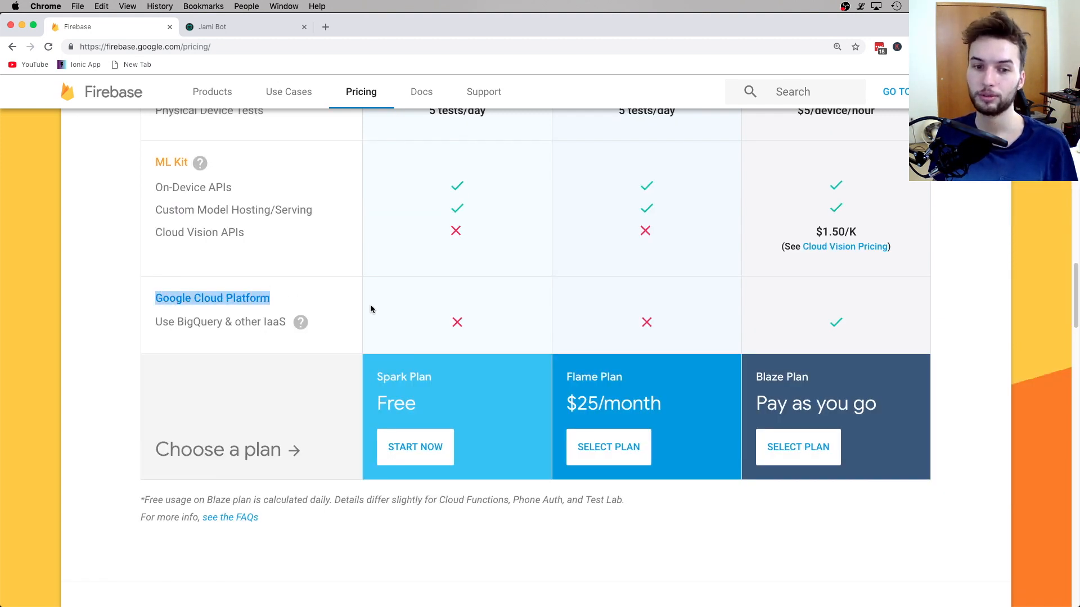
pyautogui.moveTo(228, 274)
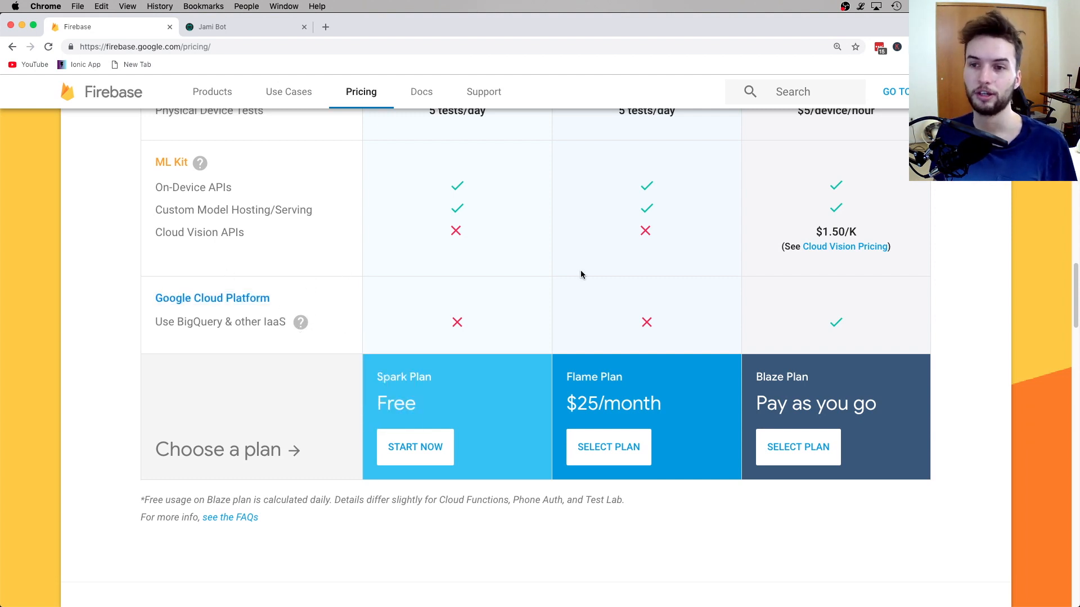
pyautogui.moveTo(891, 326)
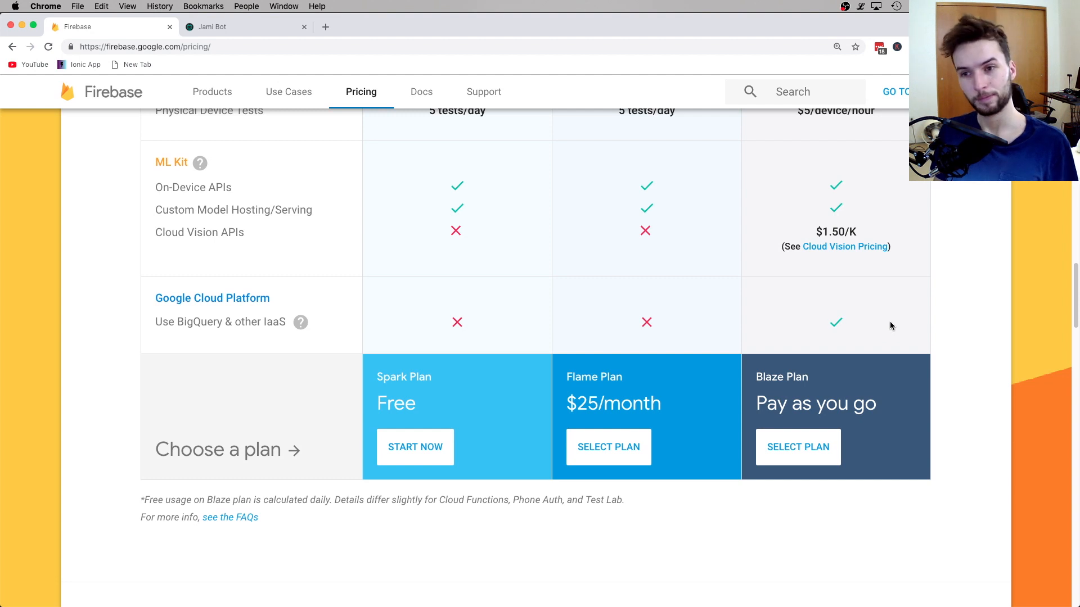
pyautogui.moveTo(166, 309)
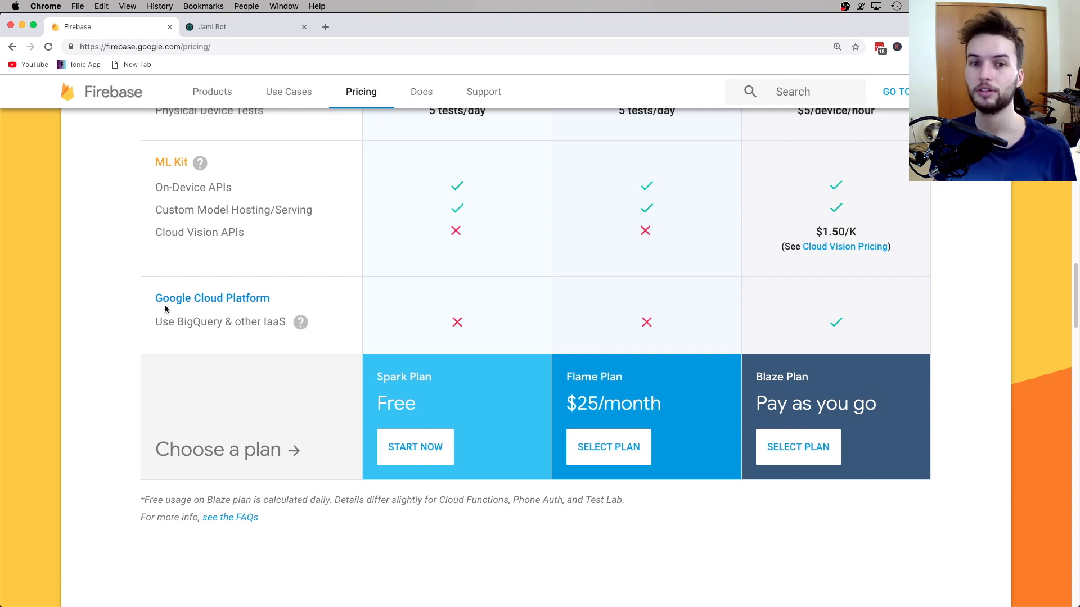
pyautogui.moveTo(267, 311)
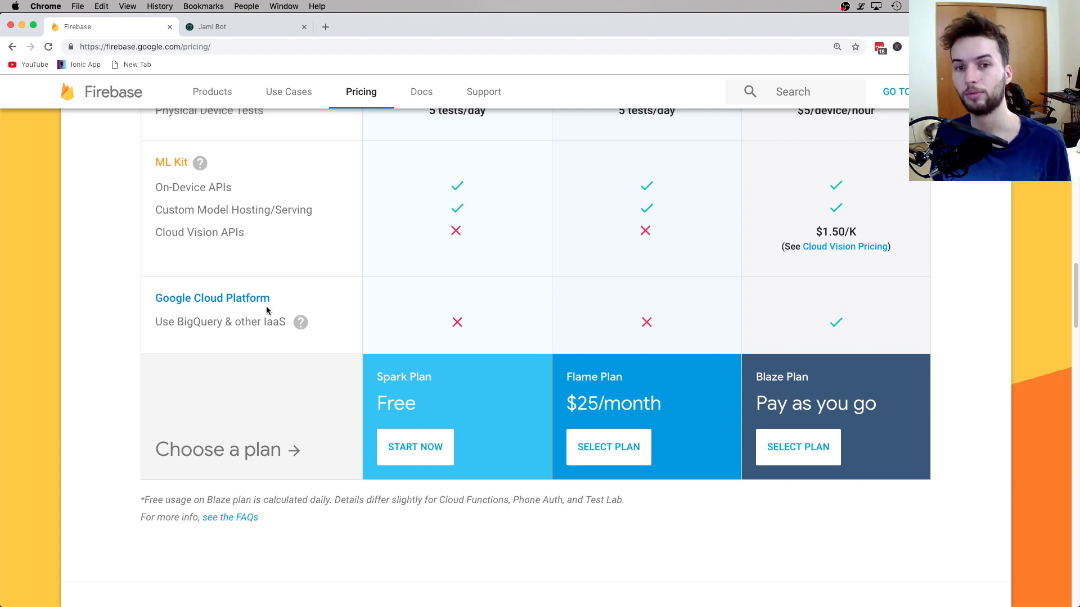
pyautogui.moveTo(880, 318)
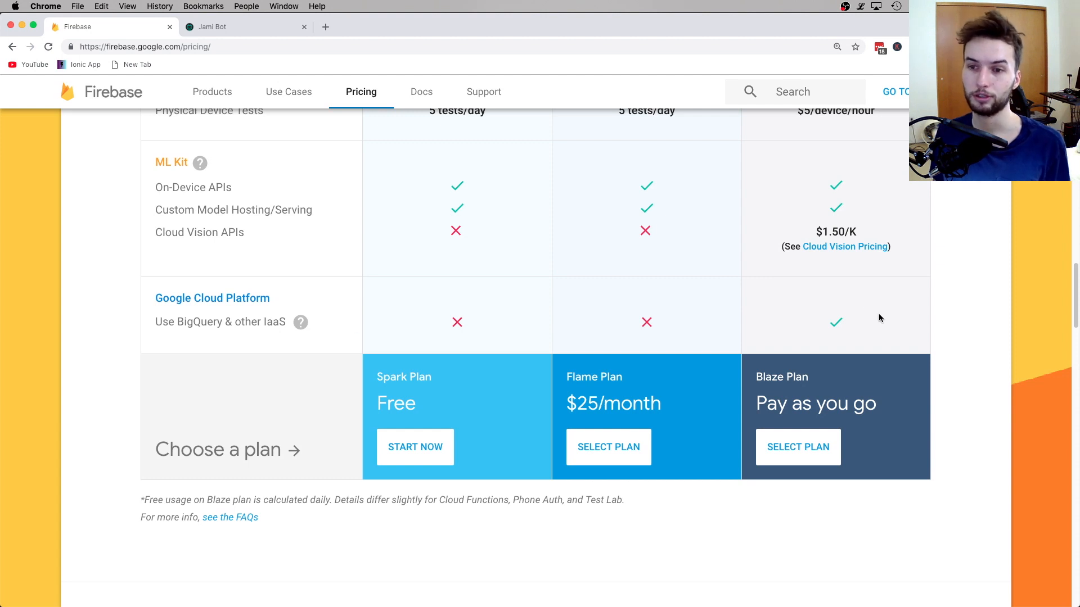
# Scroll down to the Blaze plan calculator's Cloud Firestore sliders to estimate costs.
pyautogui.scroll(-3)
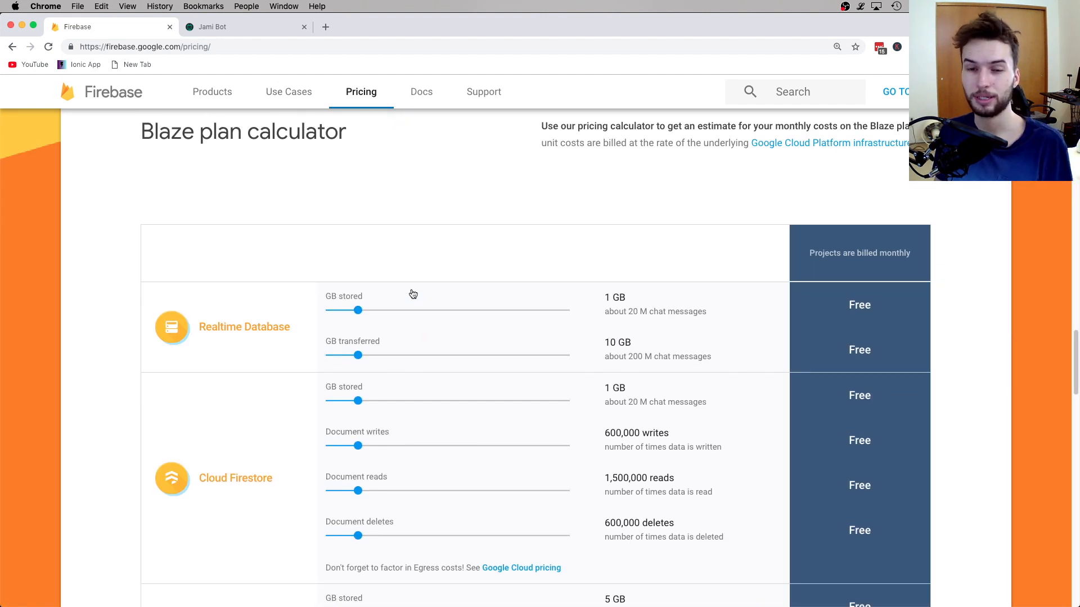
pyautogui.scroll(-3)
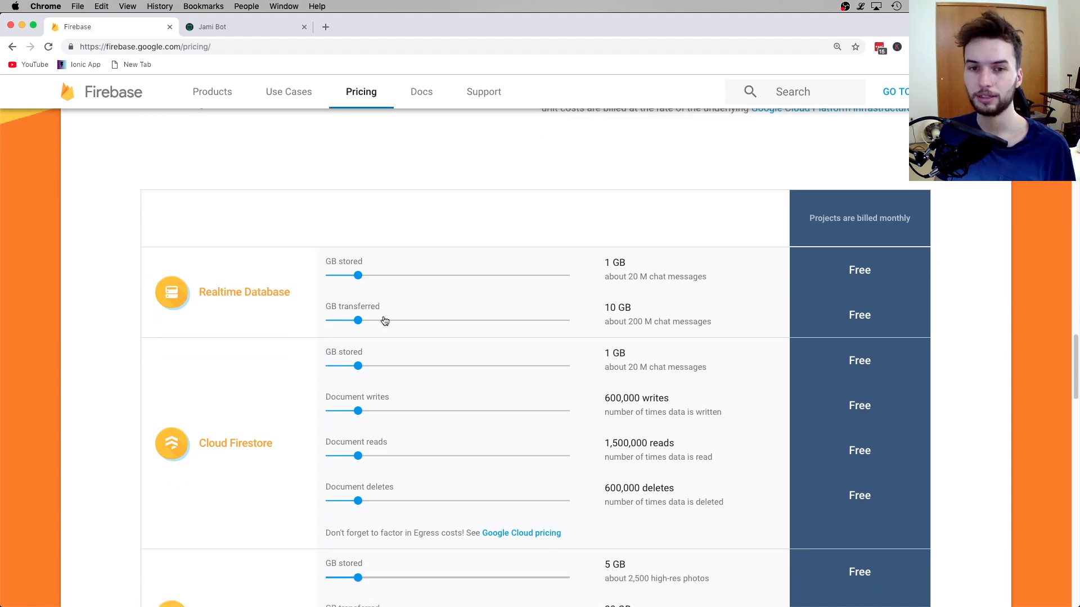
pyautogui.scroll(-3)
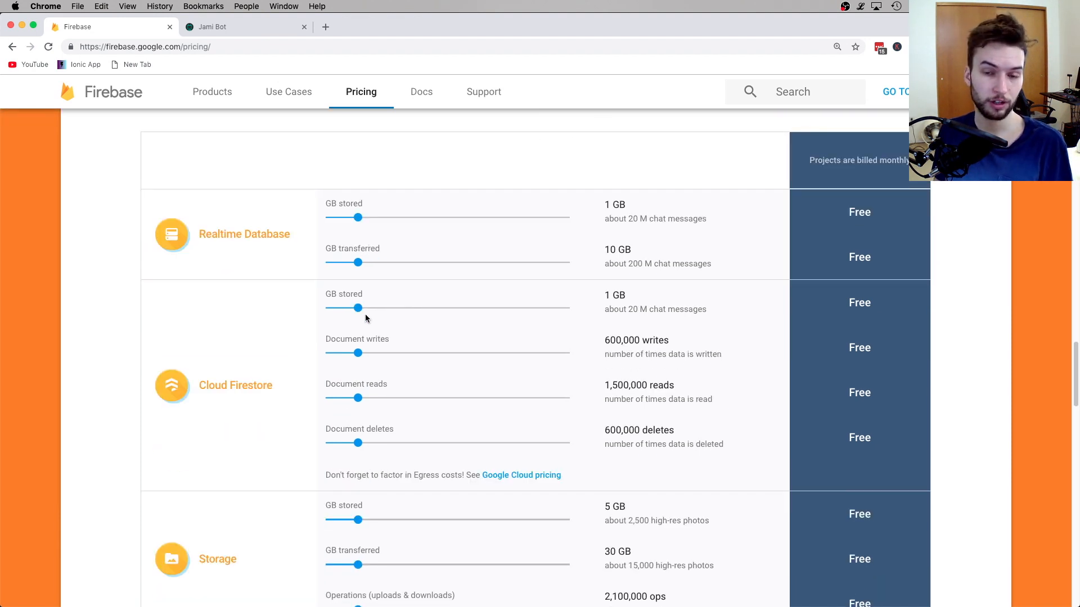
pyautogui.moveTo(356, 308)
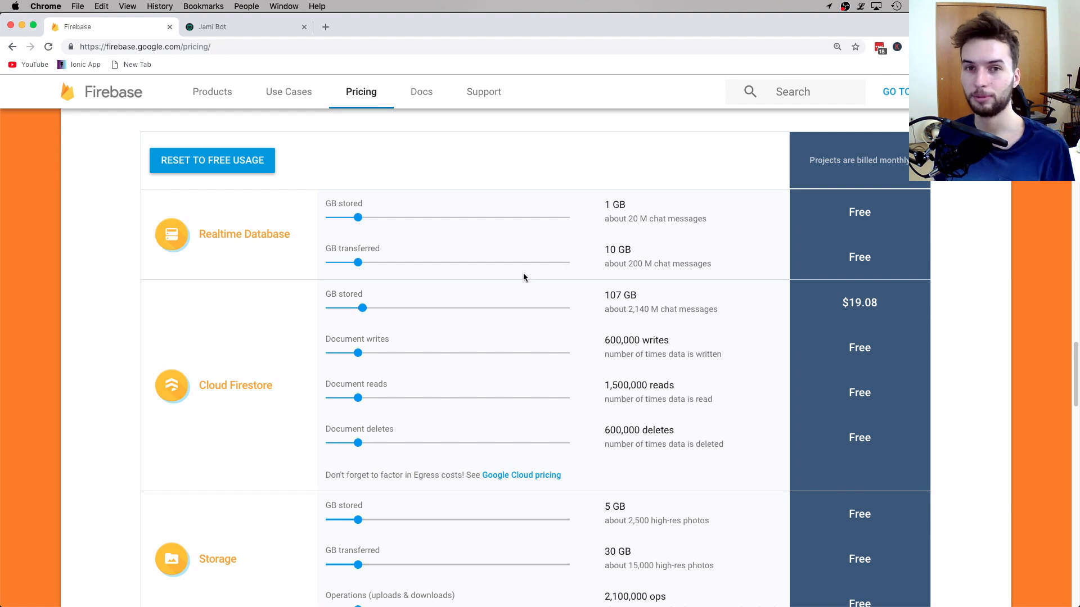
pyautogui.moveTo(840, 308)
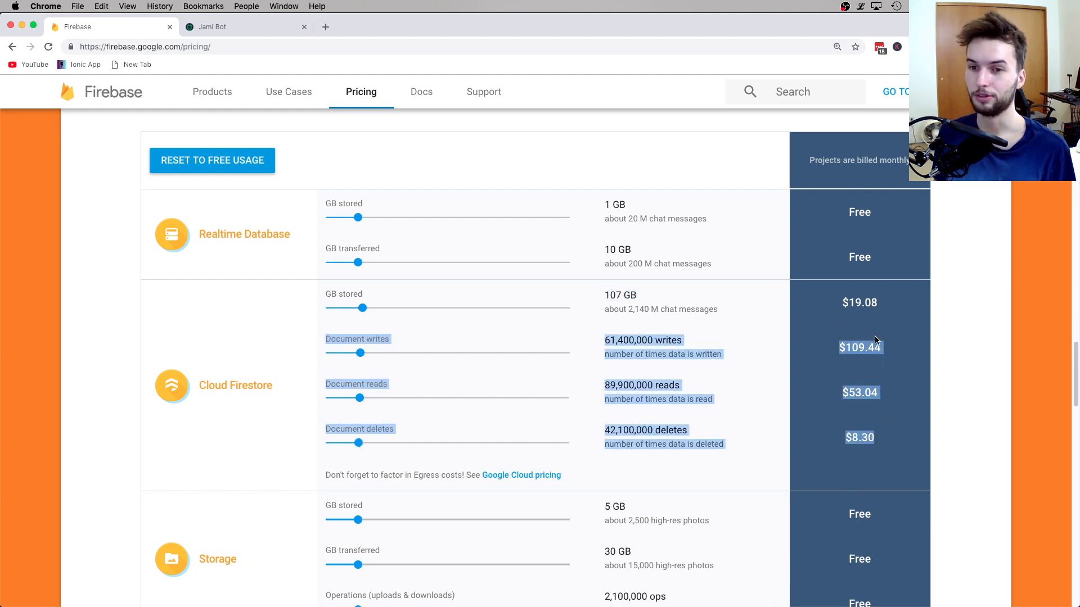
pyautogui.scroll(-3)
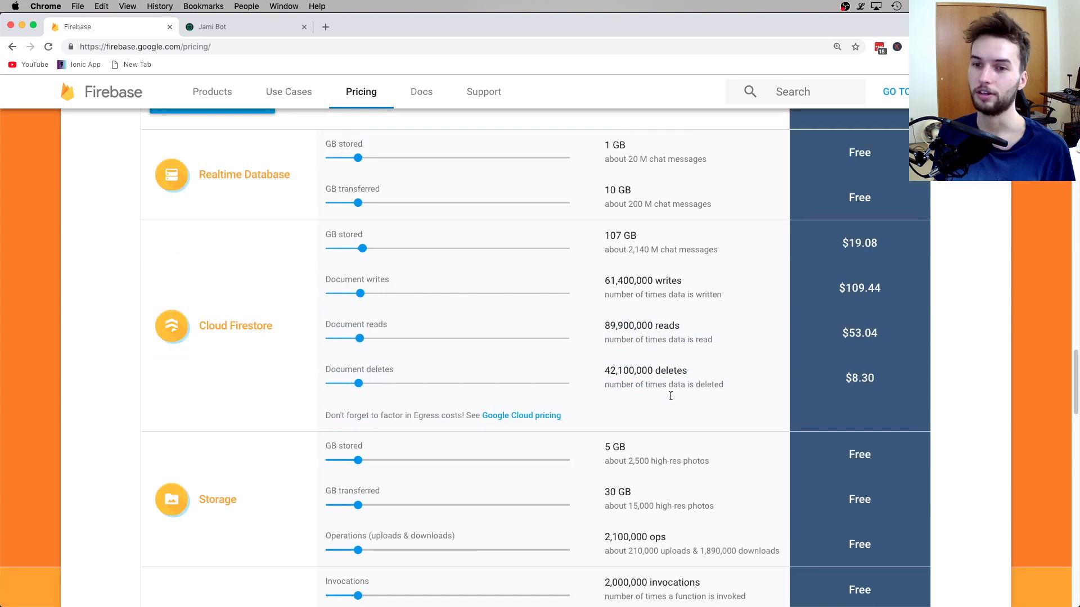
pyautogui.scroll(3)
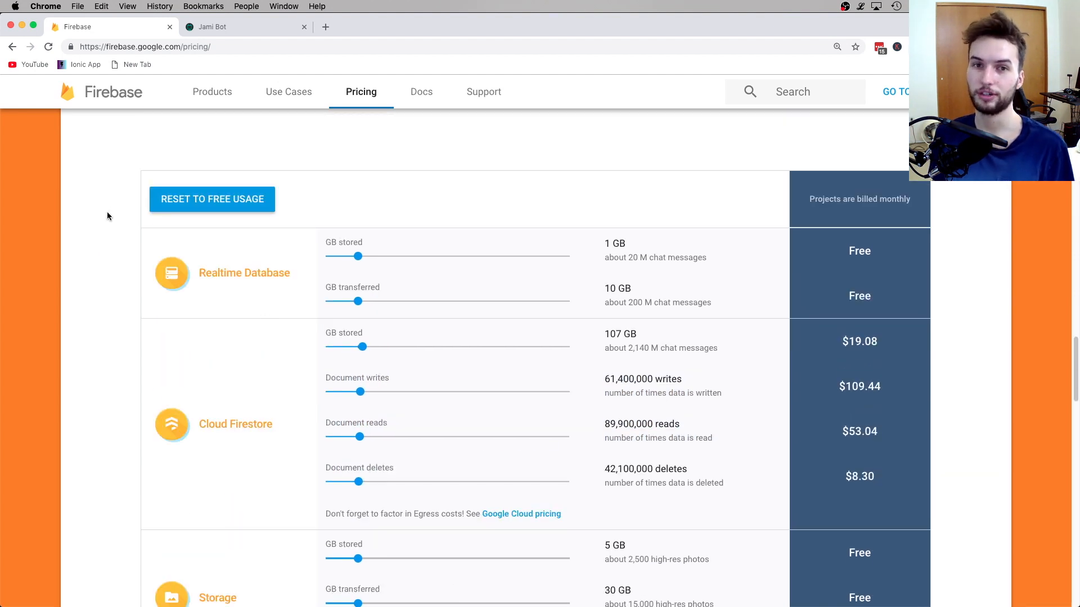
# Scroll the pricing page to the plan headers showing Spark's Free and Flame's $25/month.
pyautogui.scroll(3)
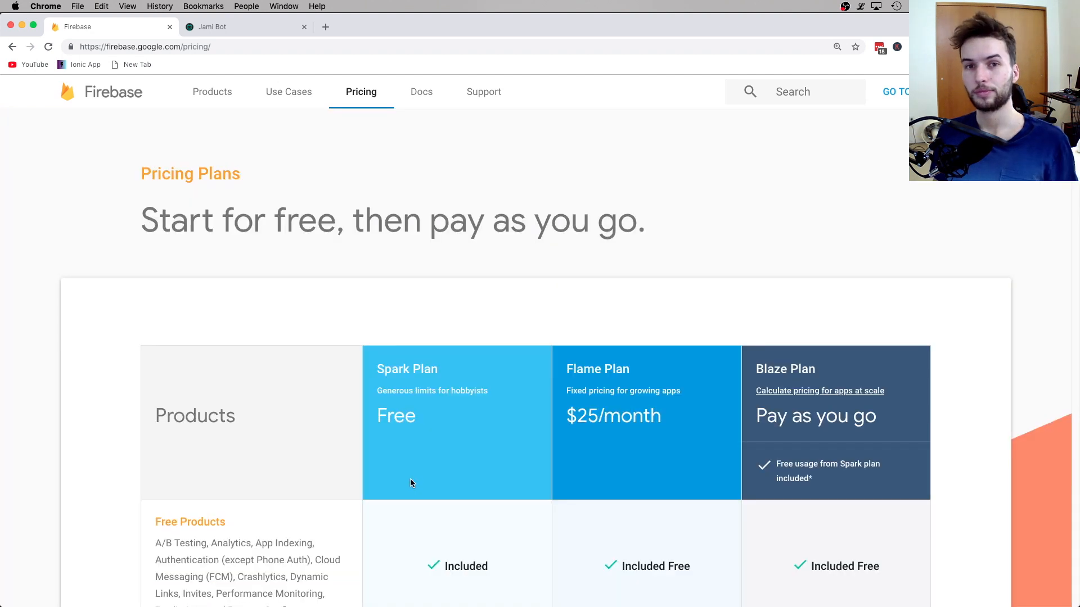
pyautogui.scroll(-3)
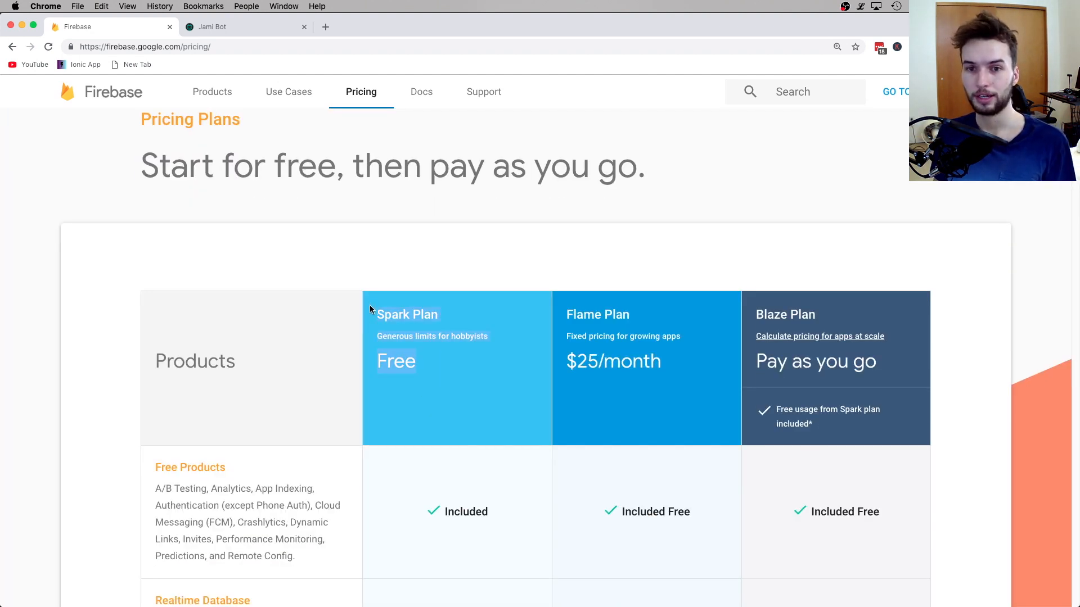
pyautogui.moveTo(386, 351)
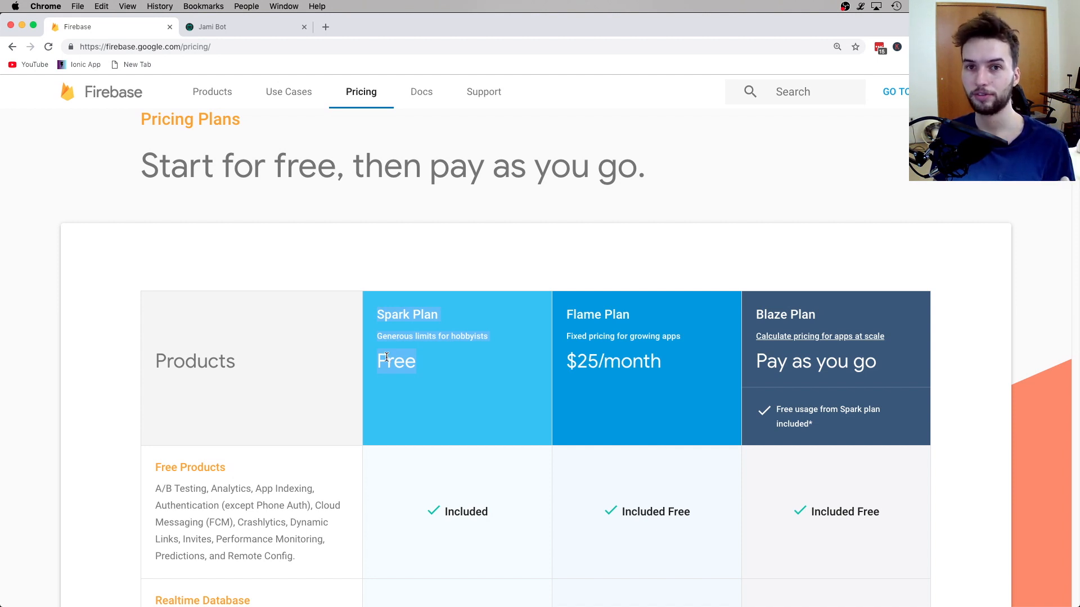
pyautogui.moveTo(387, 352)
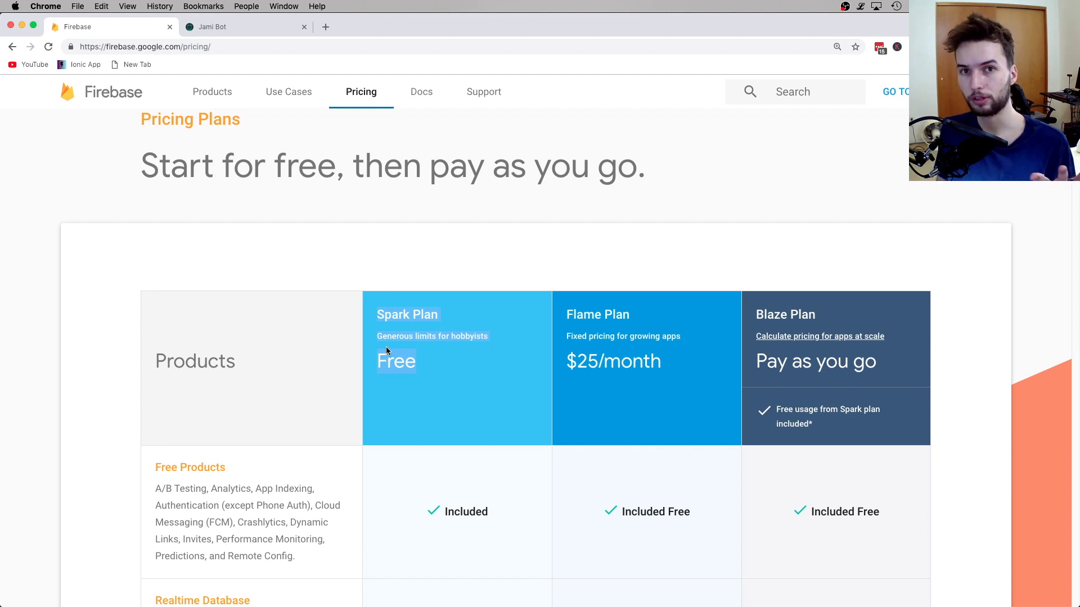
pyautogui.moveTo(415, 393)
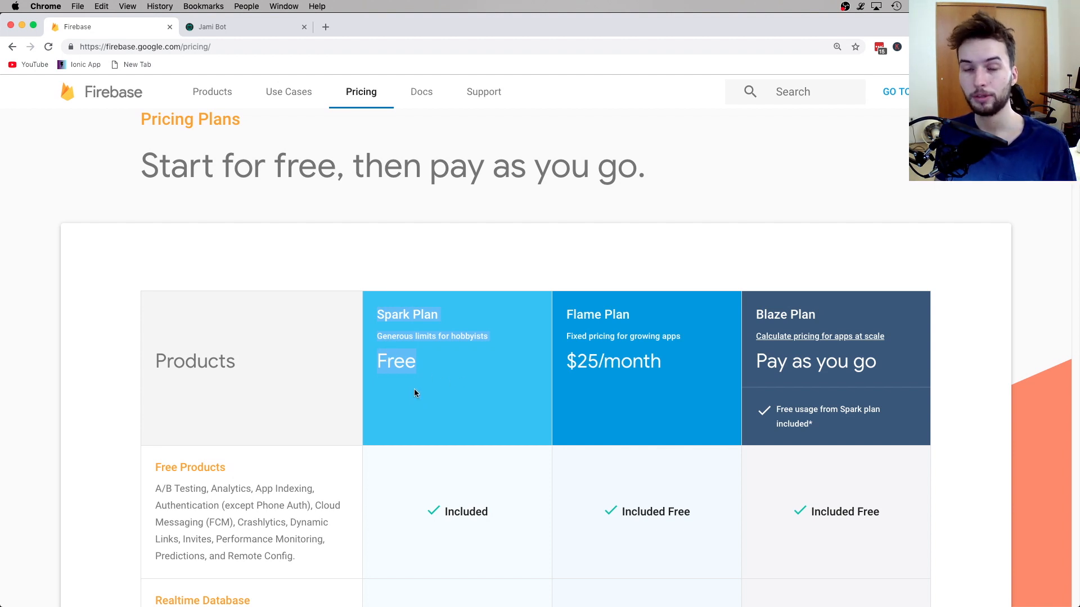
pyautogui.moveTo(480, 389)
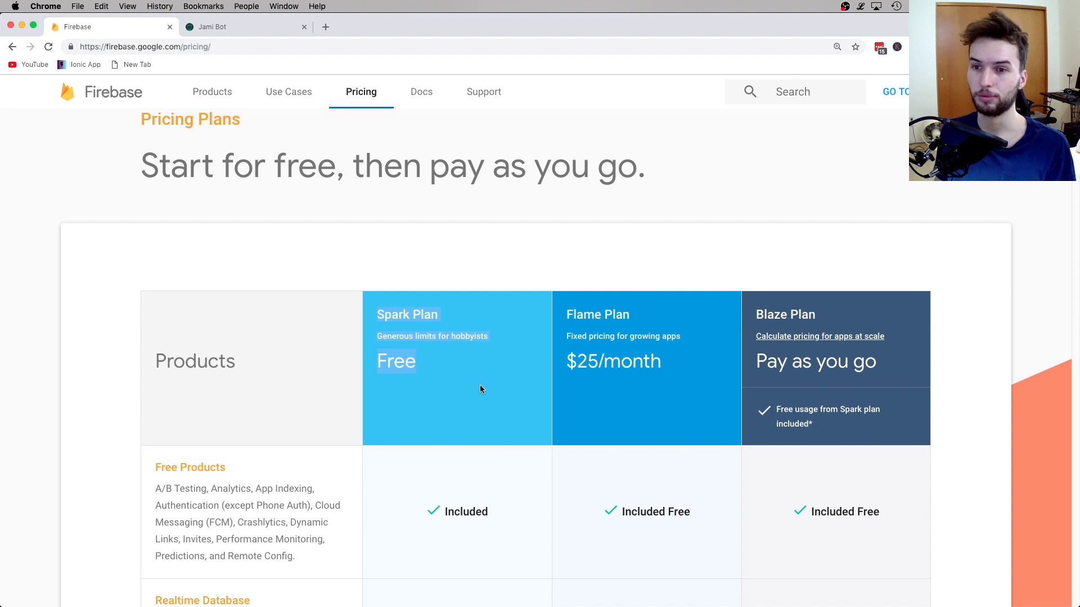
pyautogui.scroll(-3)
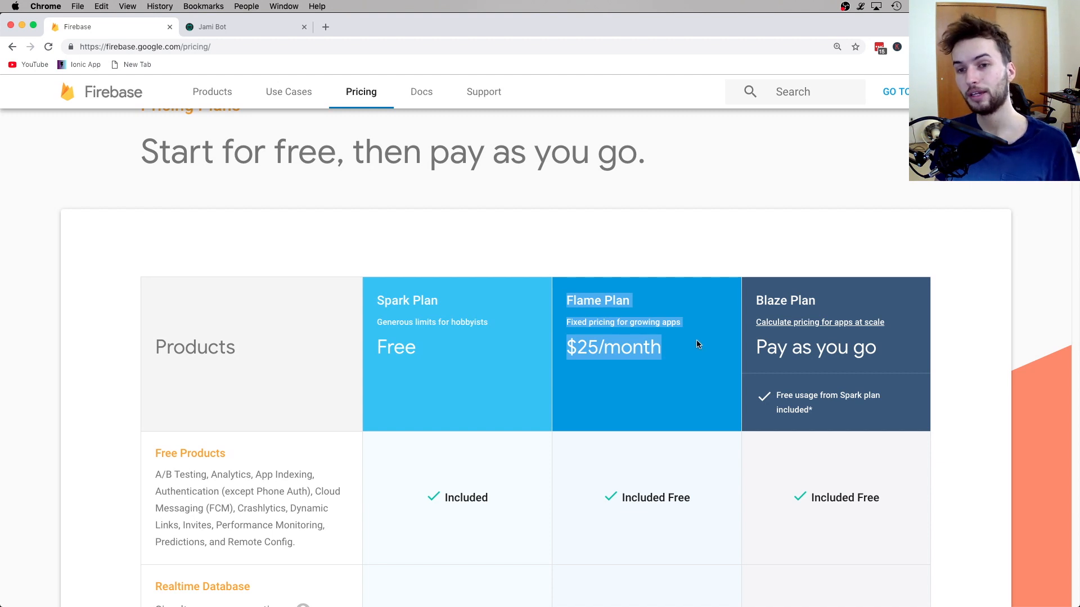
pyautogui.moveTo(616, 319)
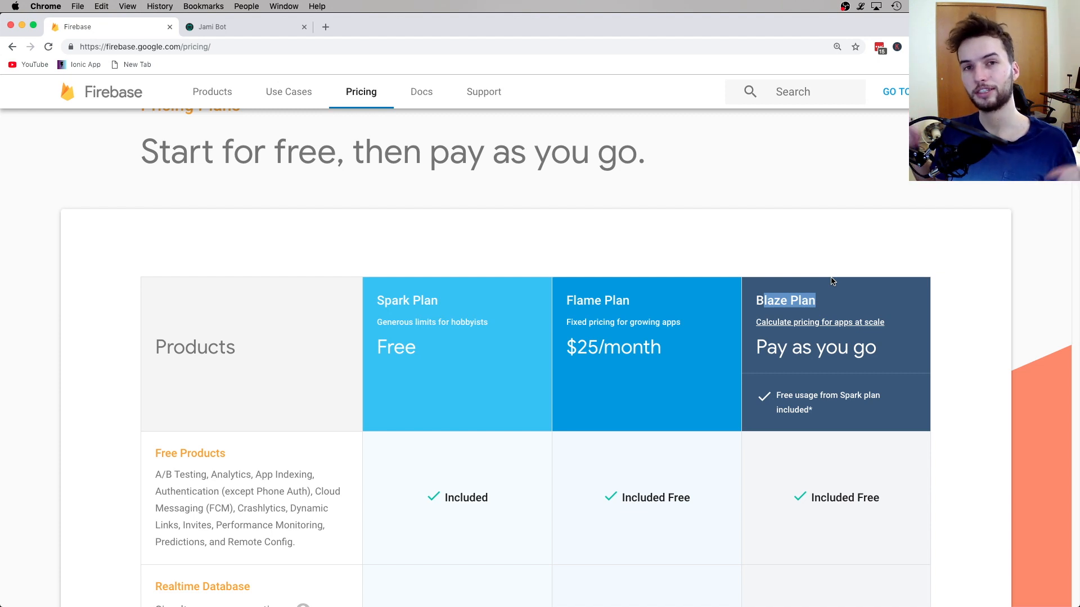
pyautogui.moveTo(792, 255)
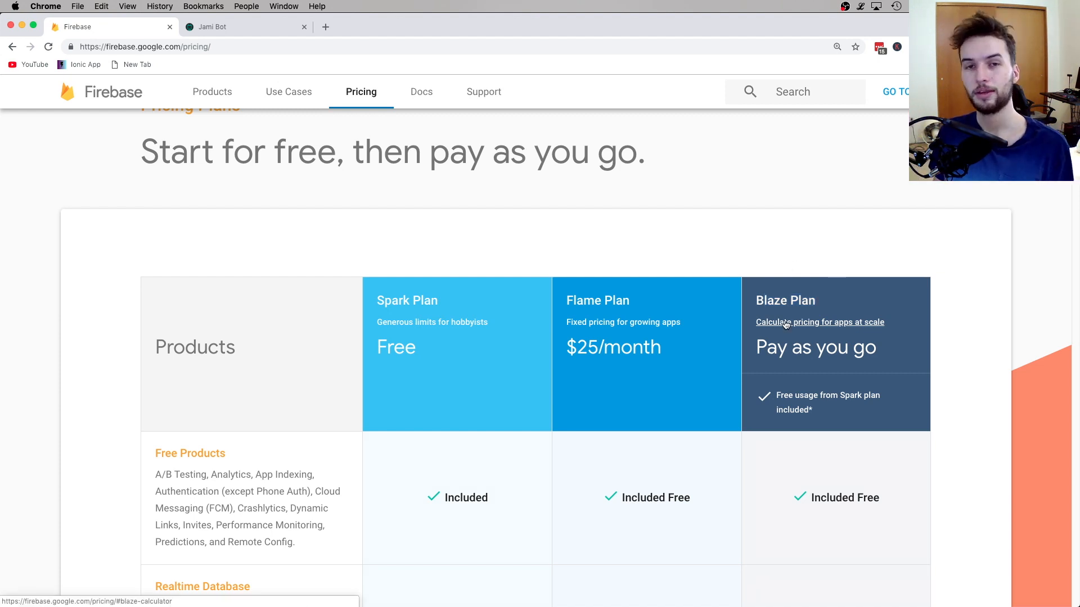
pyautogui.moveTo(751, 221)
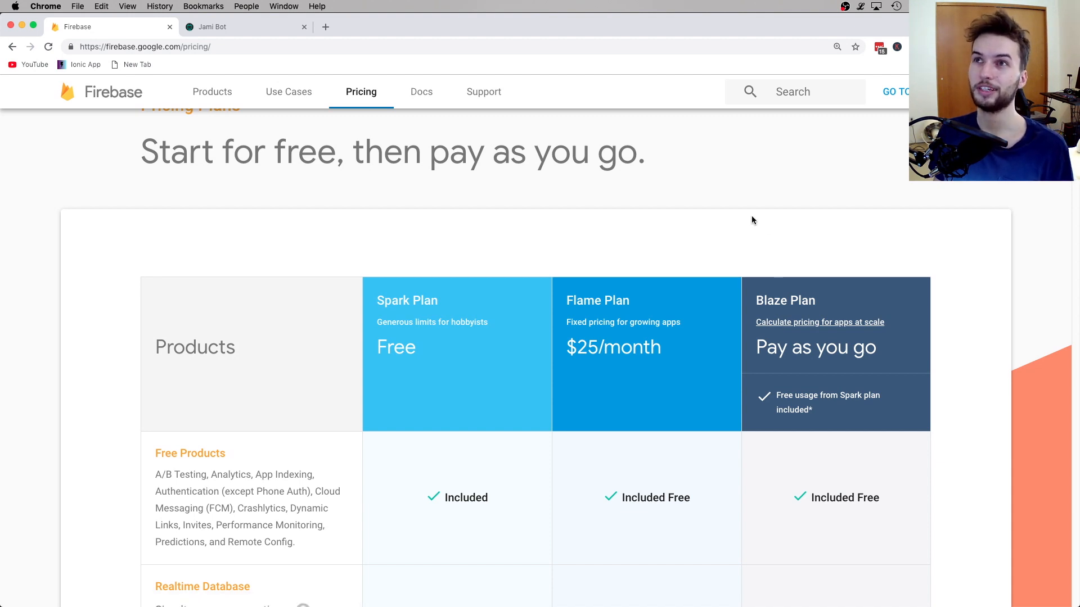
pyautogui.moveTo(861, 267)
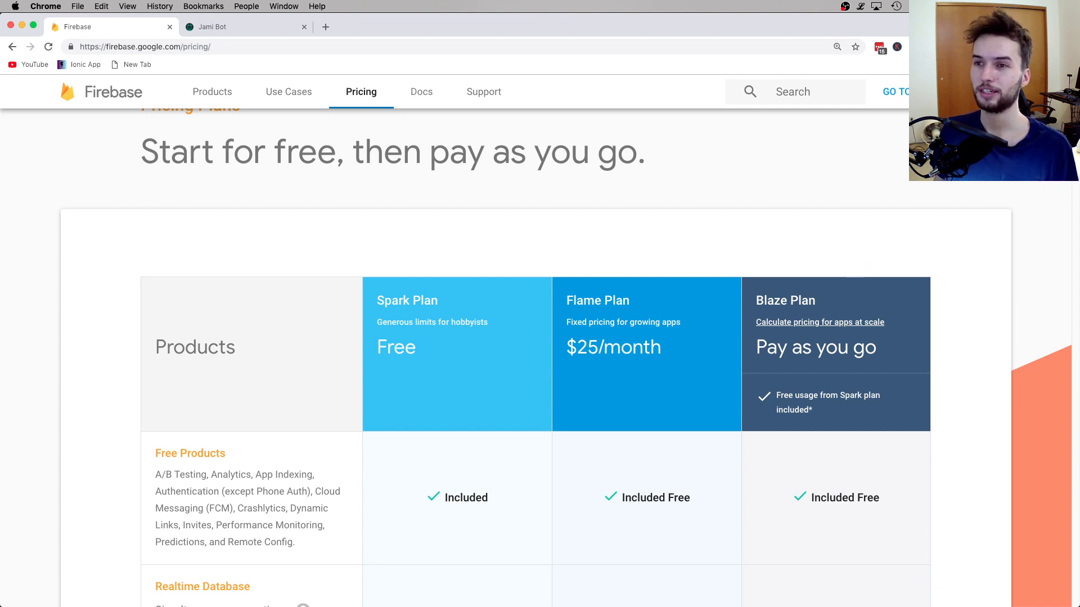
pyautogui.scroll(3)
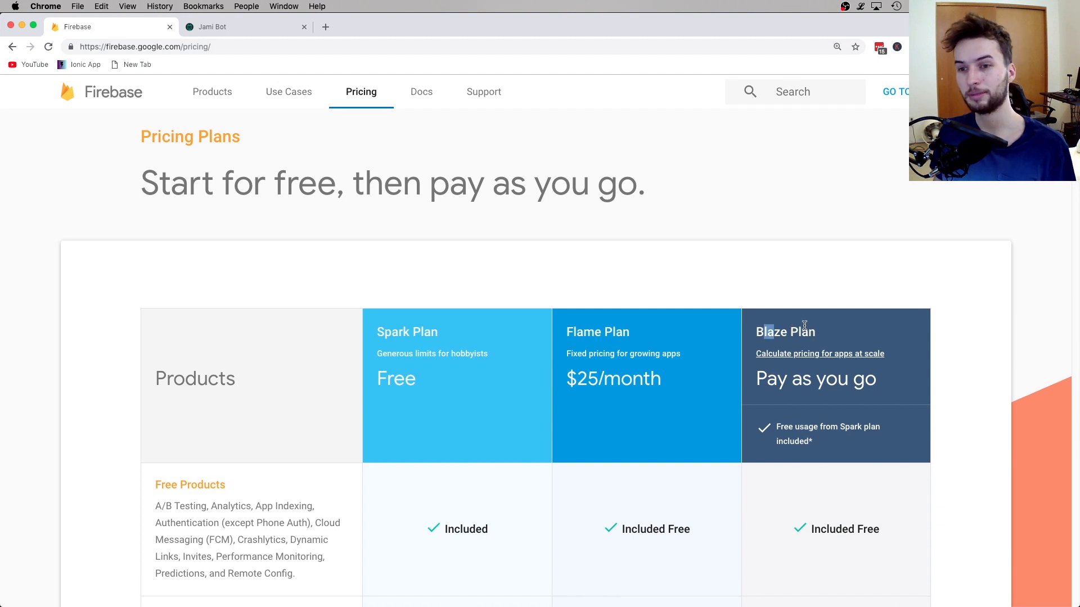
pyautogui.scroll(-3)
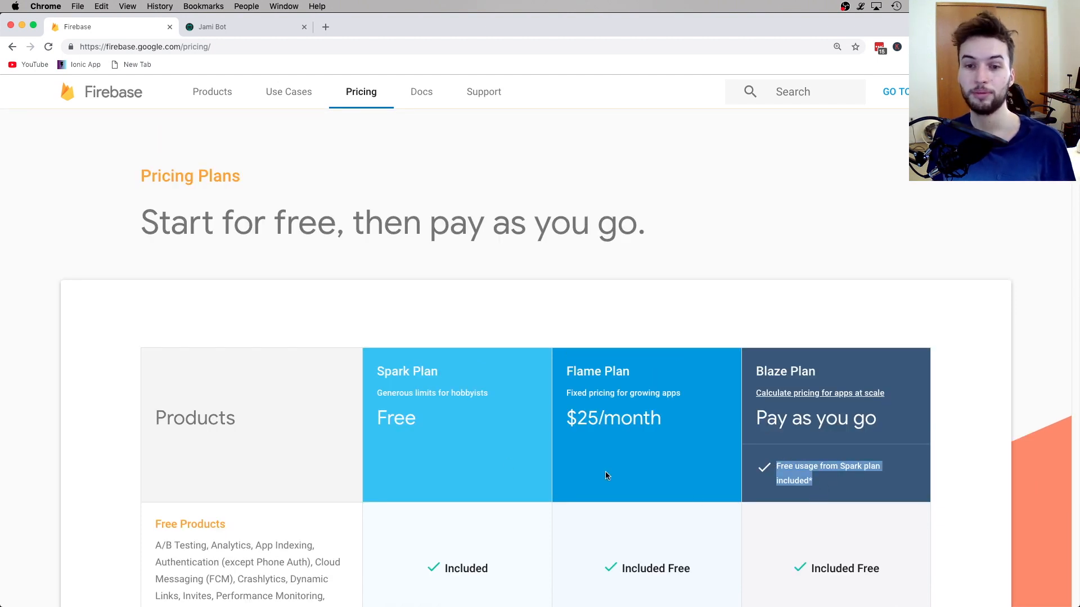
pyautogui.moveTo(768, 384)
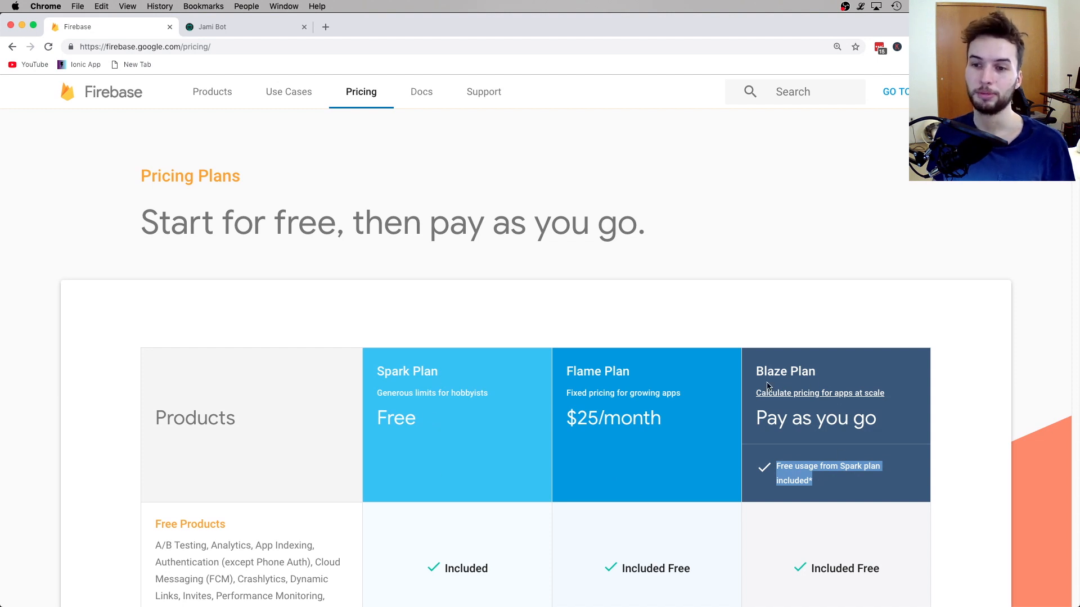
pyautogui.scroll(-3)
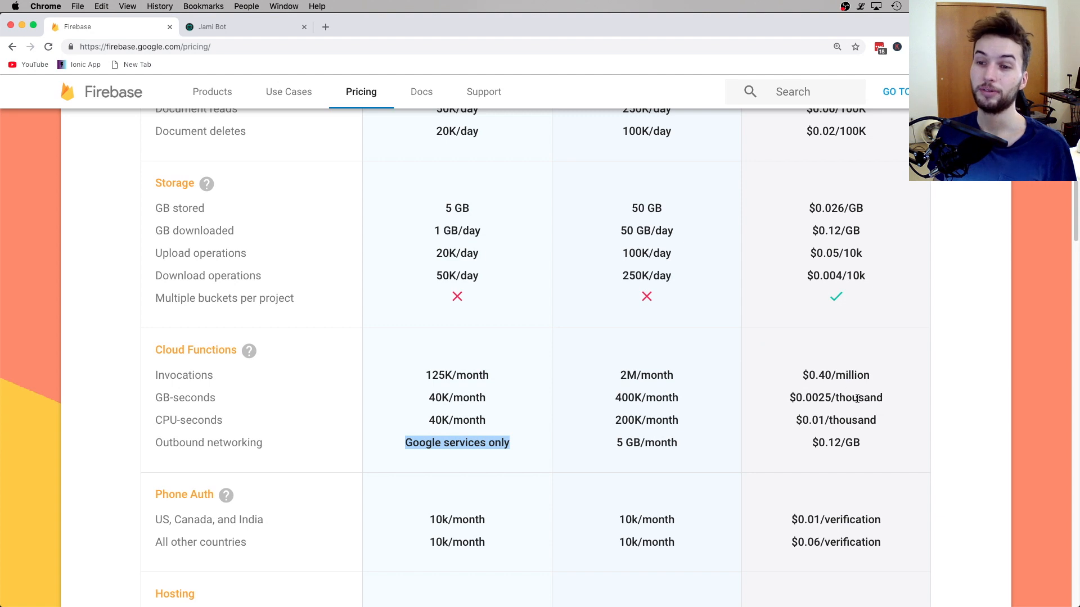
pyautogui.moveTo(880, 392)
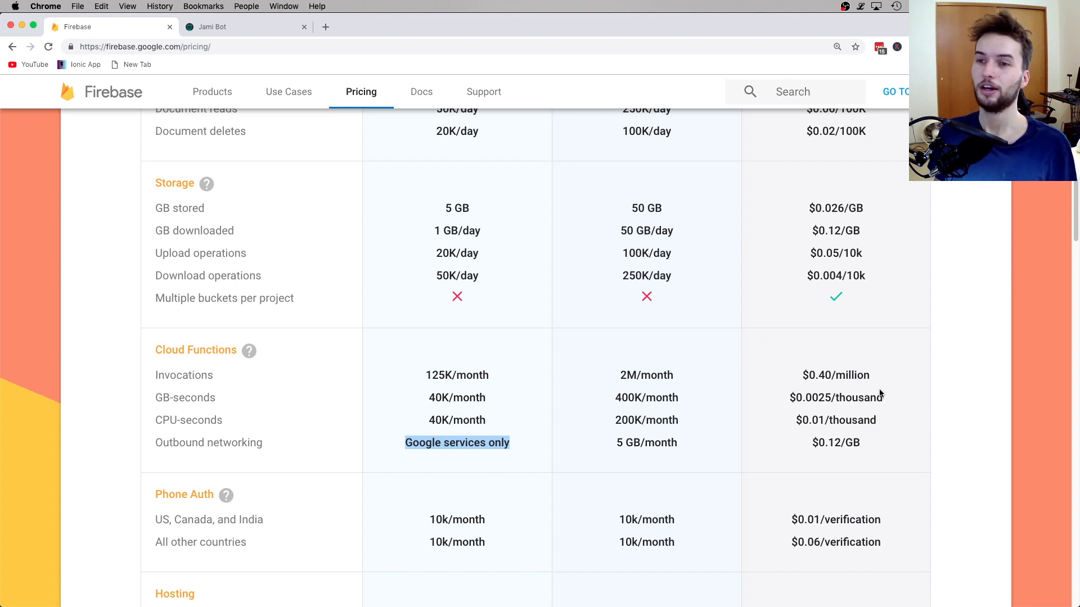
pyautogui.scroll(3)
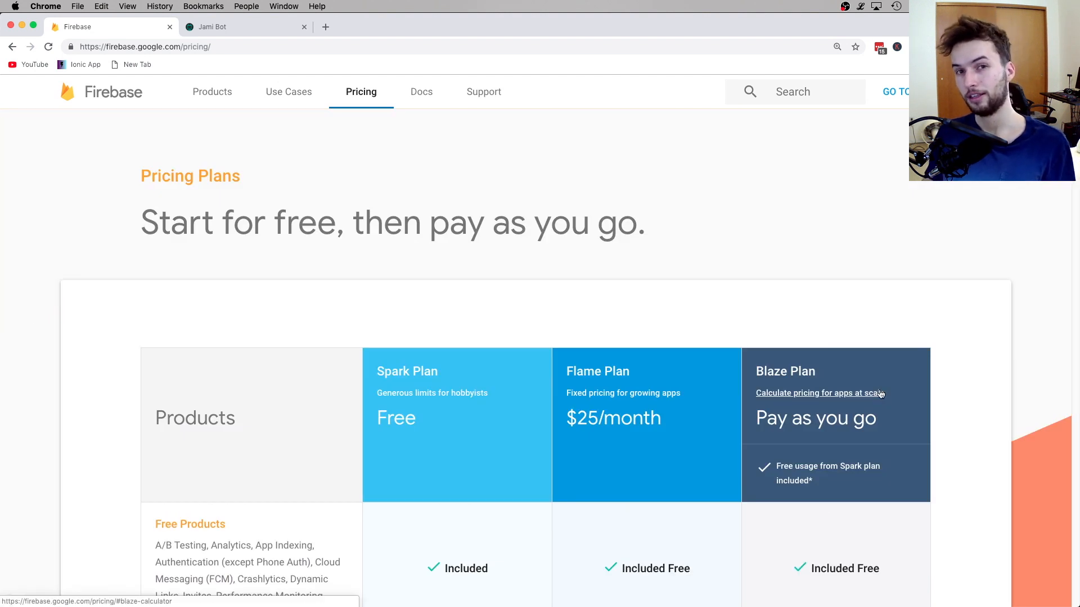